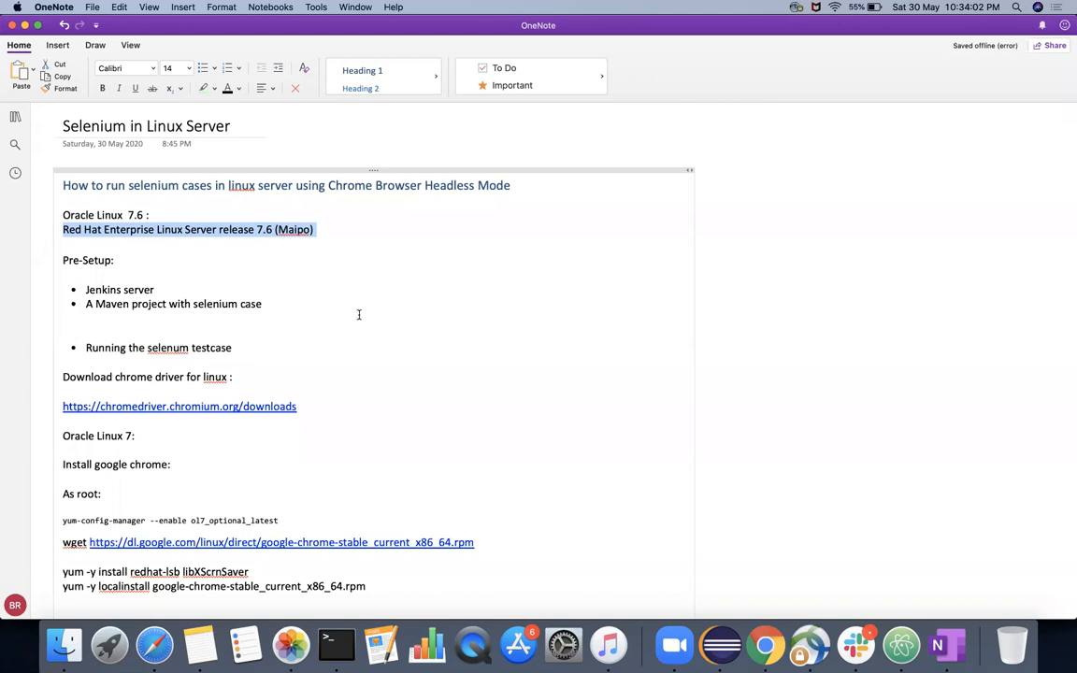
mouse_move(546, 386)
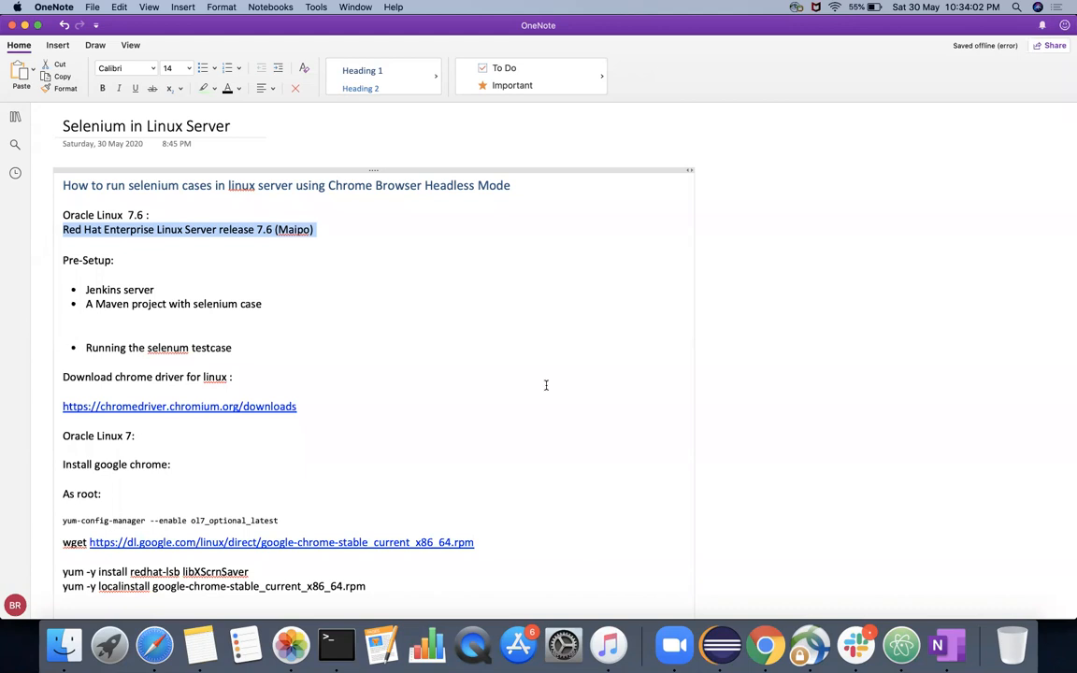
mouse_move(674, 505)
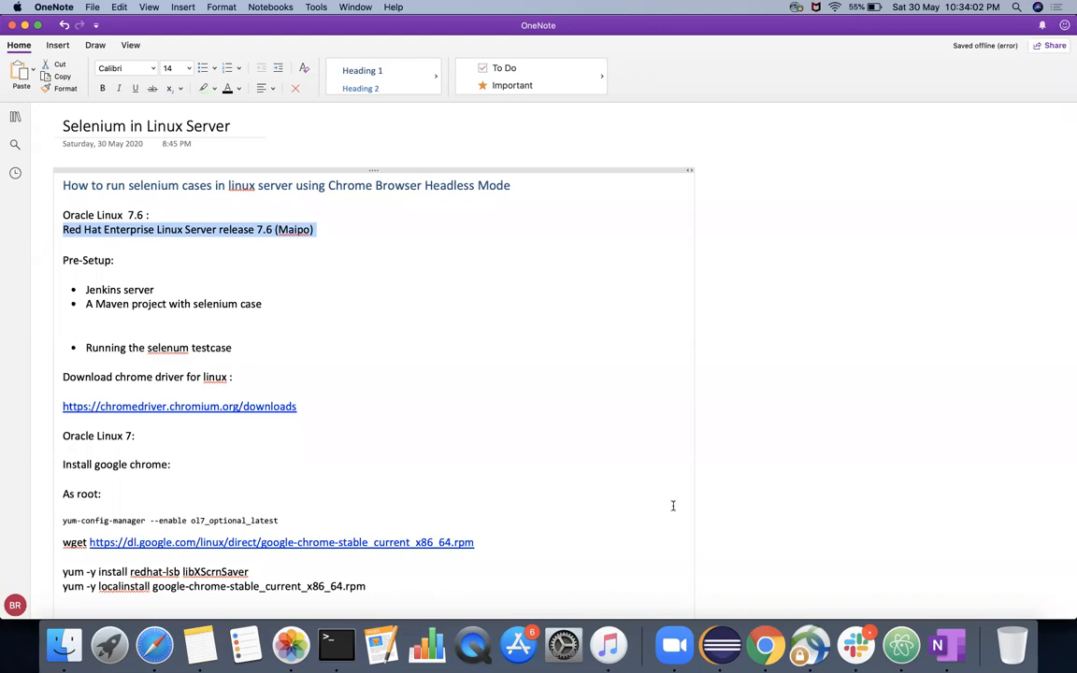
mouse_move(722, 645)
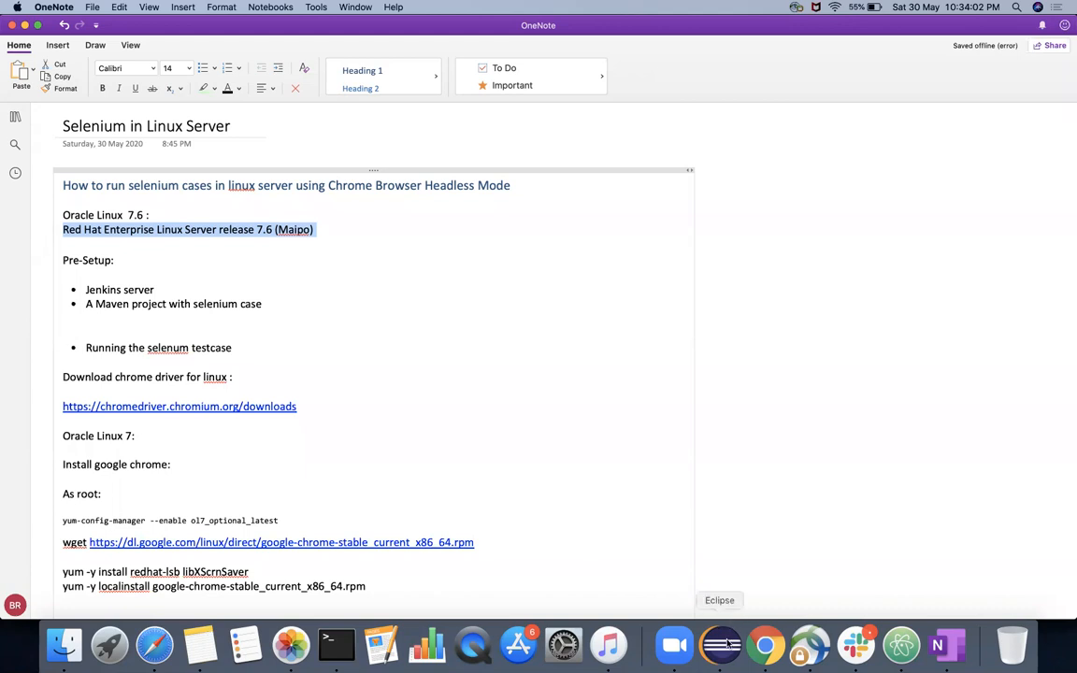
Show test2 in TestSample.java, then expand src/test/resources/drivers in Package Explorer.
left_click(720, 643)
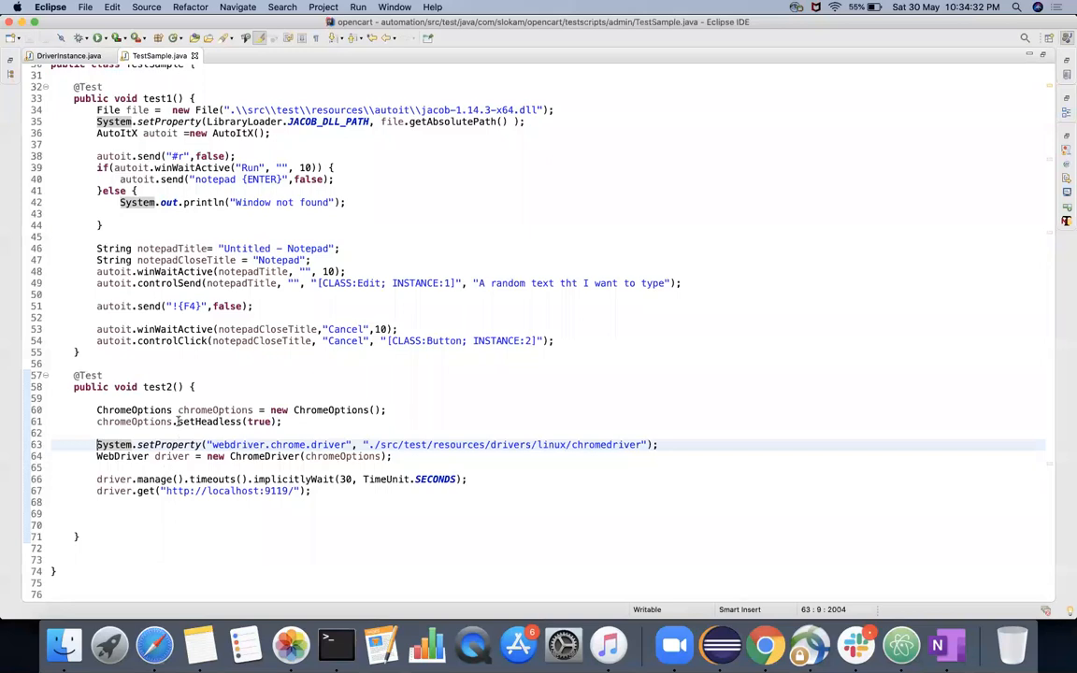
mouse_move(168, 446)
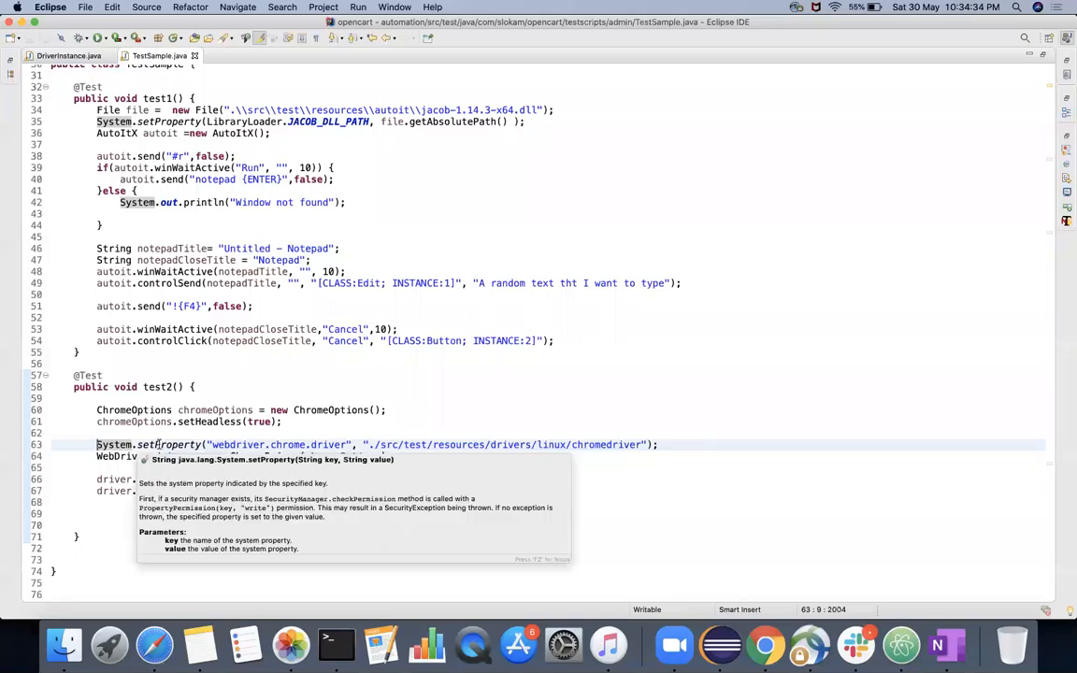
left_click(105, 410)
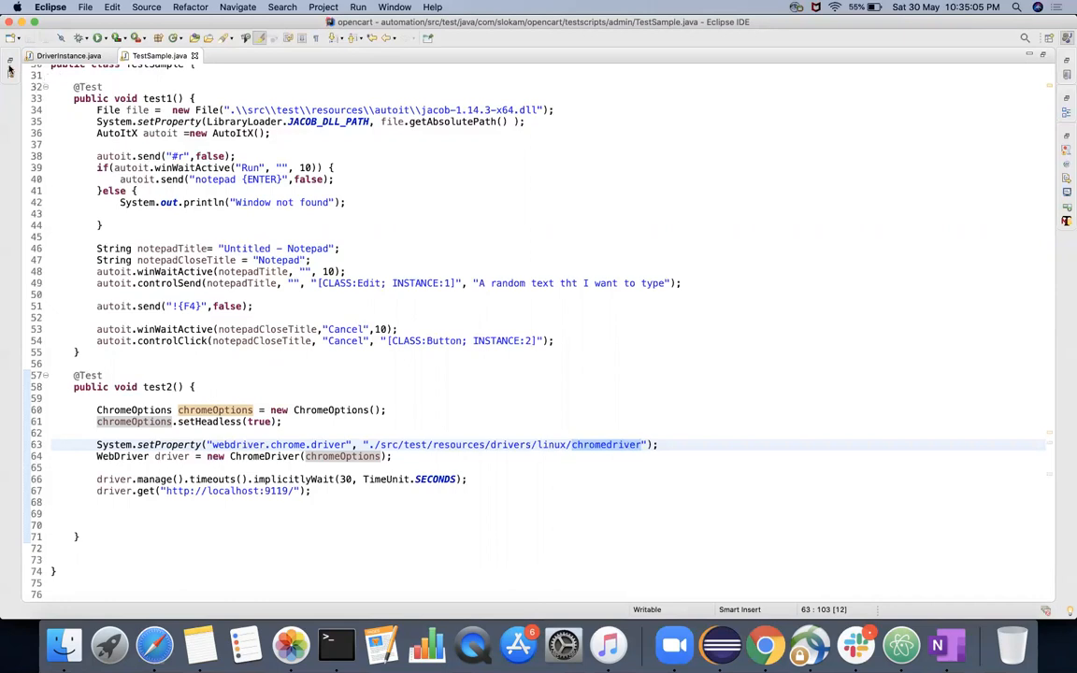
left_click(12, 71)
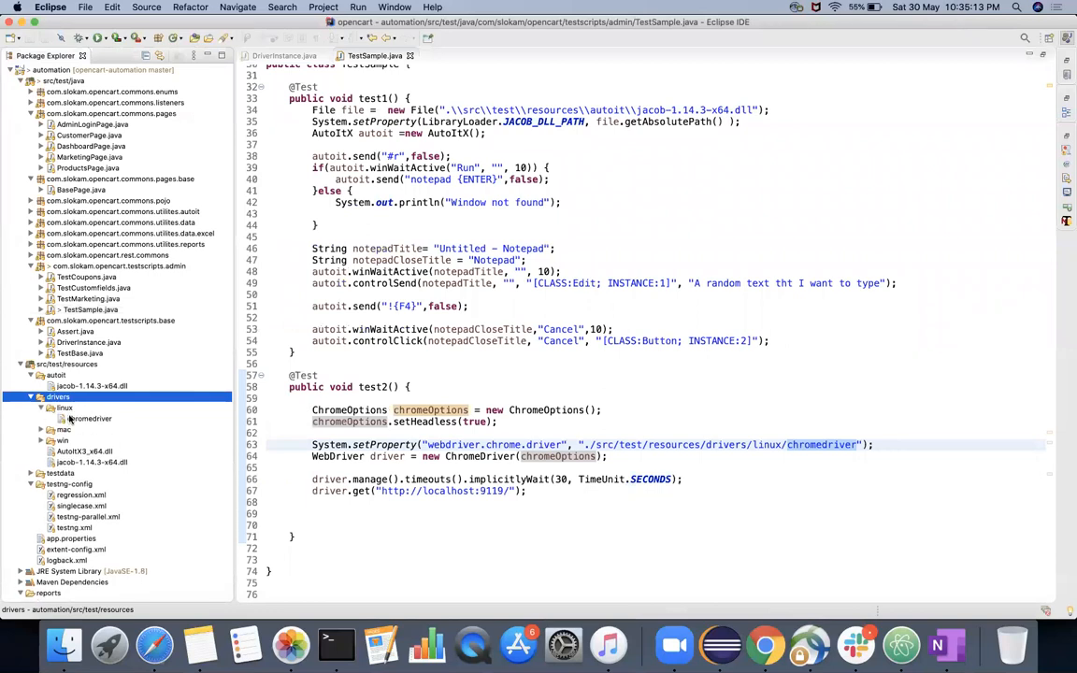
left_click(89, 419)
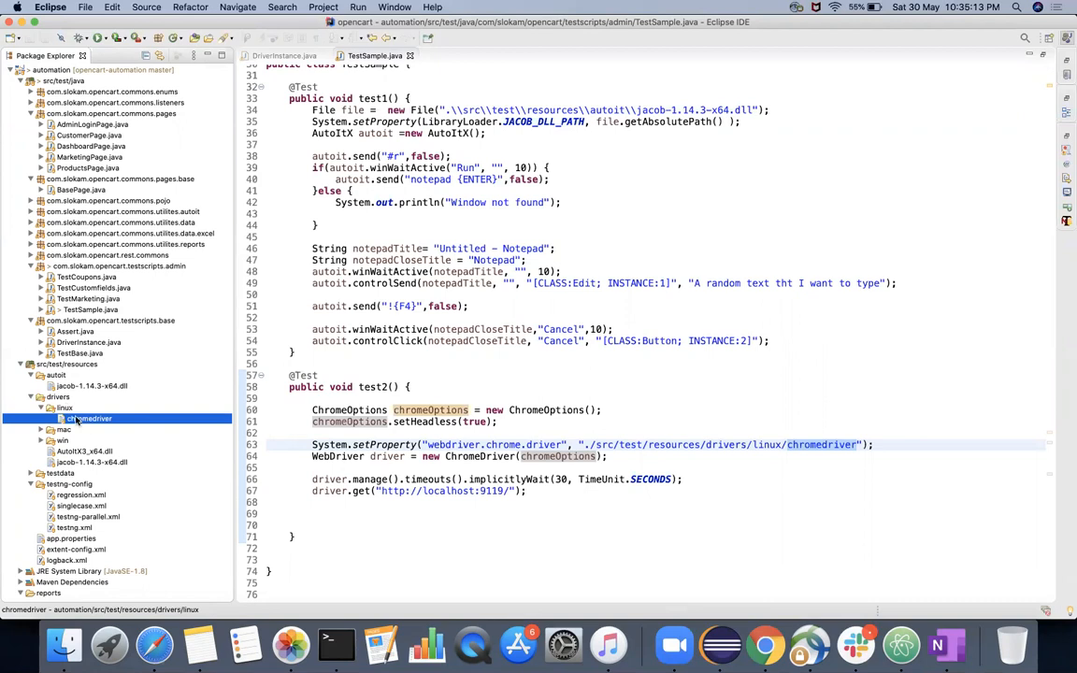
mouse_move(767, 472)
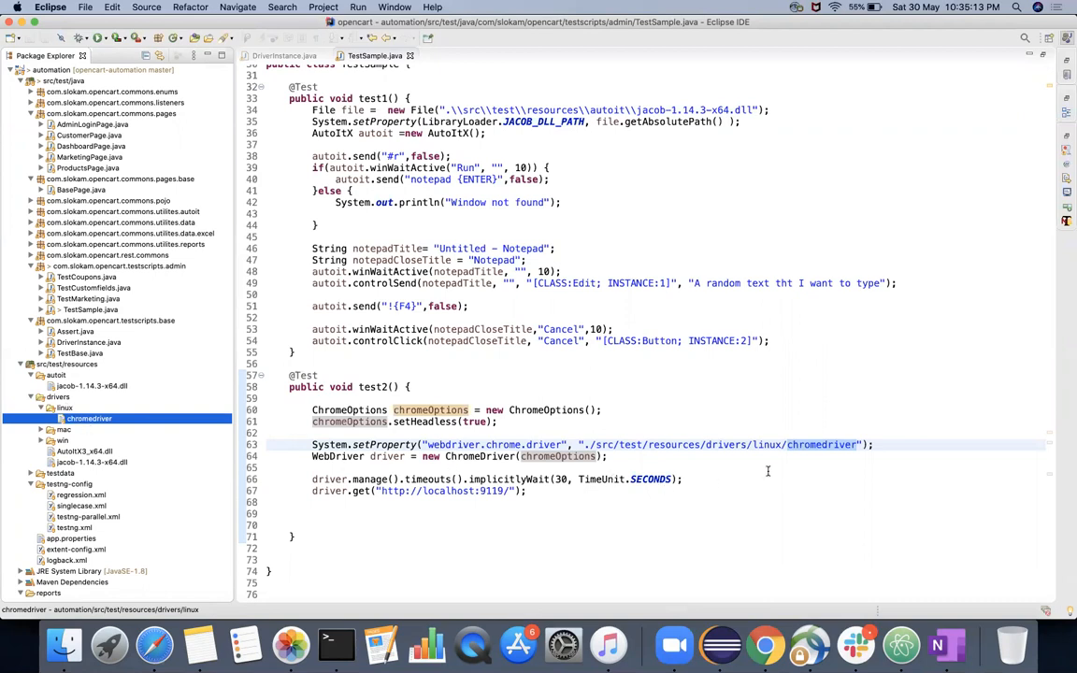
double_click(821, 445)
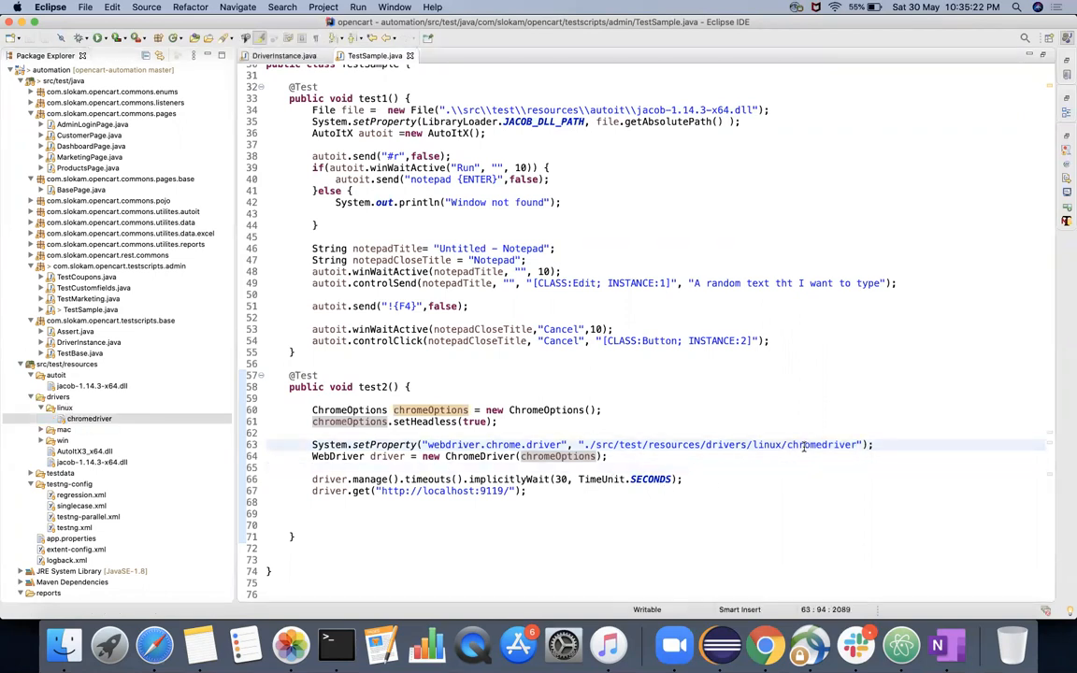
double_click(808, 445)
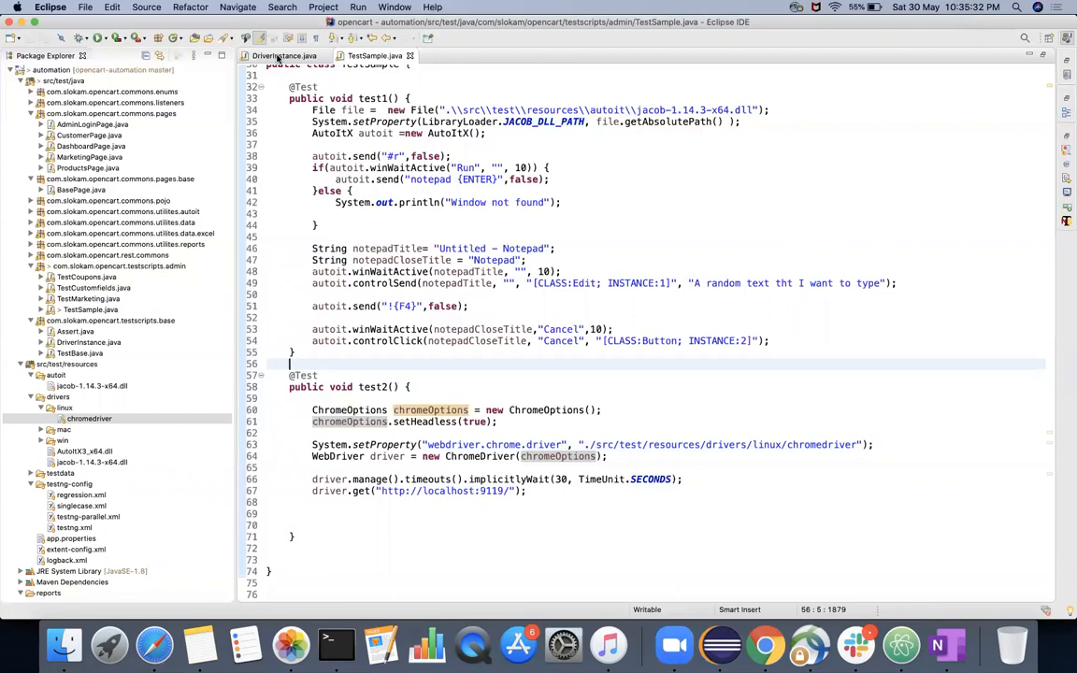
mouse_move(430, 423)
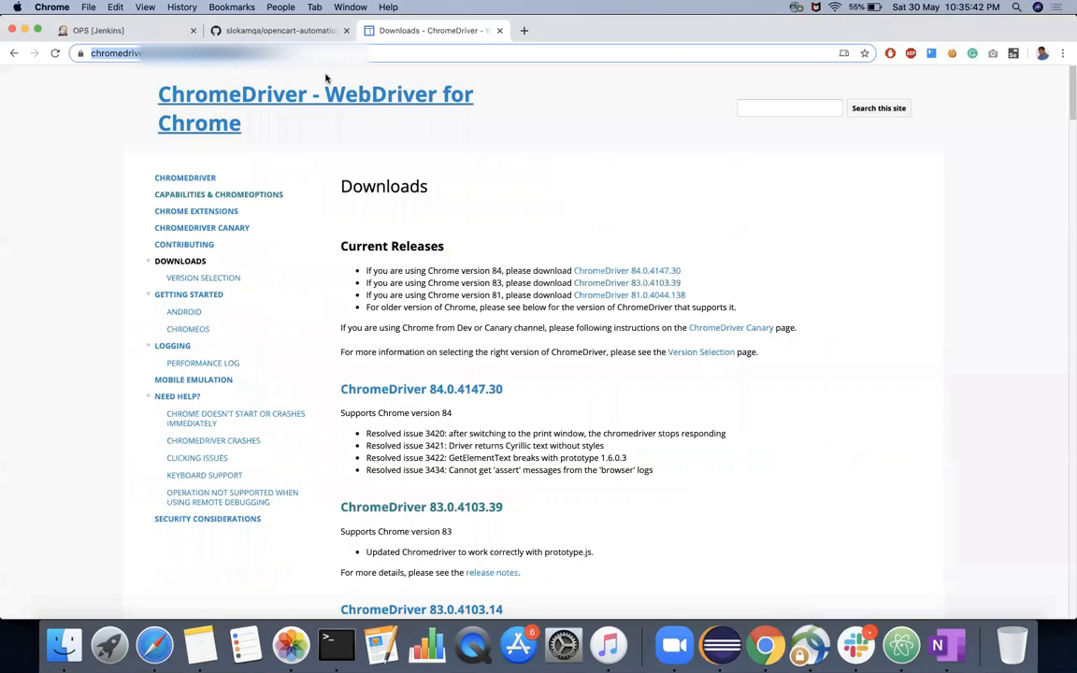
mouse_move(627, 282)
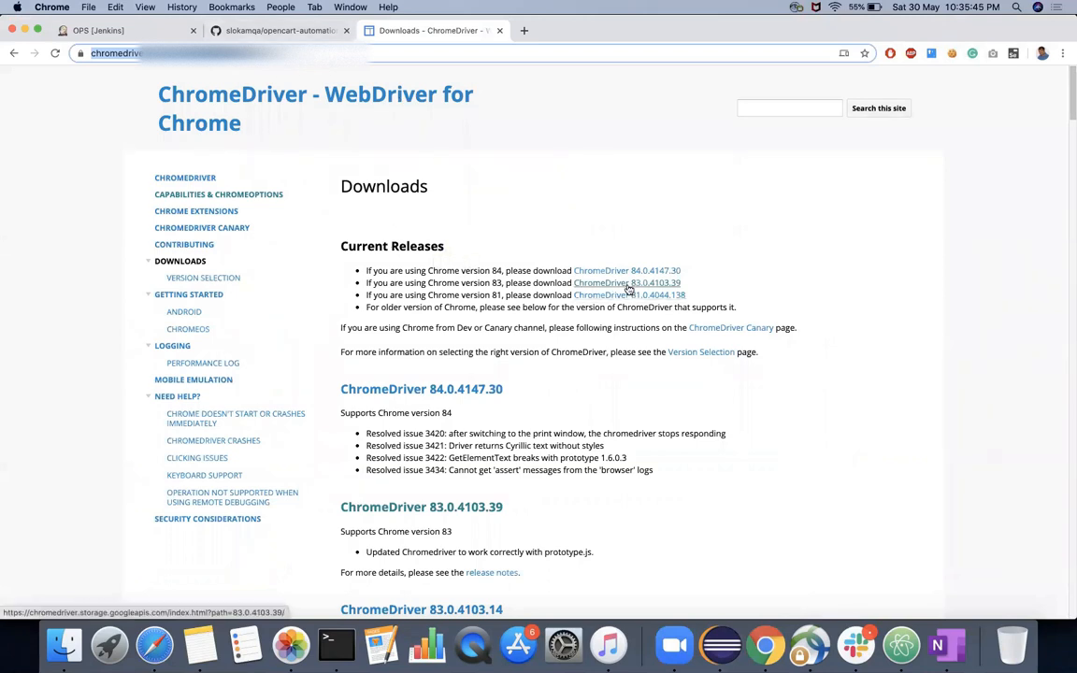
View the ChromeDriver 83.0.4103.39 file index, then return to the Jenkins OPS page.
left_click(626, 282)
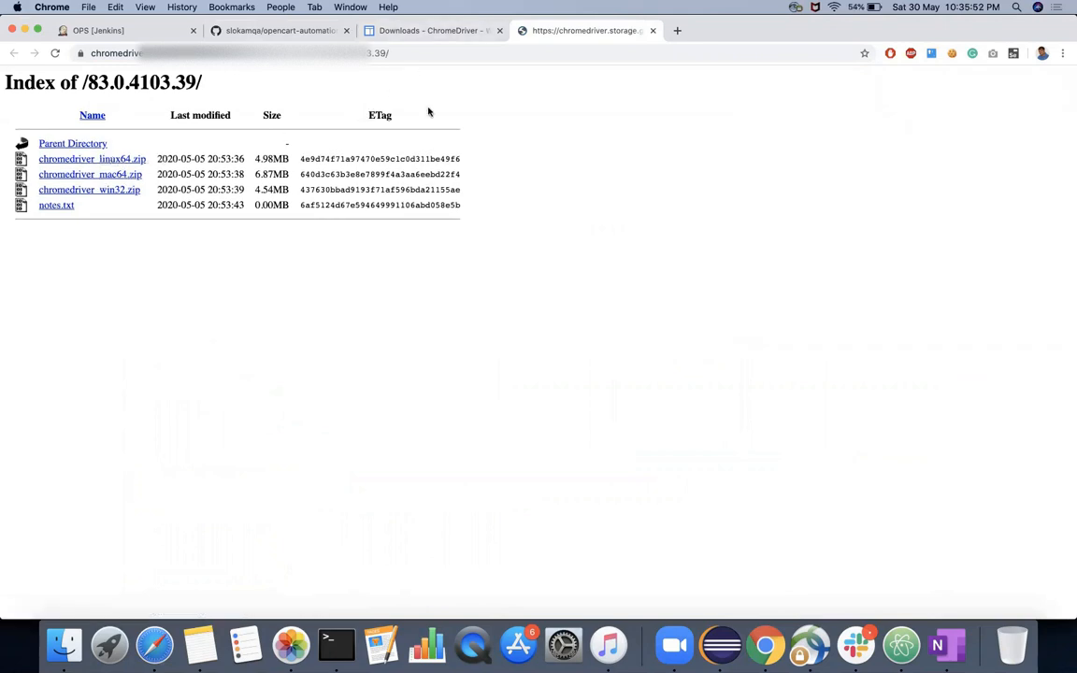
left_click(98, 30)
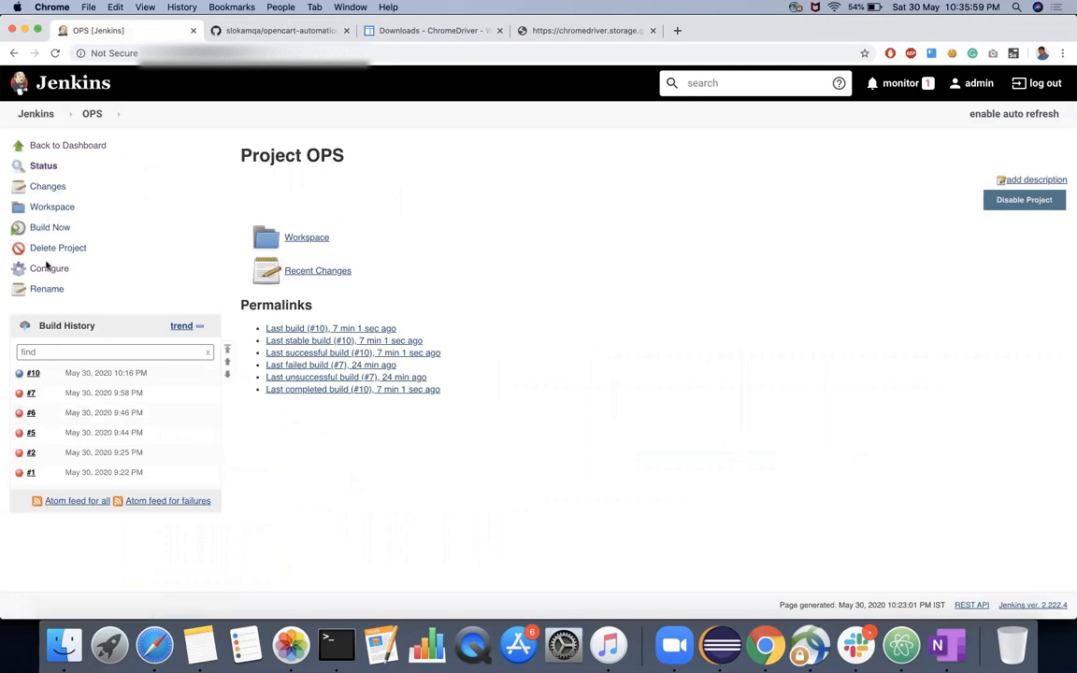
Review the OPS job's SCM, triggers and the chmod 777 chromedriver shell command using WORKSPACE.
left_click(49, 270)
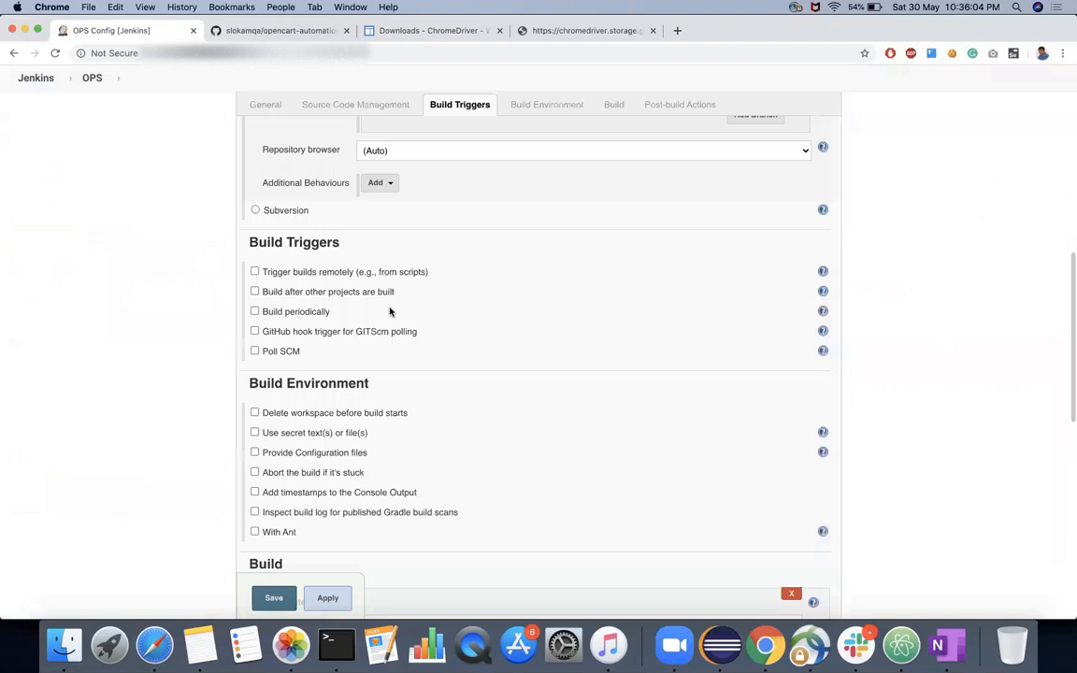
left_click(359, 105)
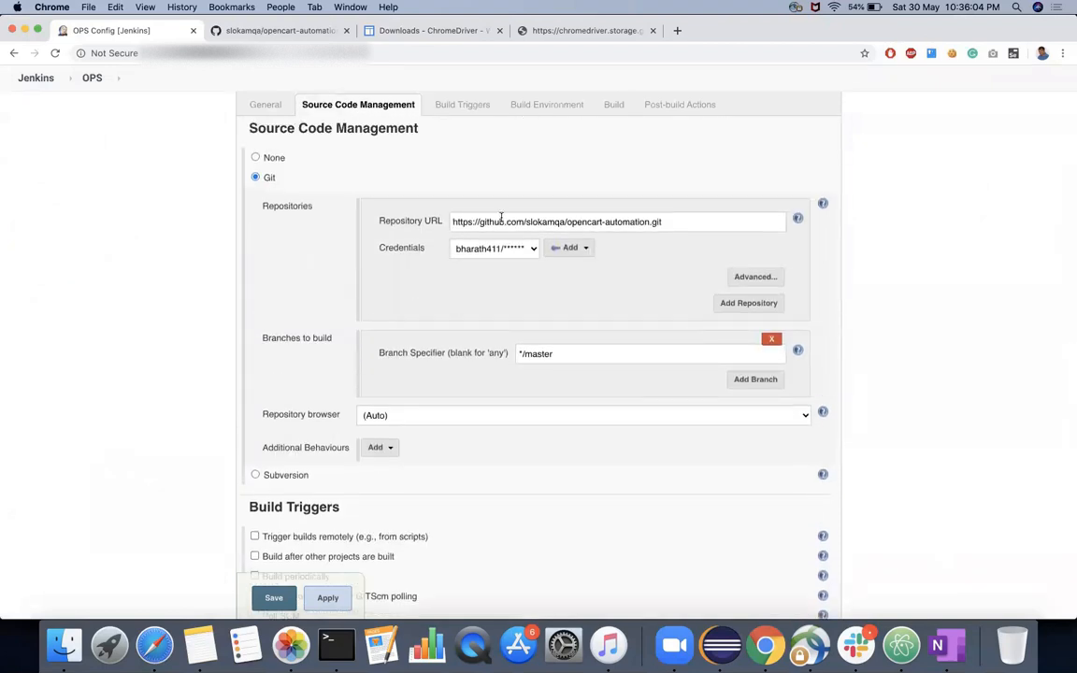
mouse_move(495, 318)
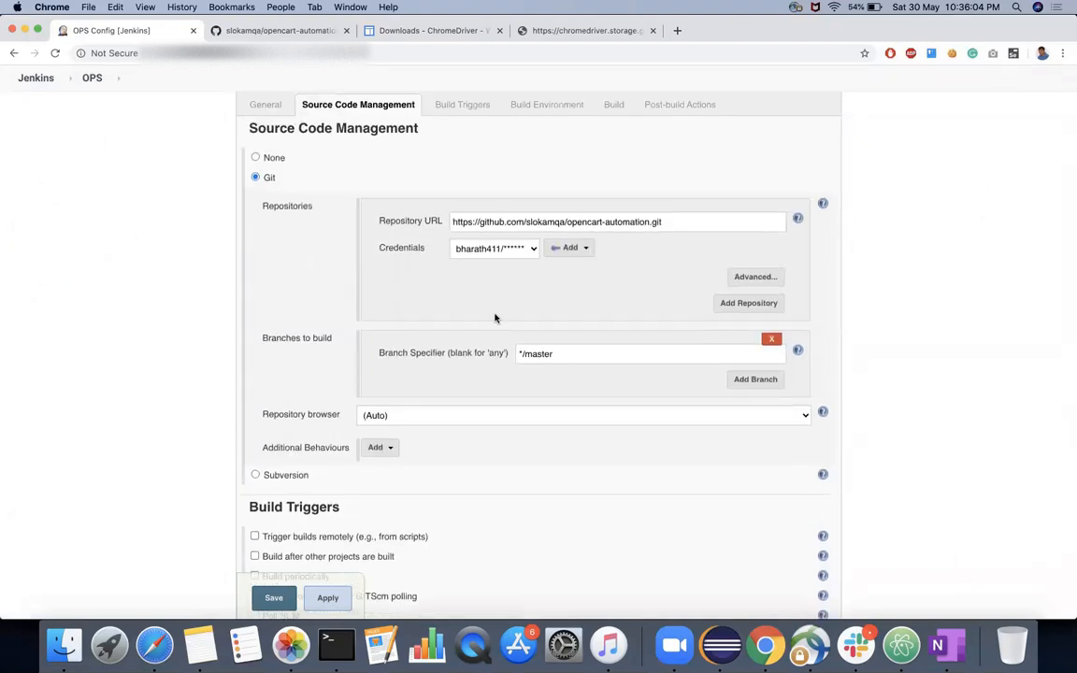
left_click(460, 104)
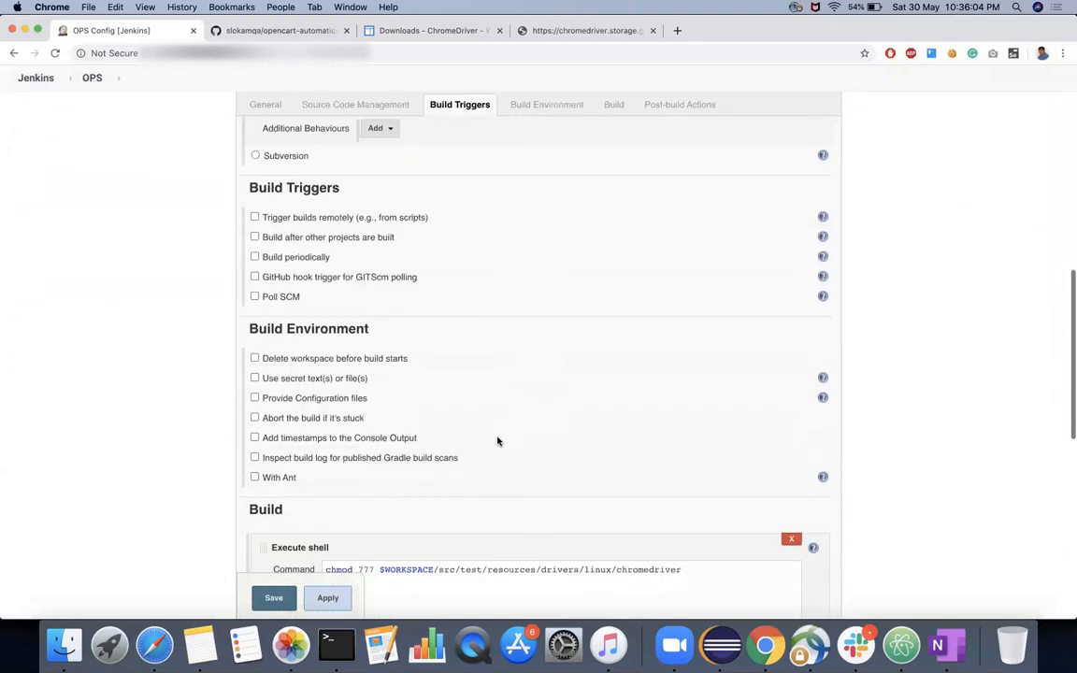
scroll("down", 3)
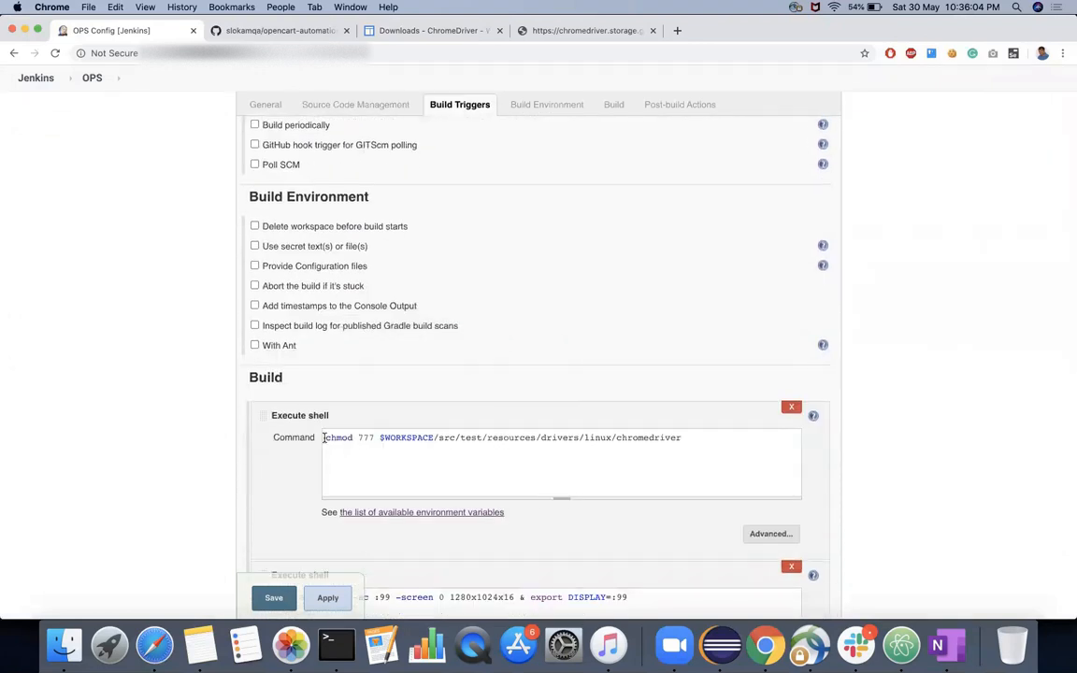
triple_click(505, 438)
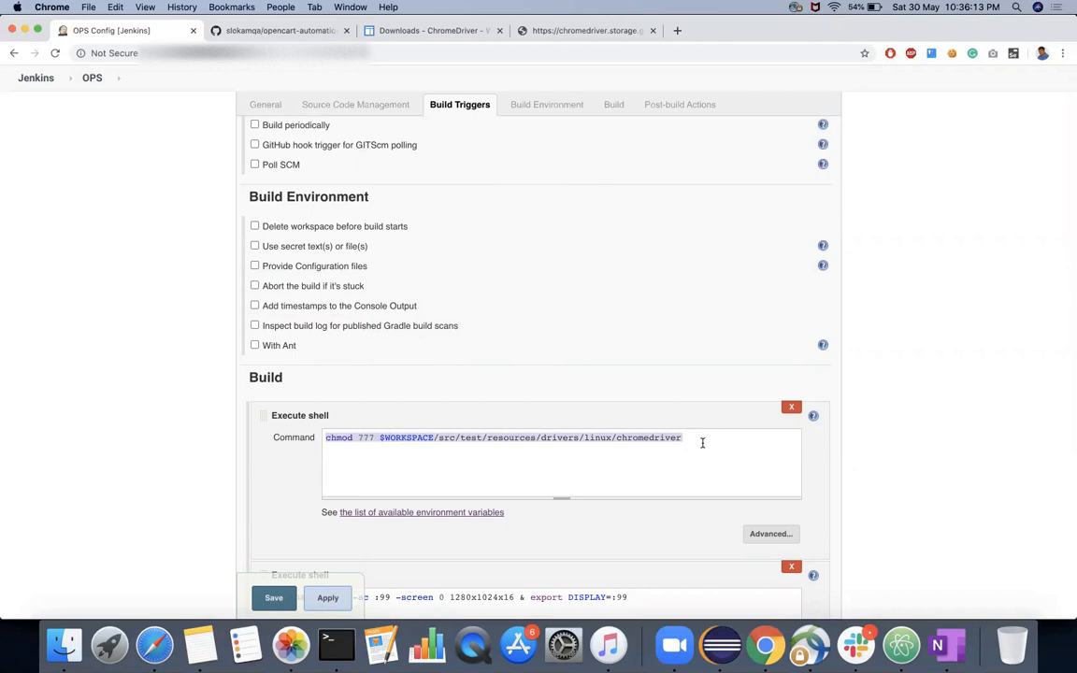
mouse_move(668, 460)
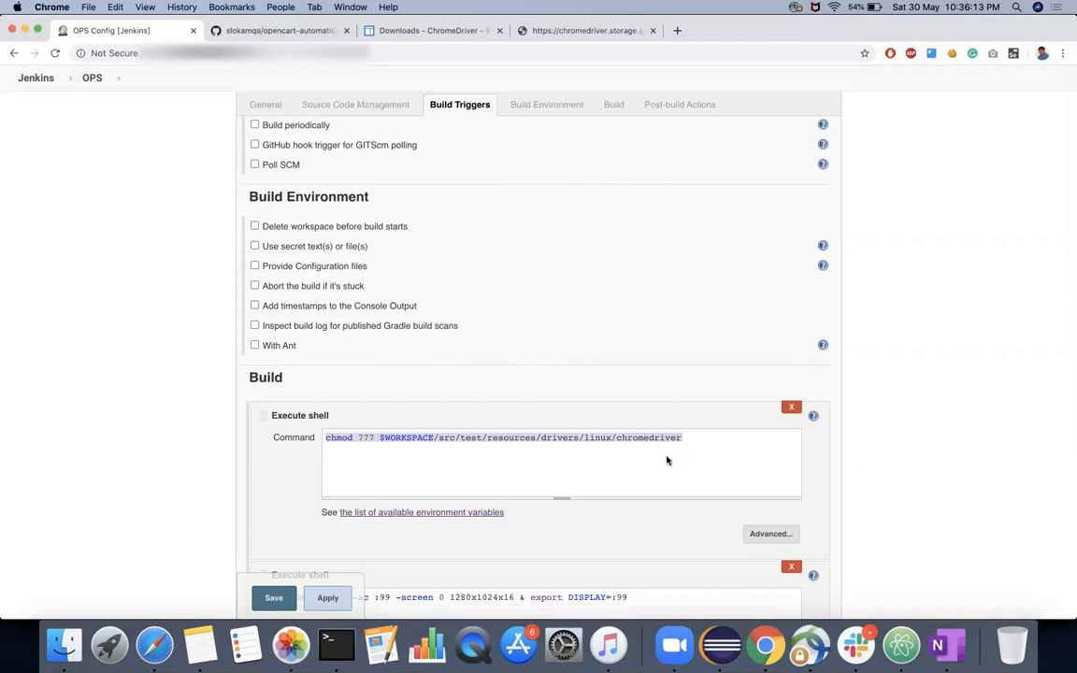
left_click(647, 437)
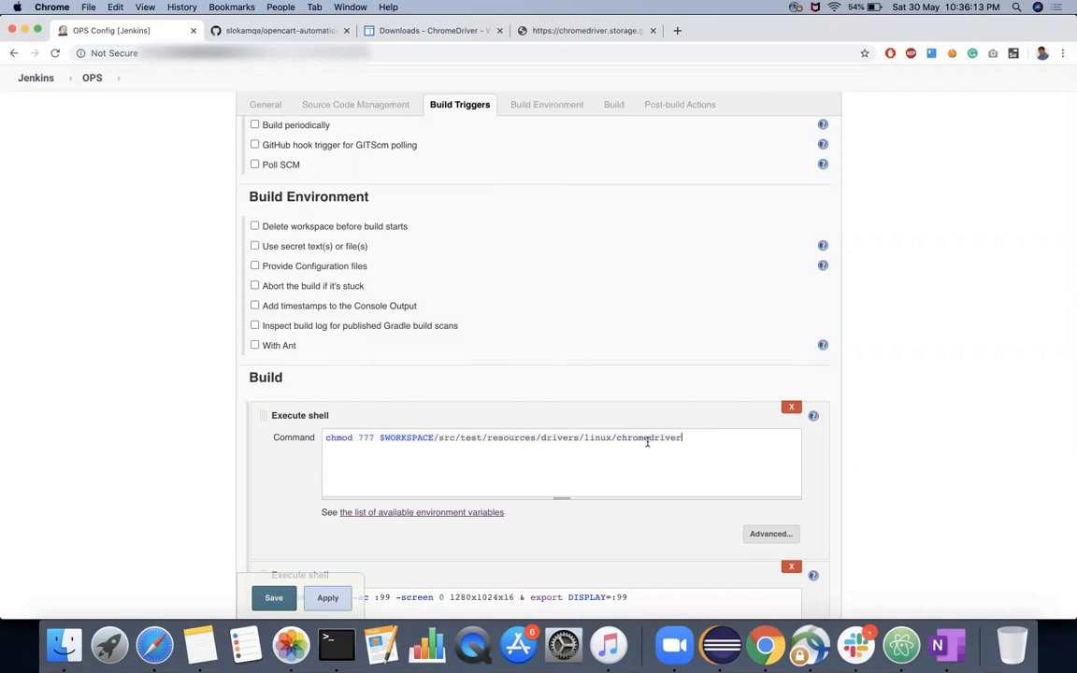
double_click(647, 438)
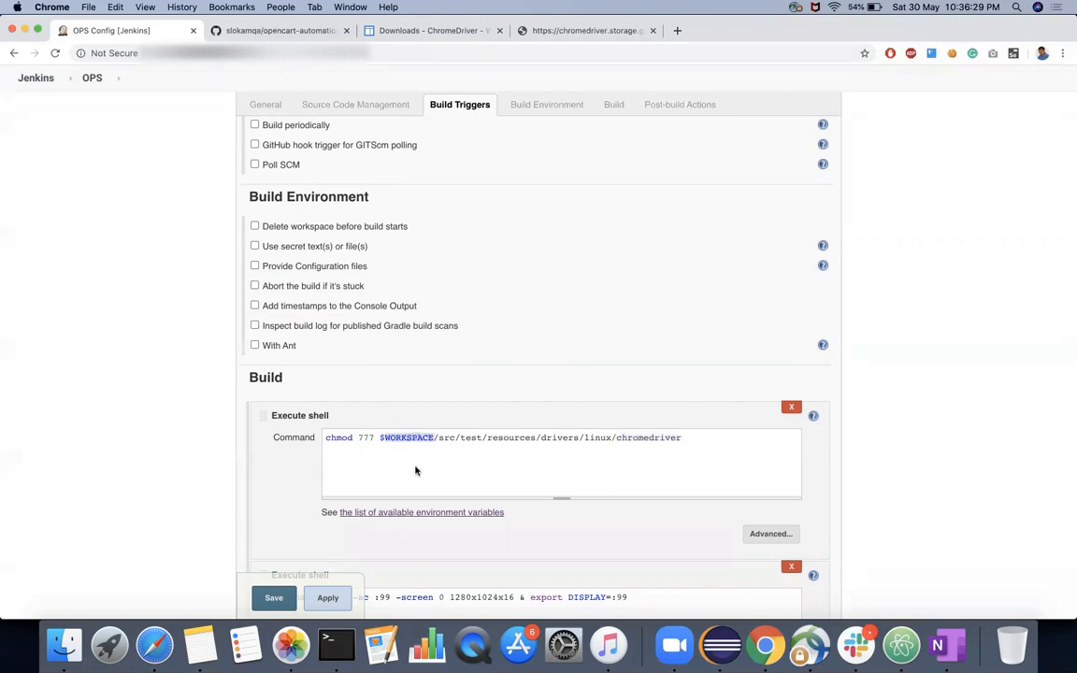
Check the Maven clean test goals below and save the OPS job configuration.
scroll("down", 3)
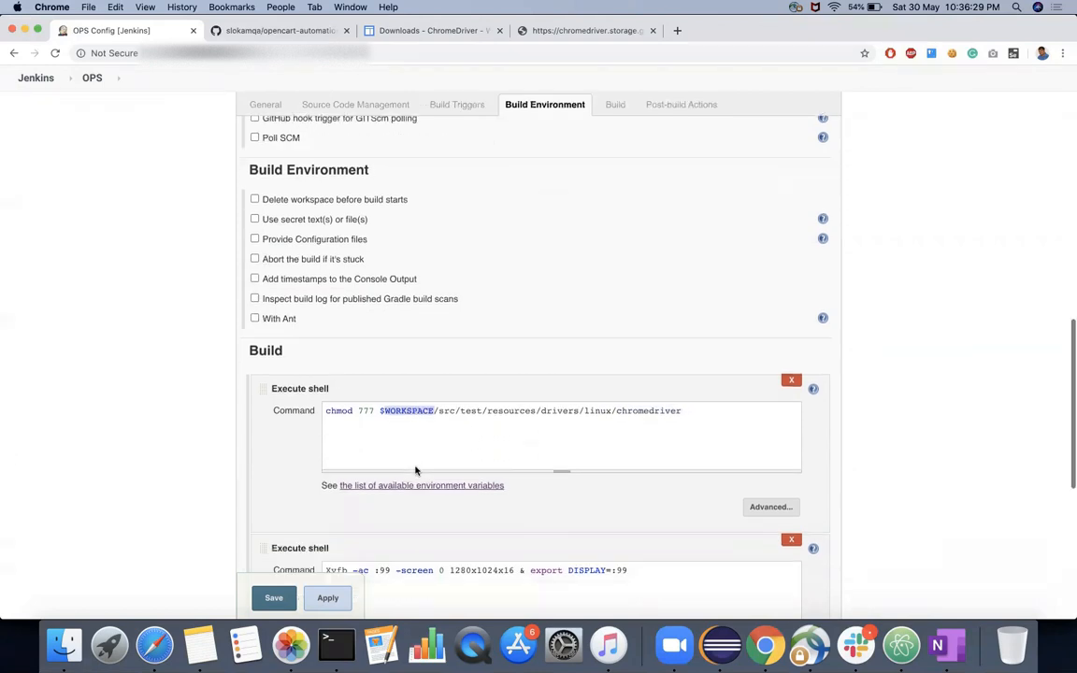
scroll("down", 3)
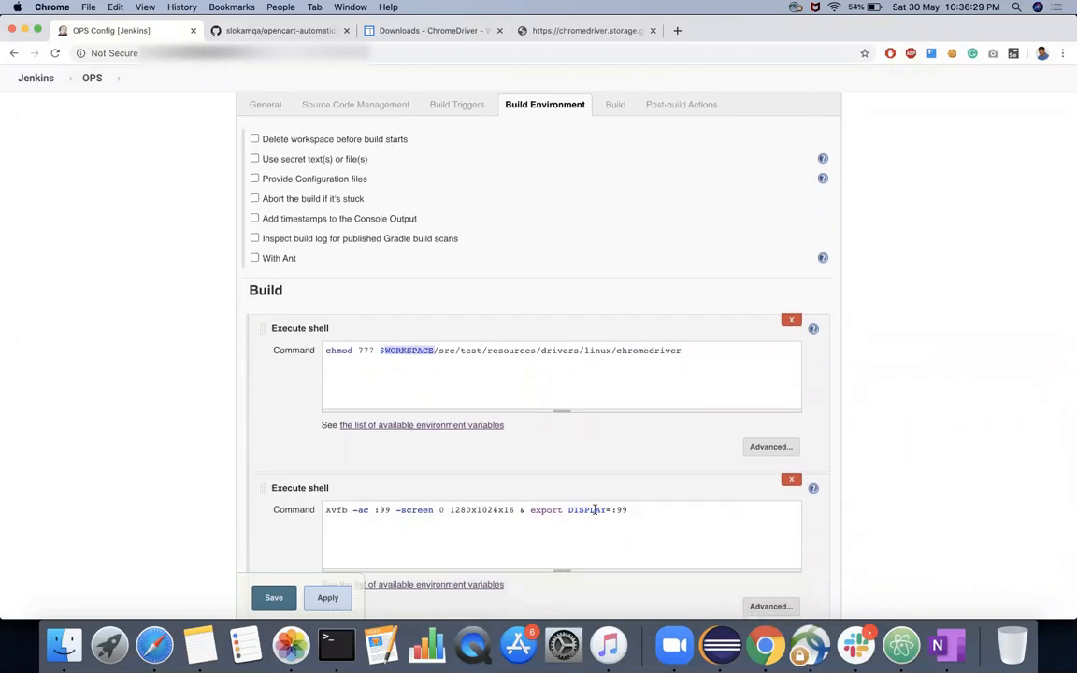
scroll("down", 3)
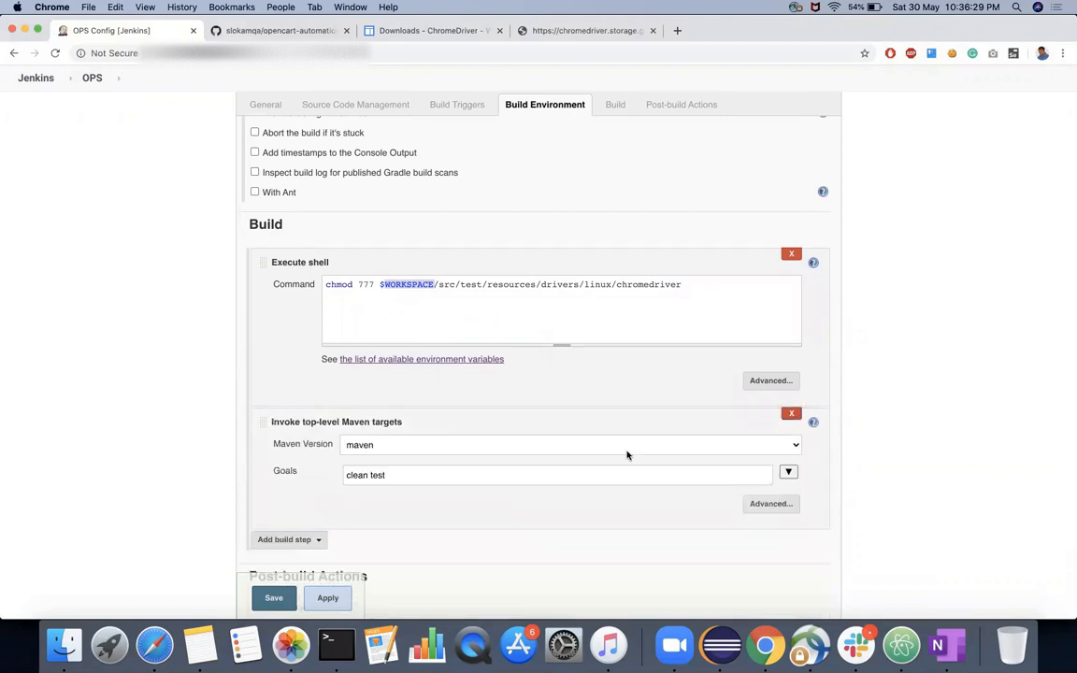
scroll("down", 3)
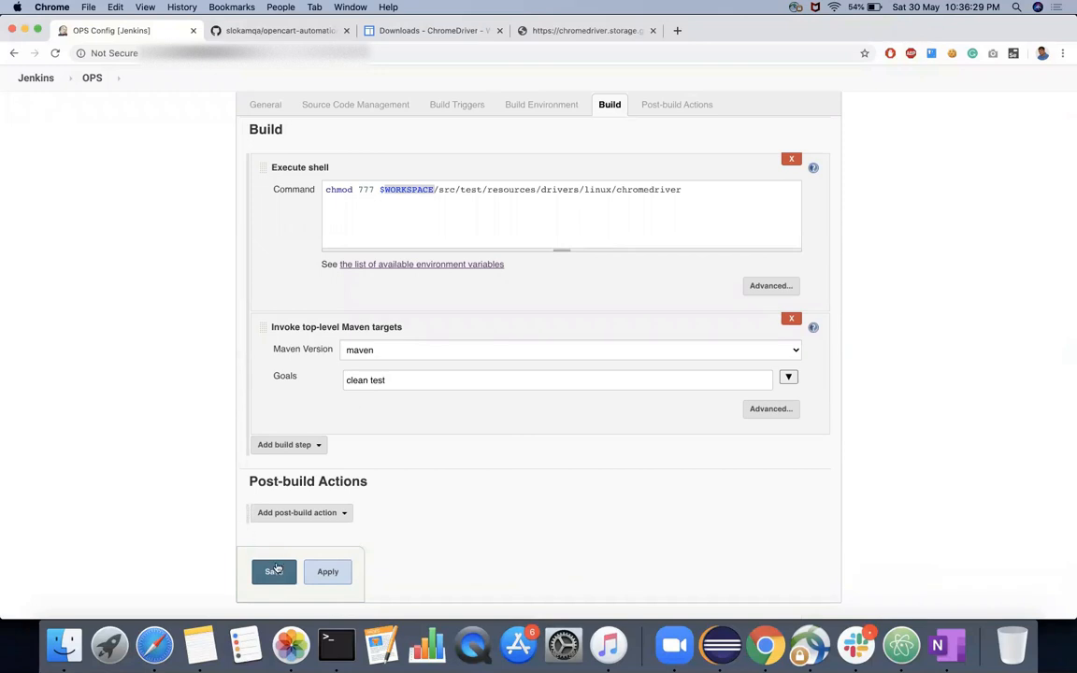
left_click(273, 572)
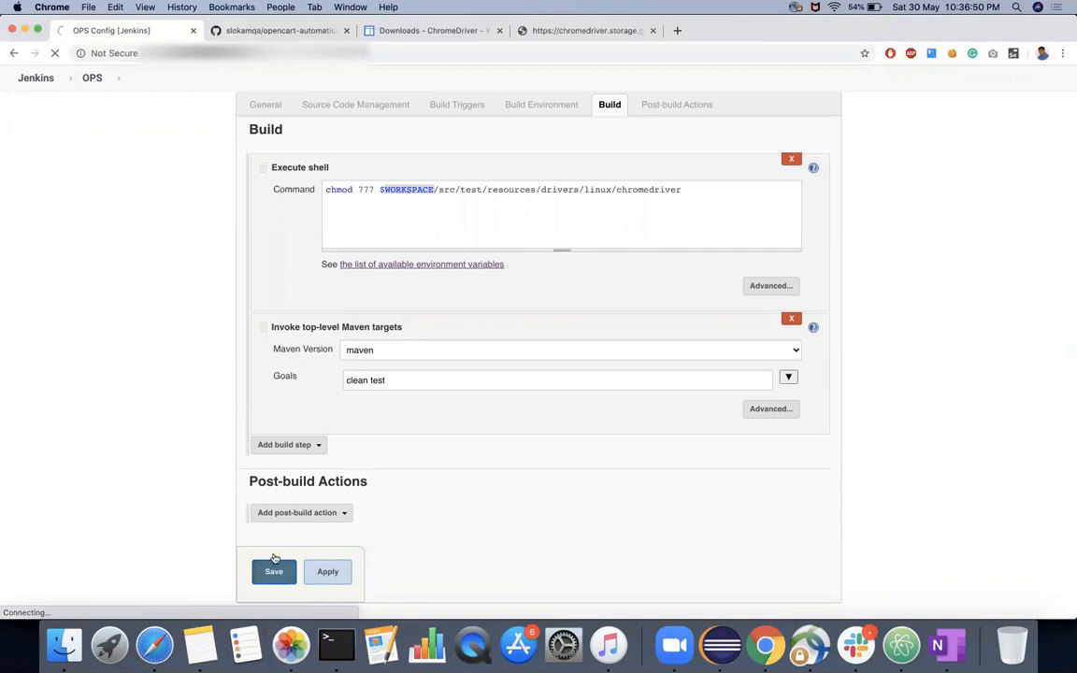
View build #1's console output showing BUILD FAILURE on the Maven clean plugin download.
left_click(273, 572)
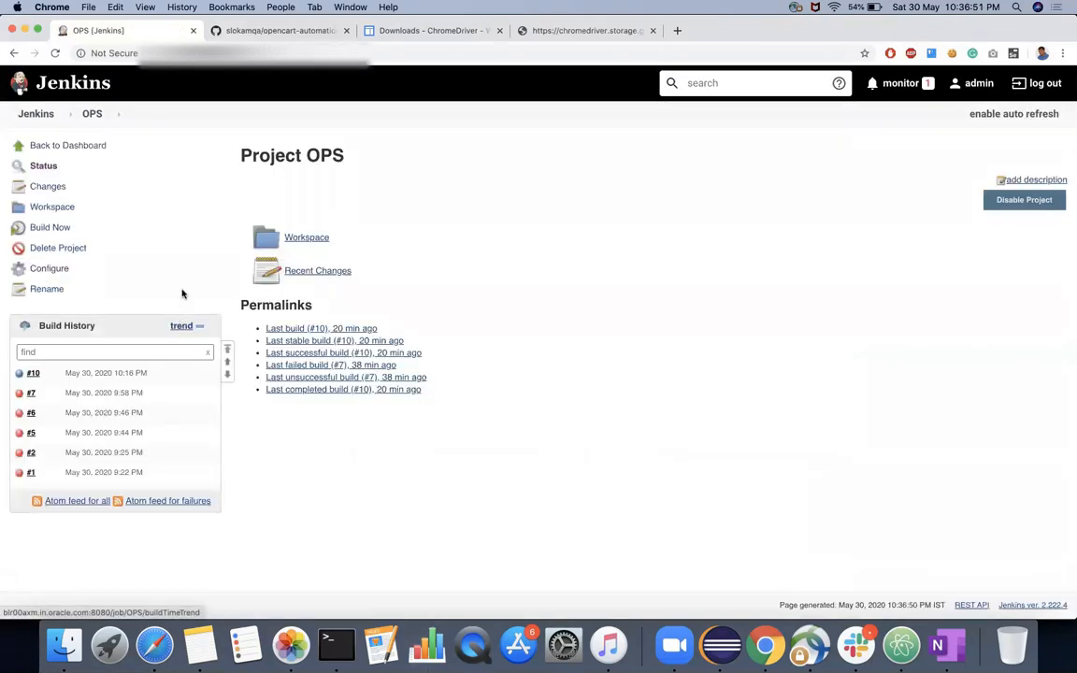
mouse_move(275, 426)
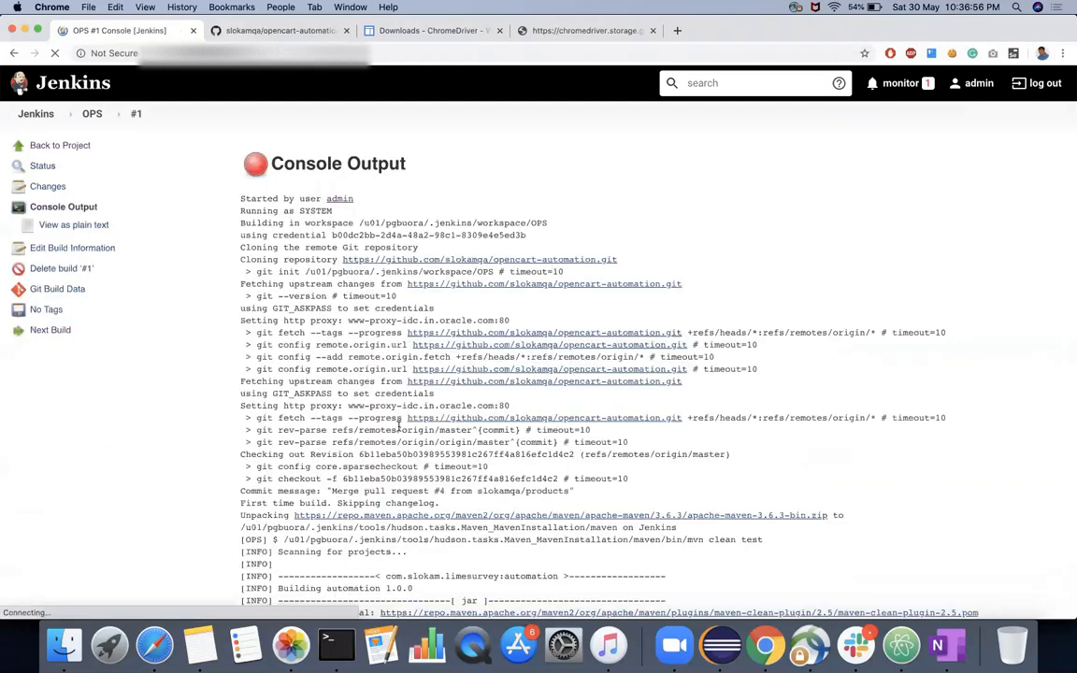
scroll("down", 3)
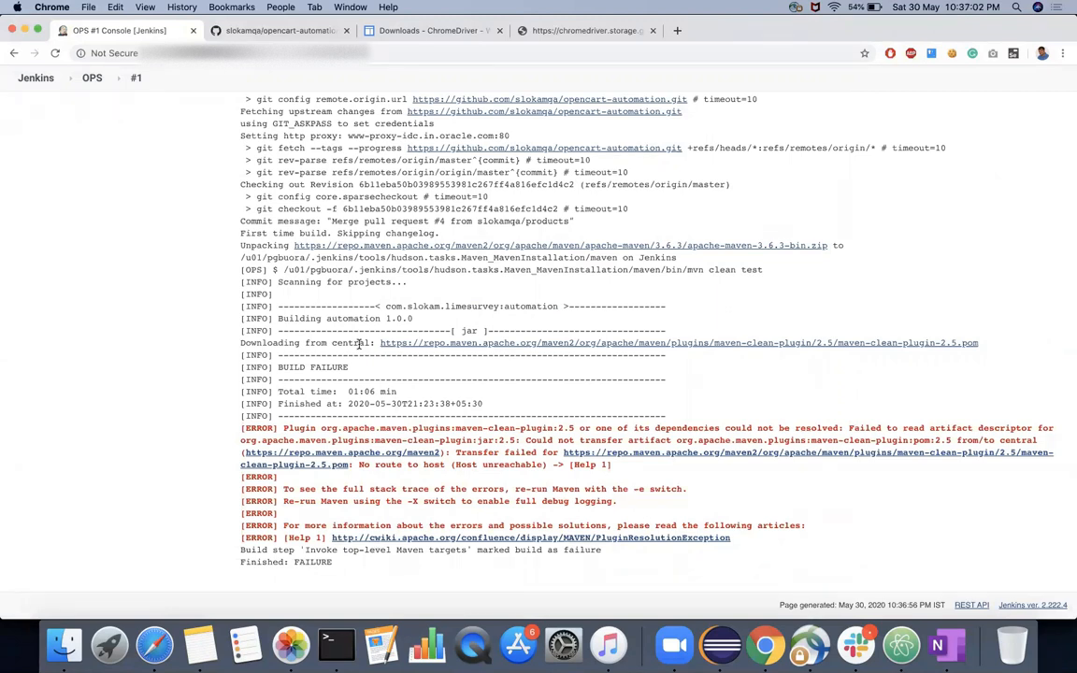
mouse_move(382, 351)
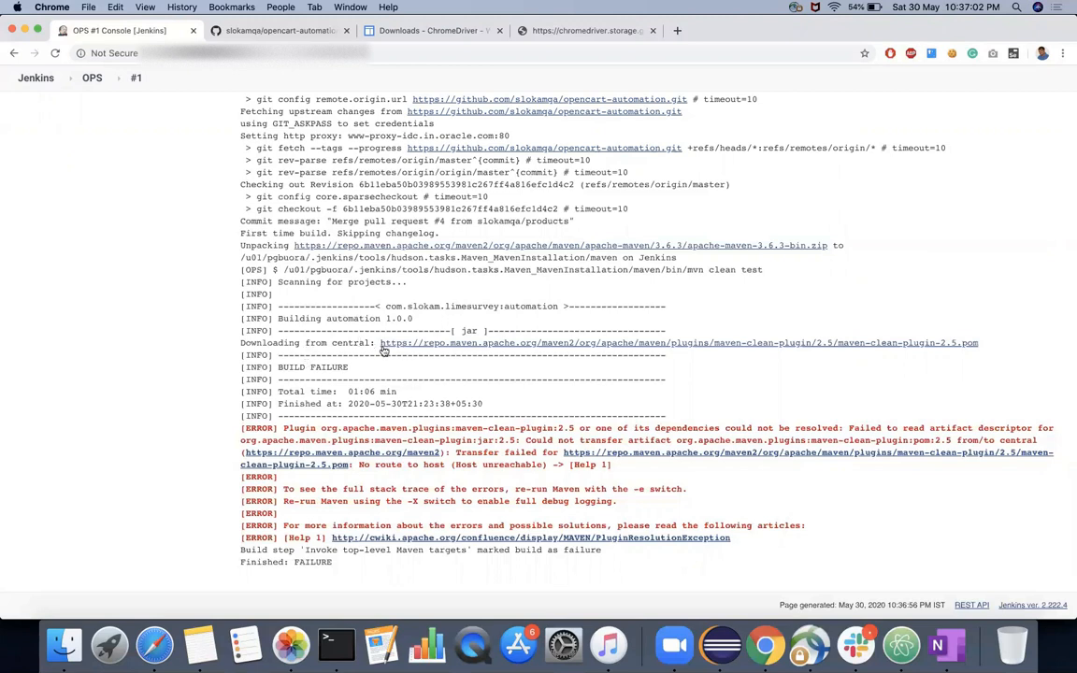
mouse_move(401, 352)
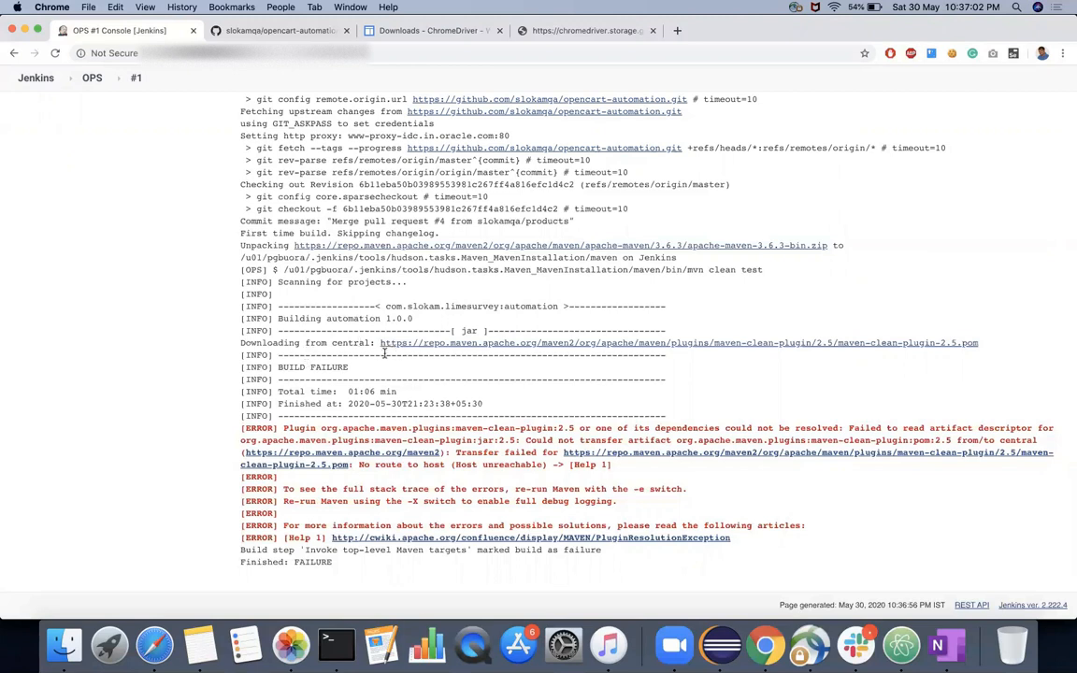
mouse_move(93, 114)
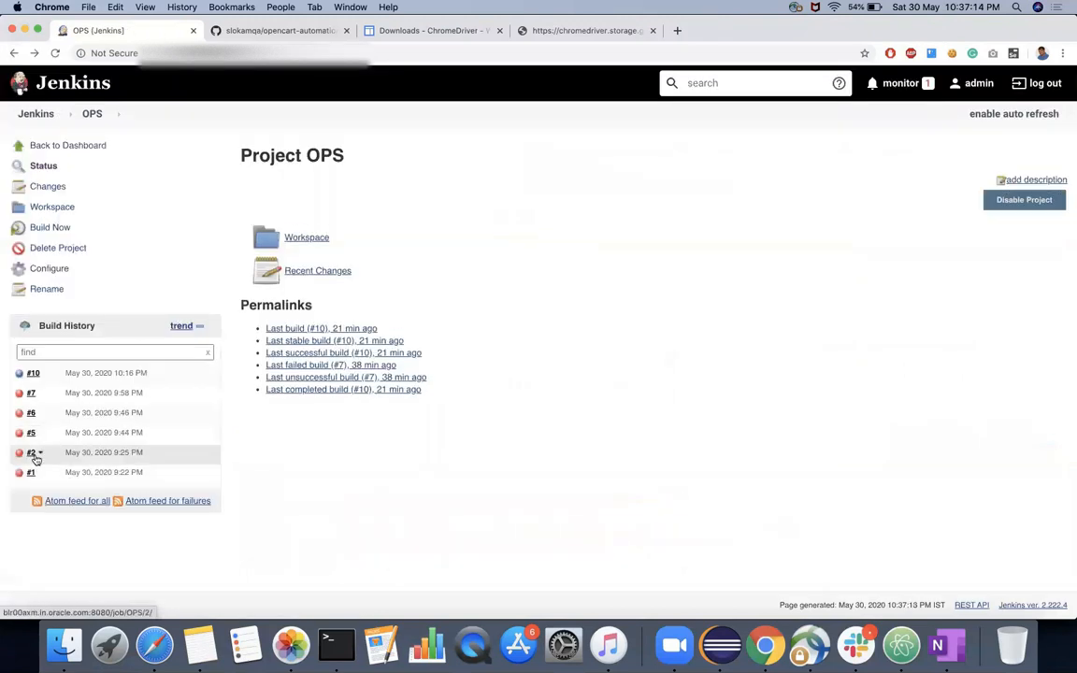
View build #2's console BUILD FAILURE over a missing test class, then switch to Eclipse's pom.xml.
left_click(29, 453)
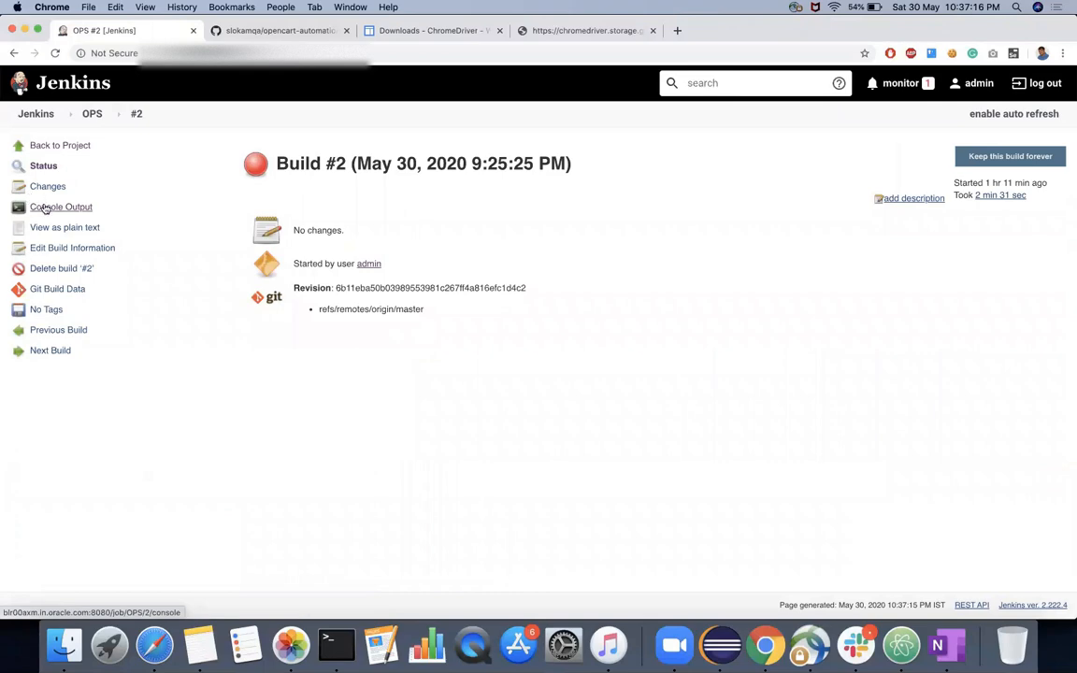
left_click(60, 206)
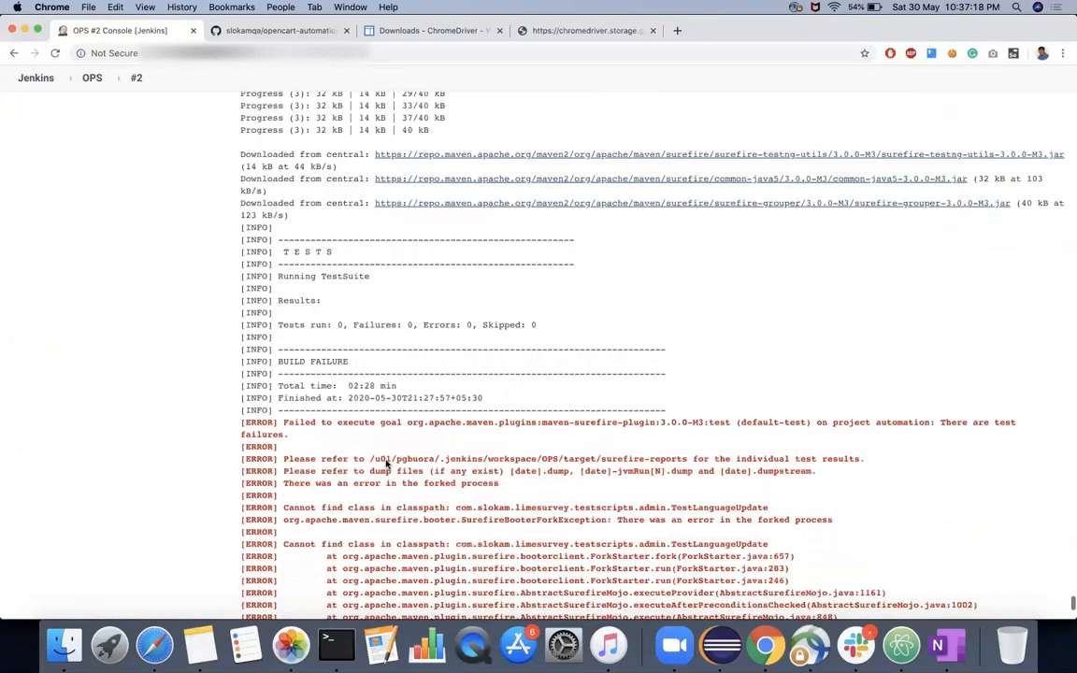
scroll("down", 3)
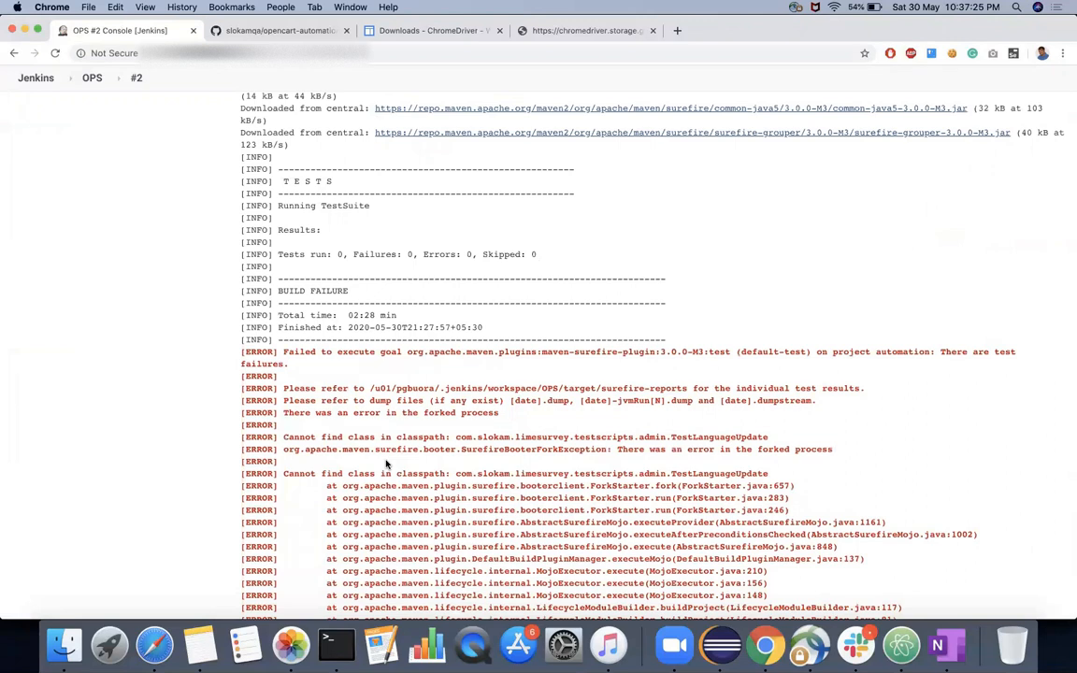
mouse_move(608, 468)
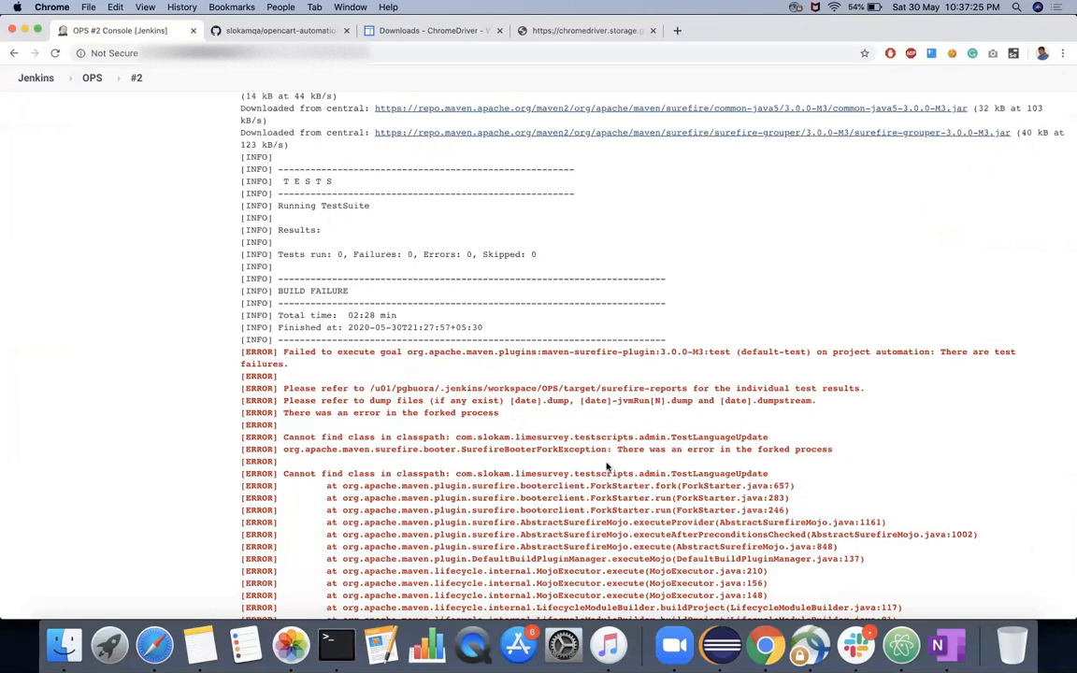
mouse_move(344, 471)
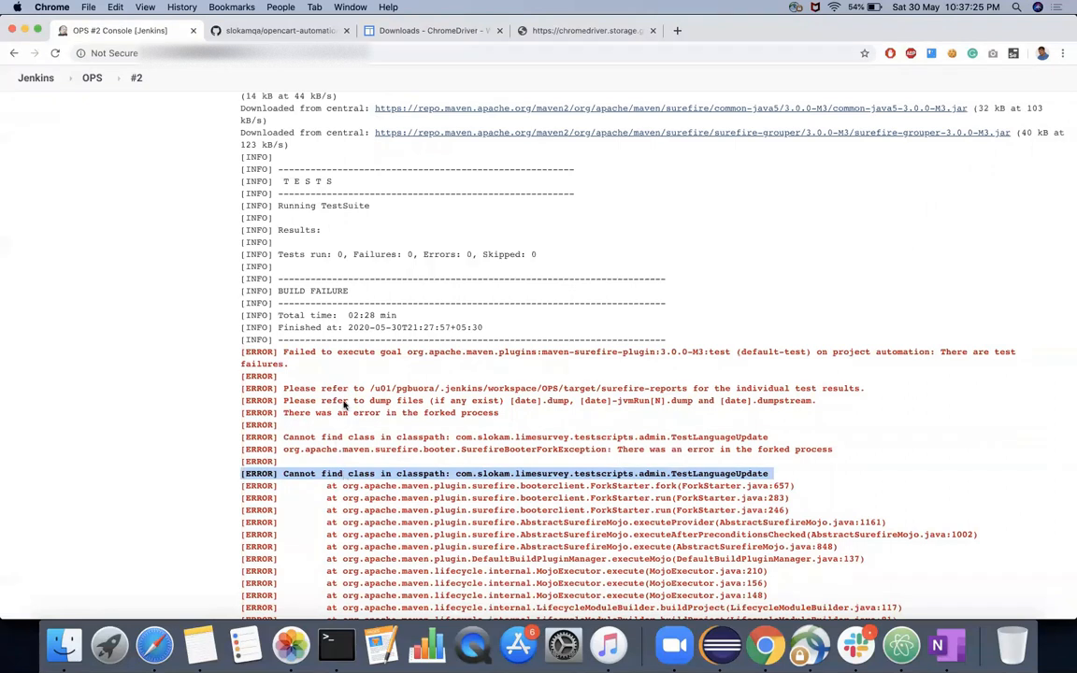
left_click(720, 645)
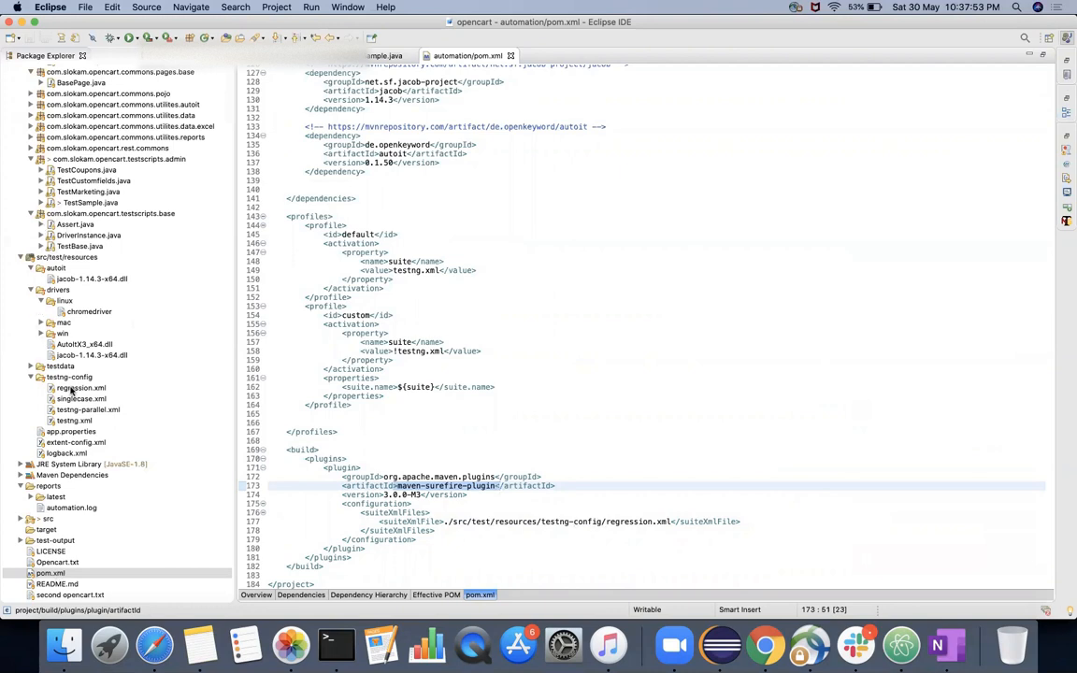
View testing-config/regression.xml, the TestNG suite running the admin TestCoupons class.
double_click(82, 387)
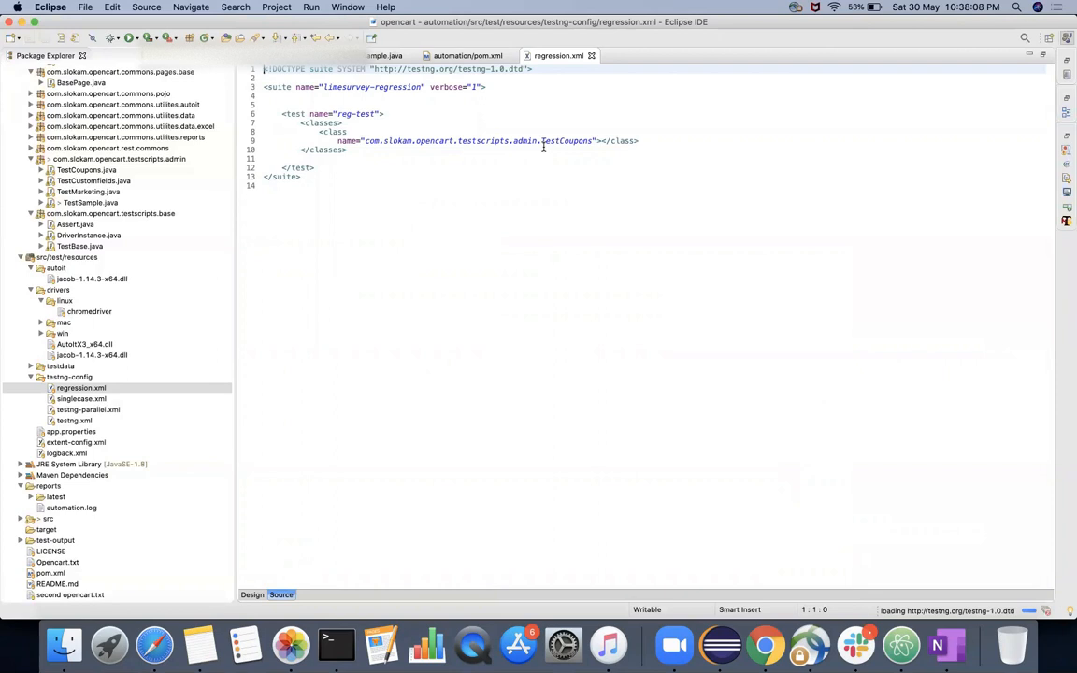
mouse_move(576, 135)
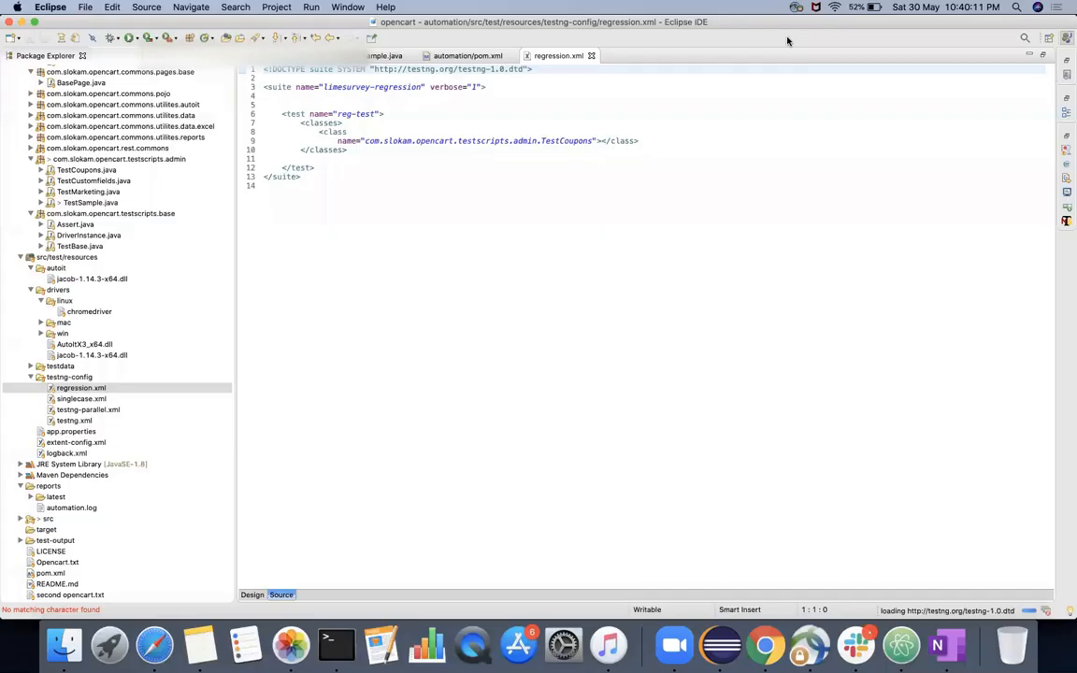
mouse_move(612, 169)
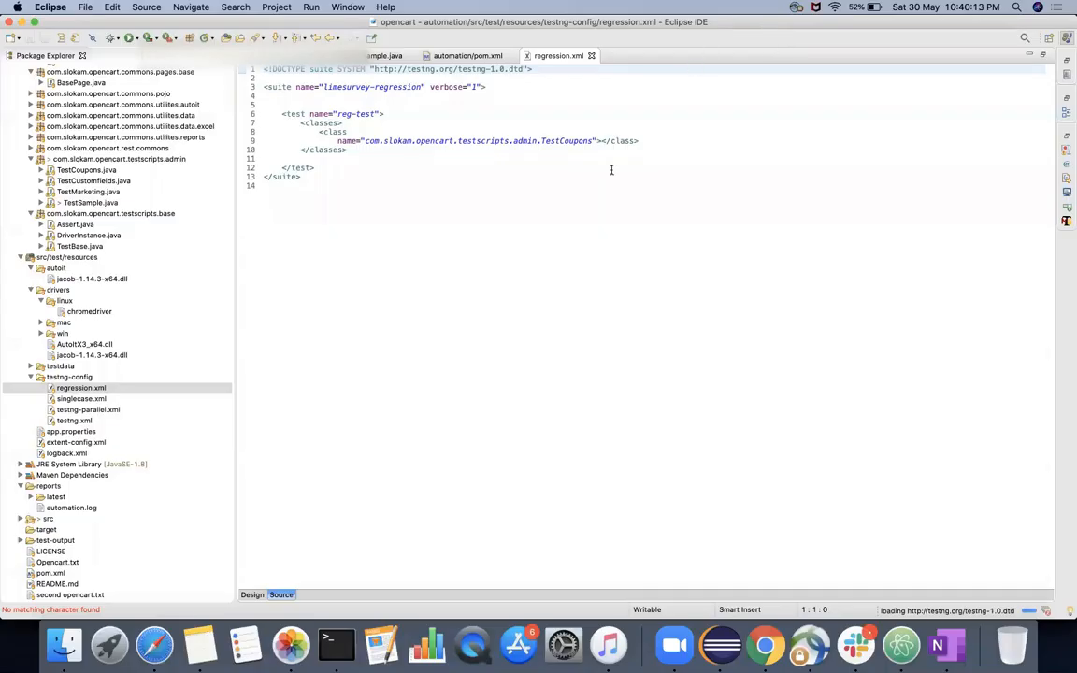
mouse_move(789, 645)
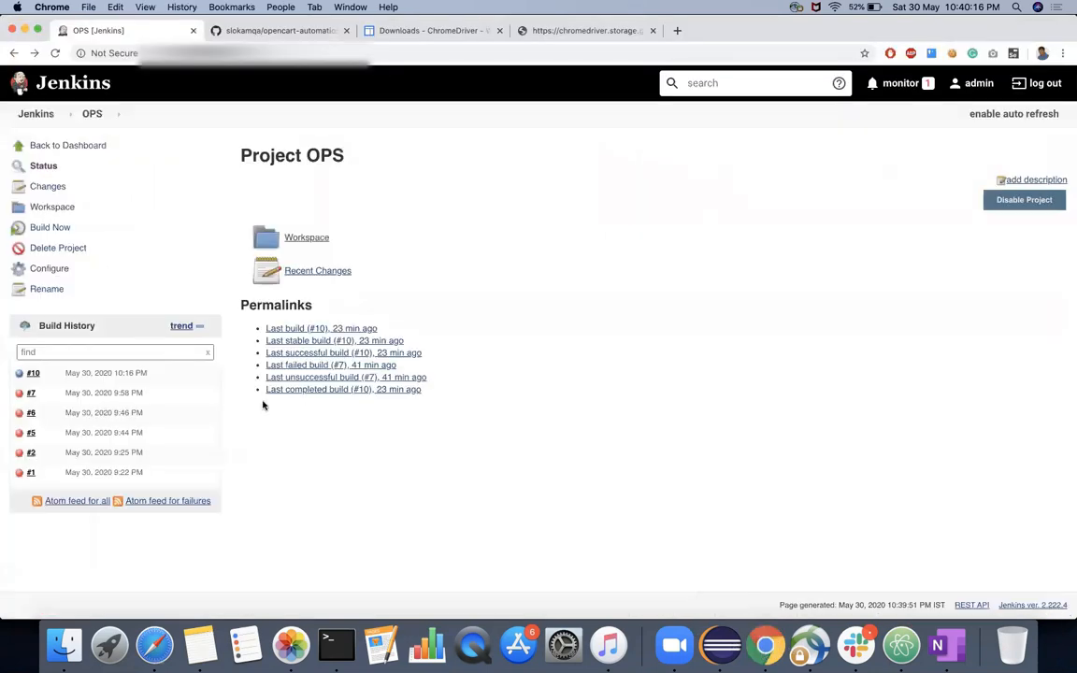
mouse_move(30, 432)
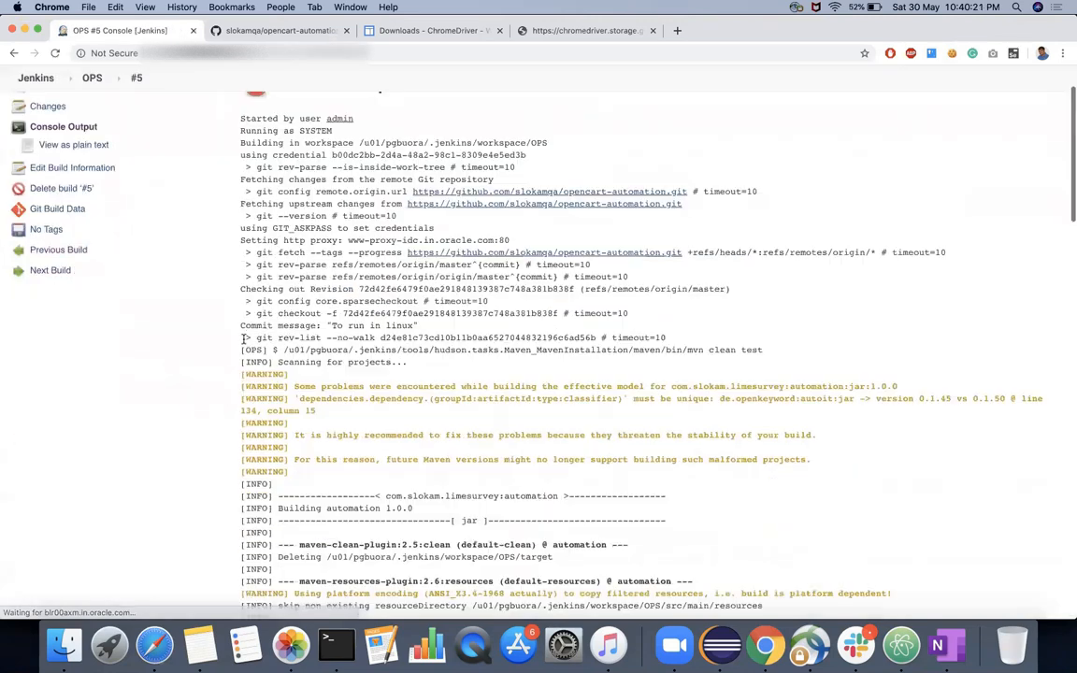
Scroll build #5's console to the BUILD FAILURE: Linux chromedriver not executable.
scroll("down", 3)
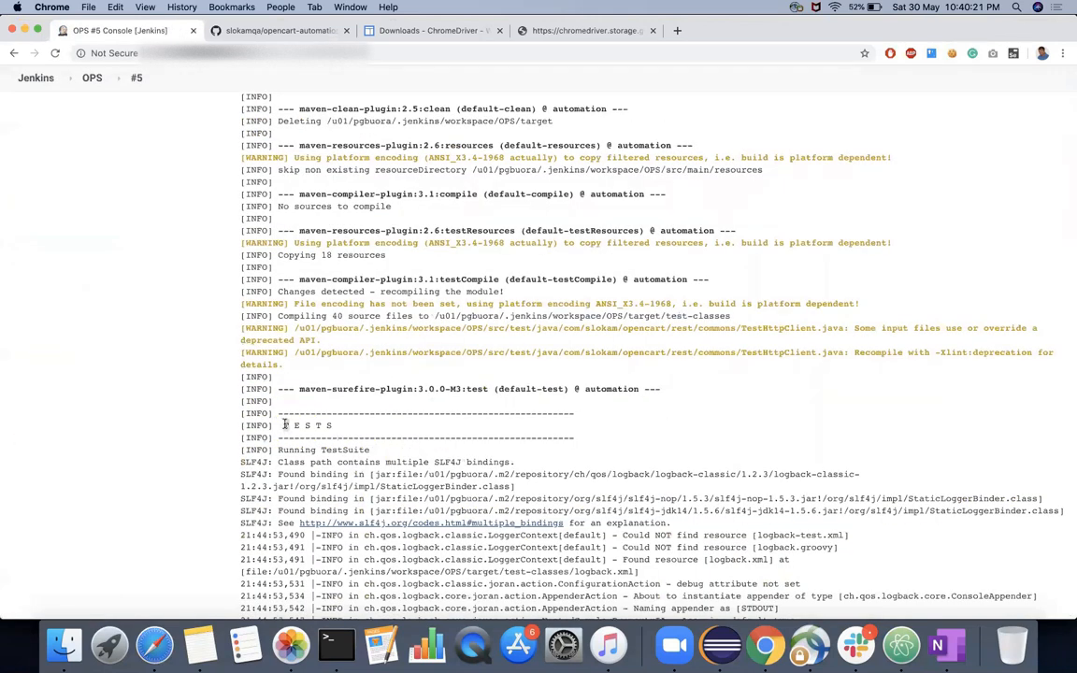
scroll("down", 3)
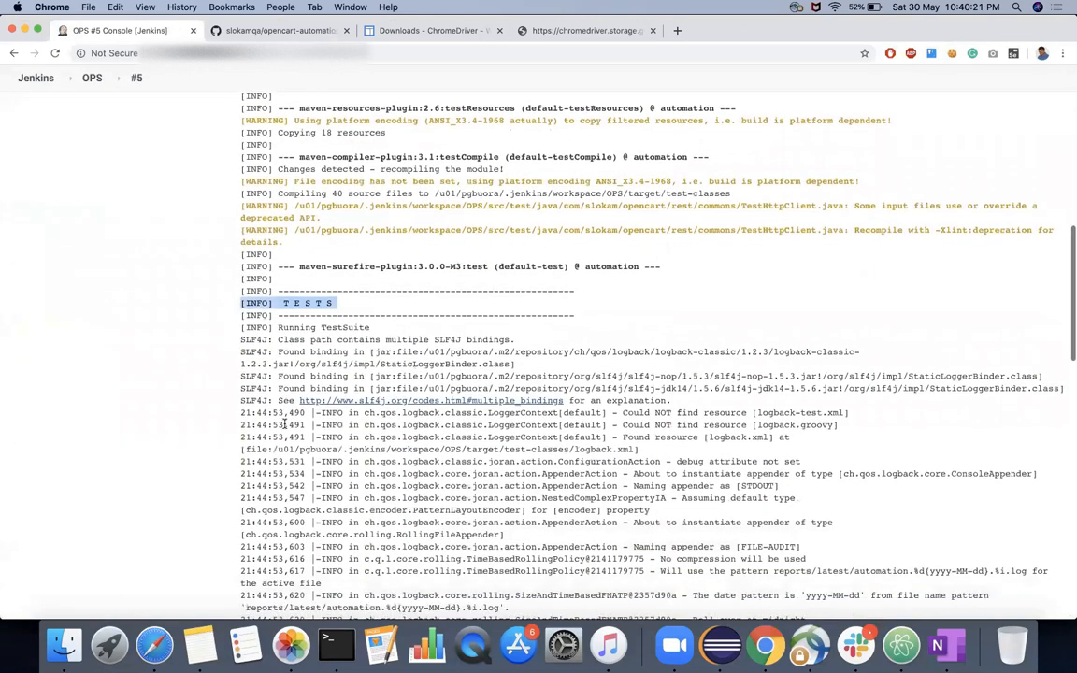
scroll("down", 3)
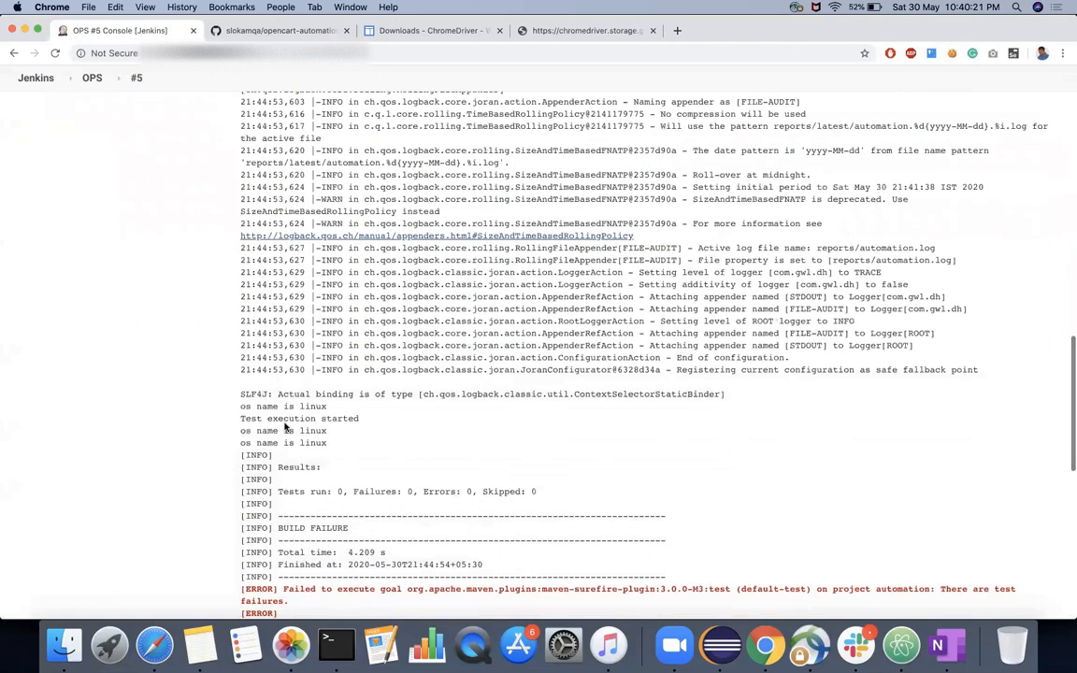
scroll("down", 3)
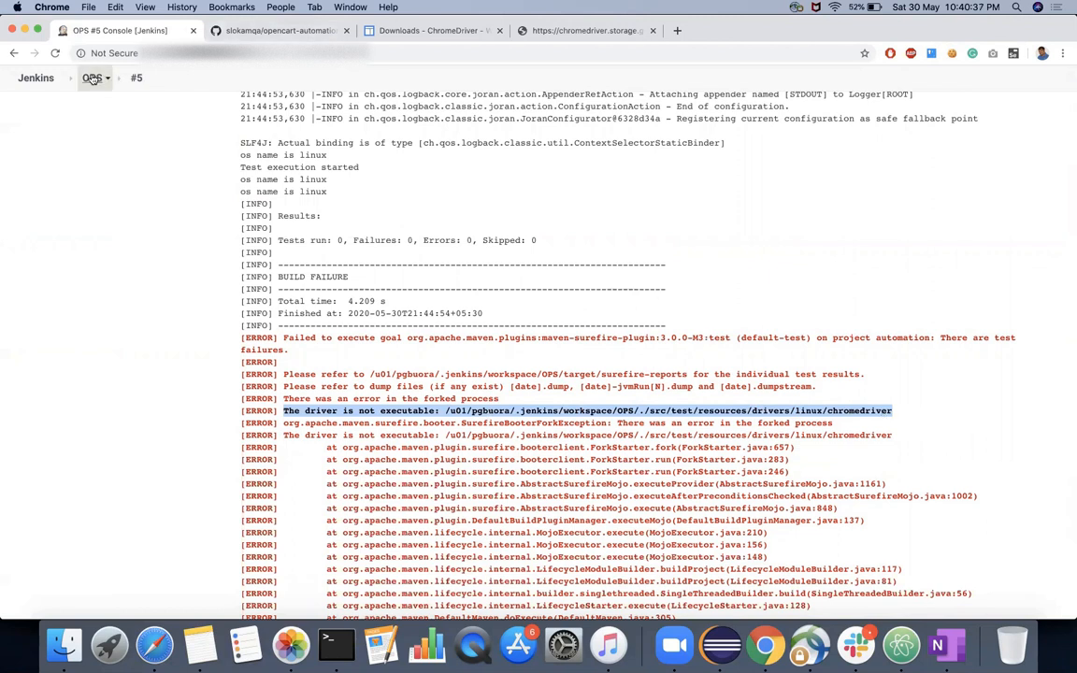
View build #6's console BUILD FAILURE and highlight the 'cannot find Chrome binary' error.
left_click(91, 78)
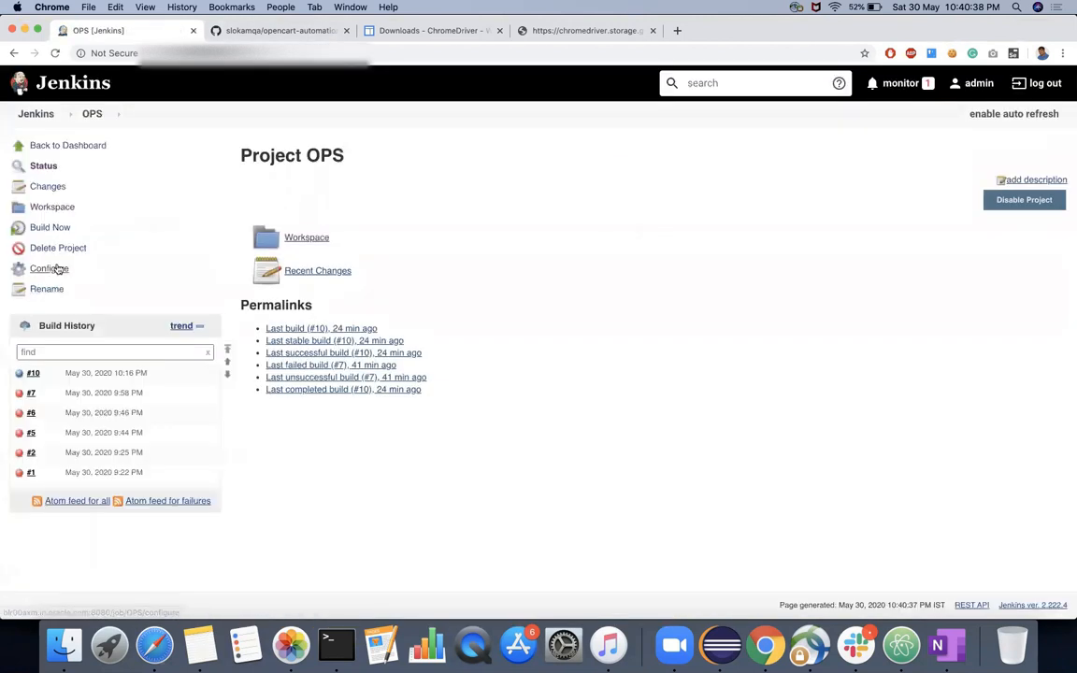
left_click(49, 269)
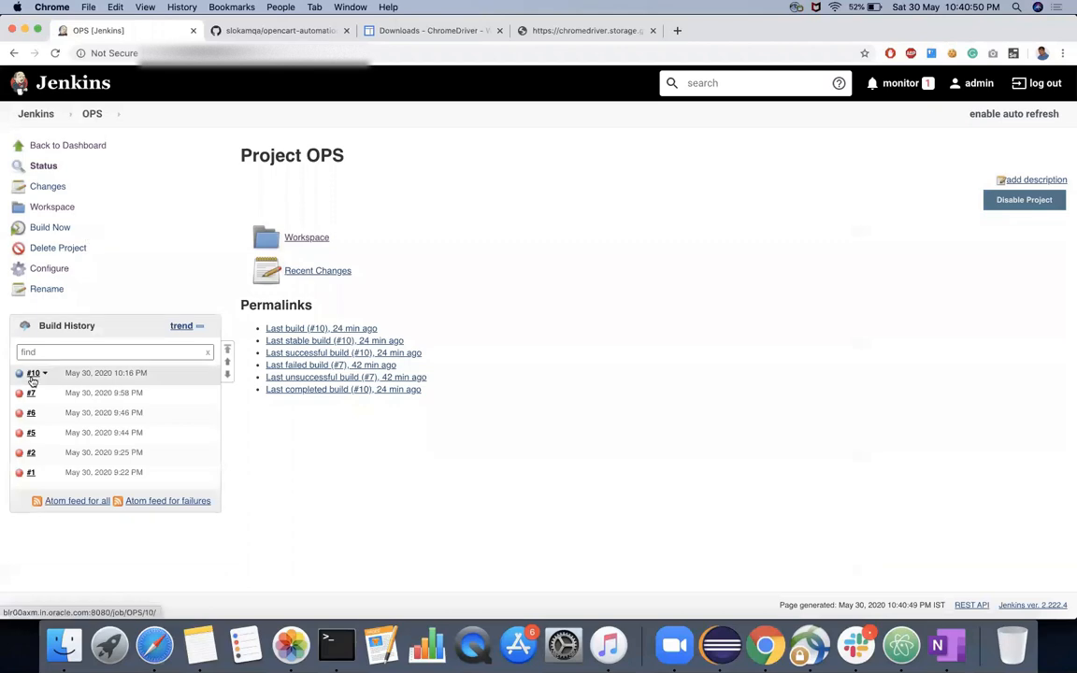
left_click(30, 393)
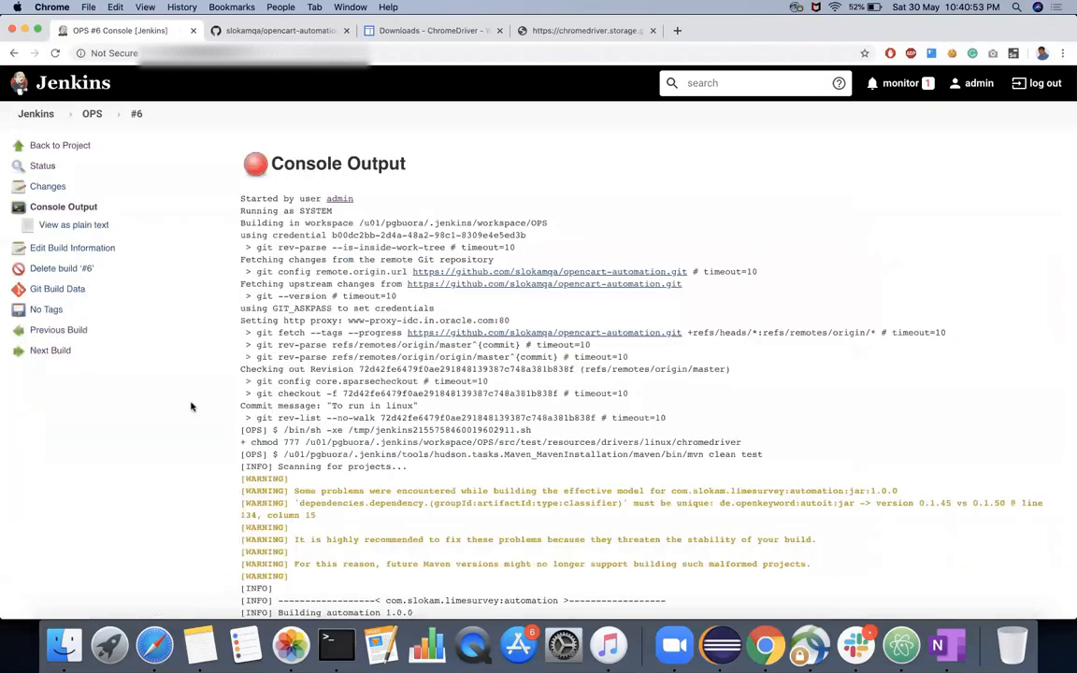
scroll("down", 3)
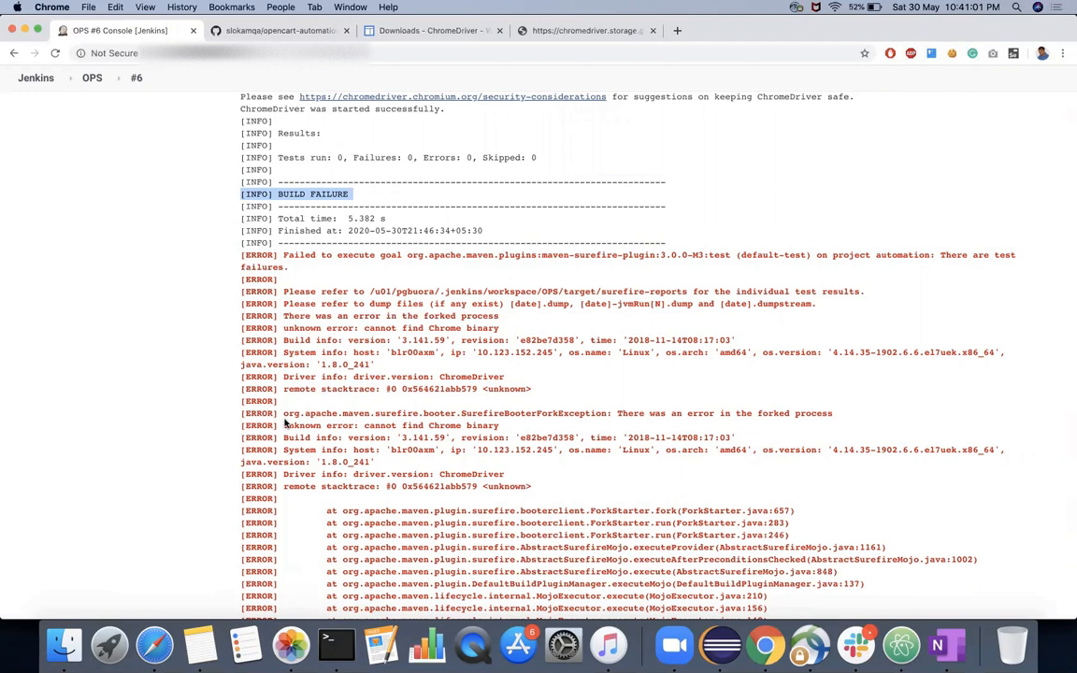
mouse_move(337, 522)
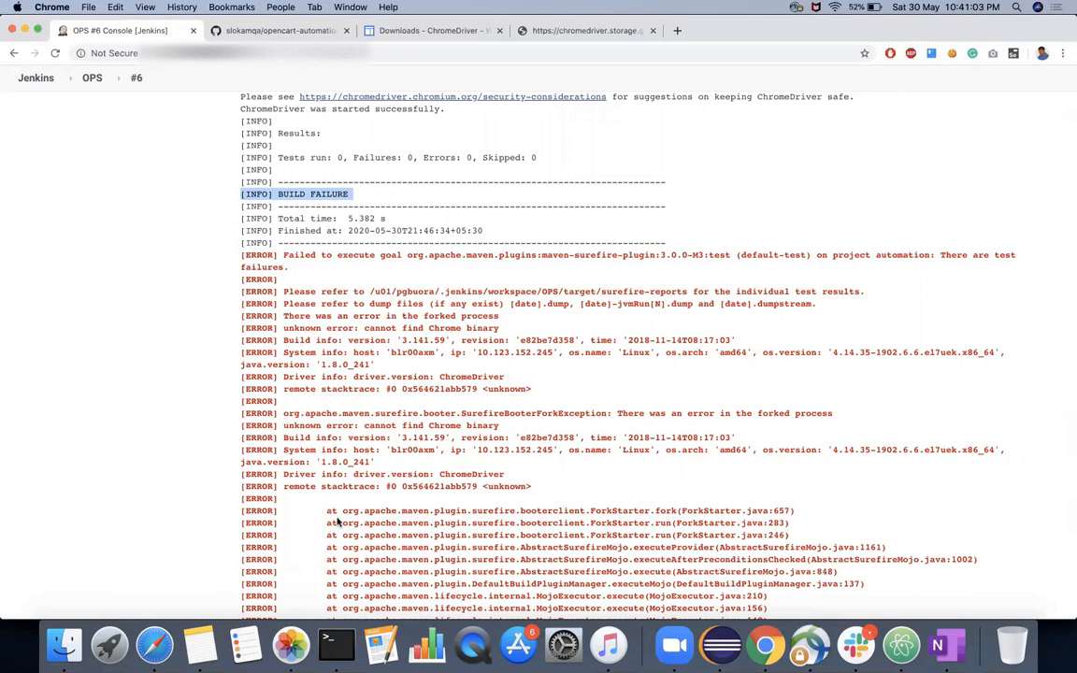
scroll("down", 3)
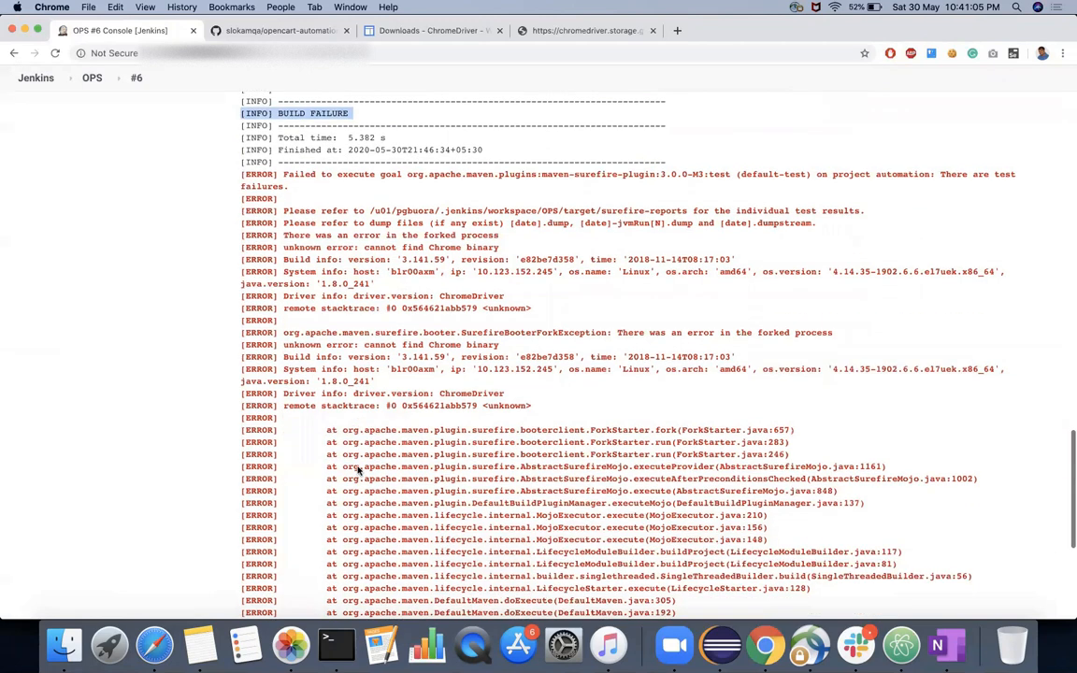
scroll("down", 3)
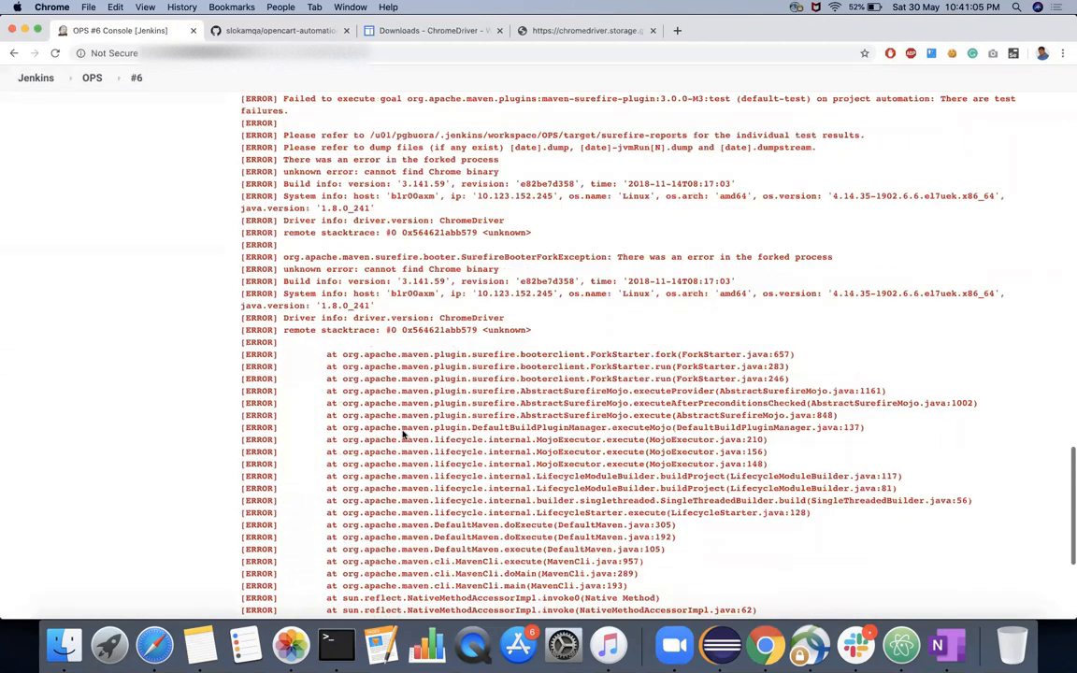
scroll("up", 3)
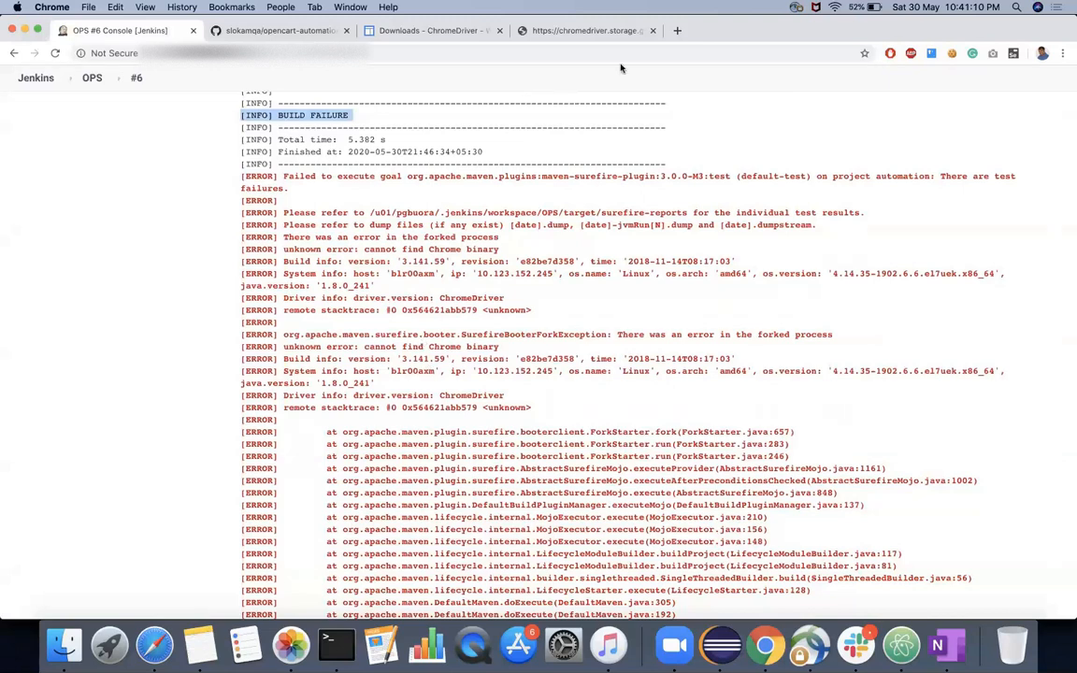
mouse_move(790, 45)
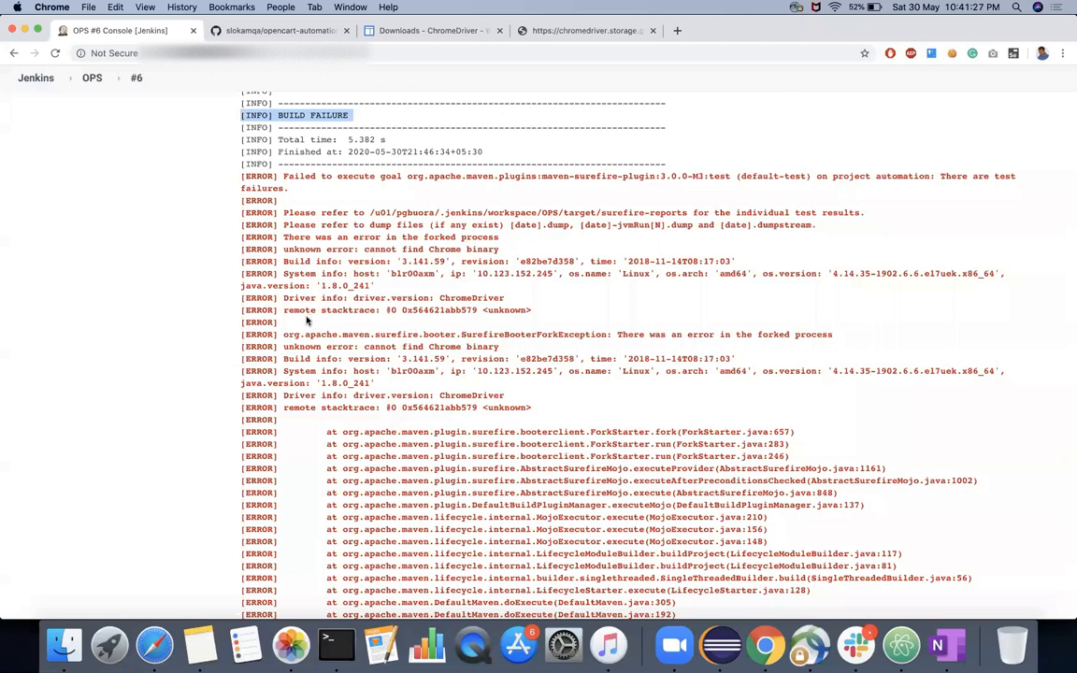
mouse_move(284, 350)
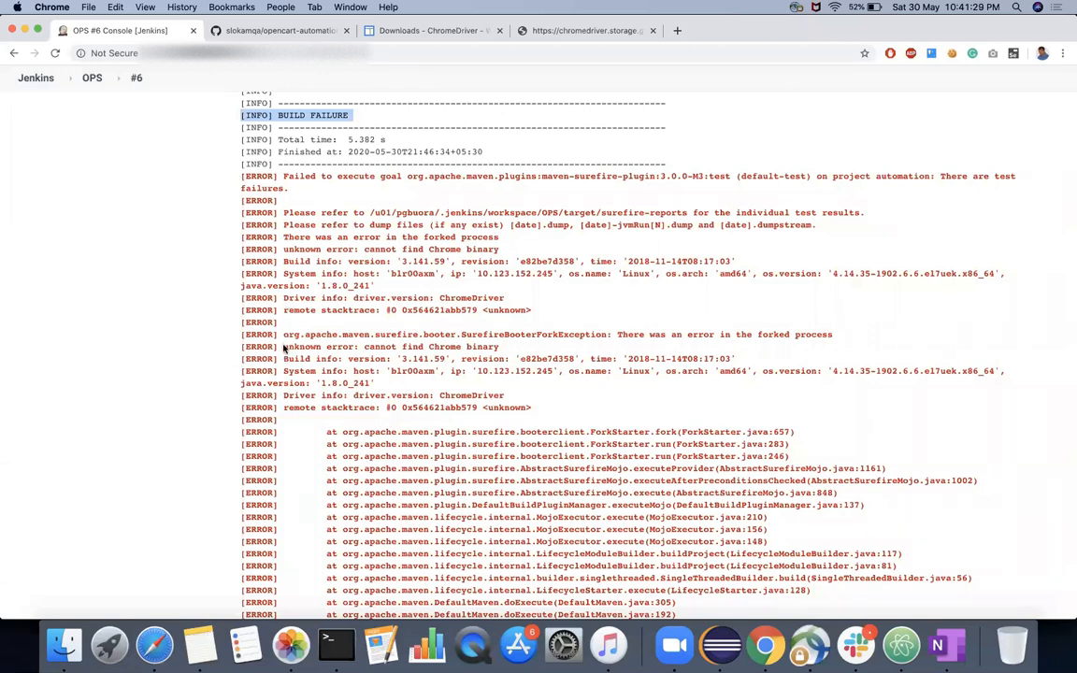
double_click(391, 346)
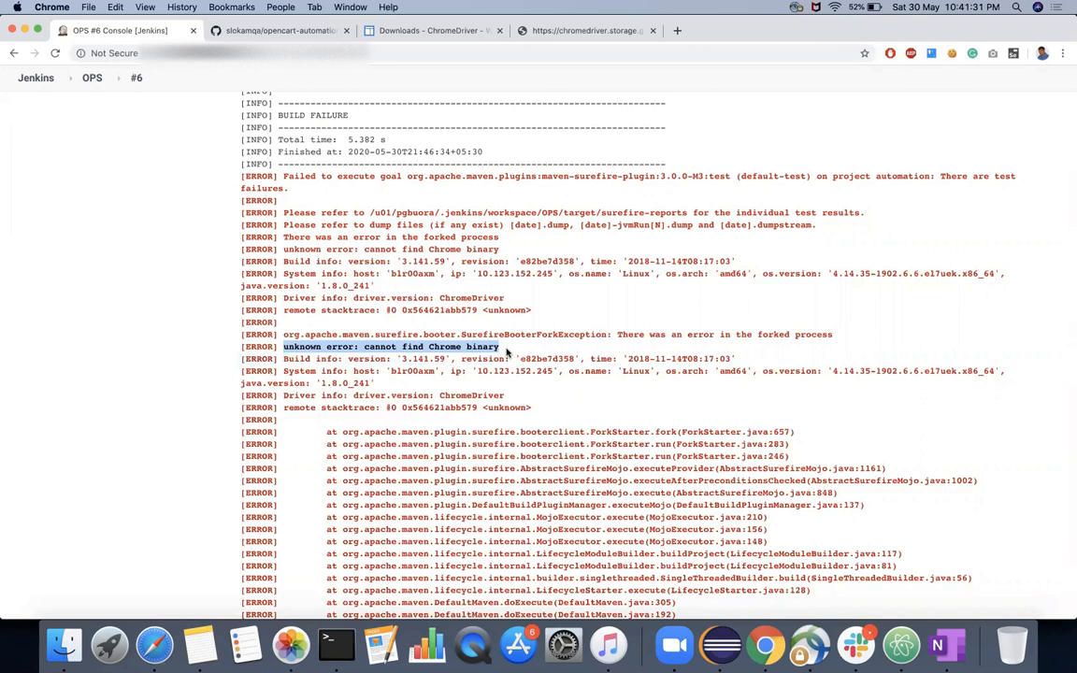
mouse_move(946, 643)
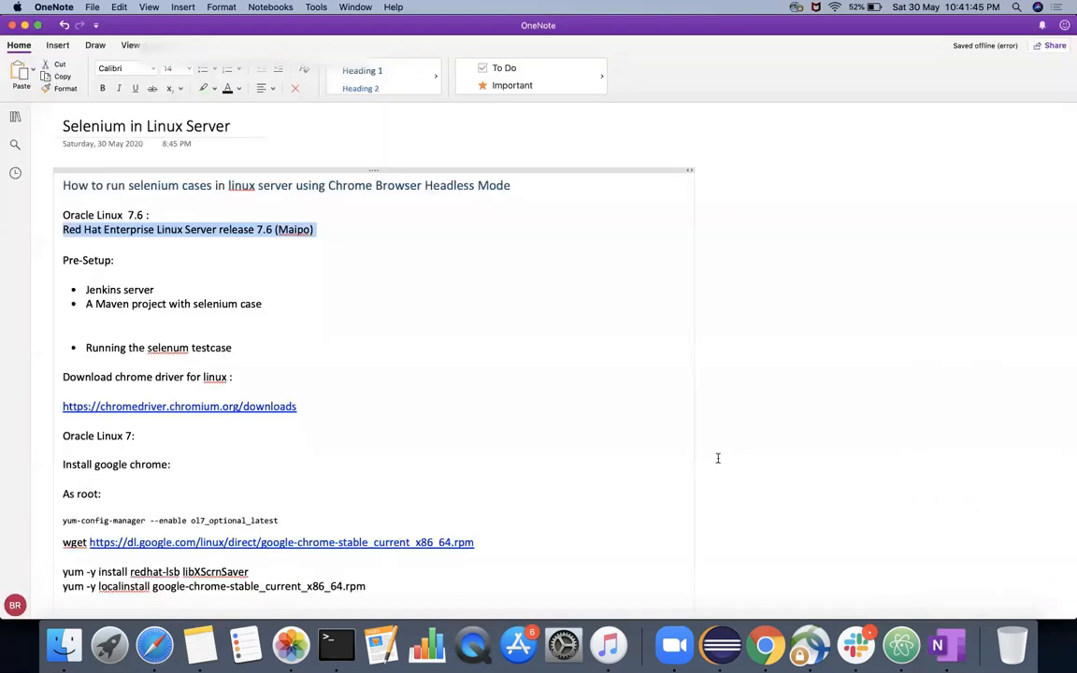
Tidy the Chrome install lines and add 'Xvfb -ac :99 -screen 0 1280x1024x16 & export DISPLAY=:99'.
scroll("down", 3)
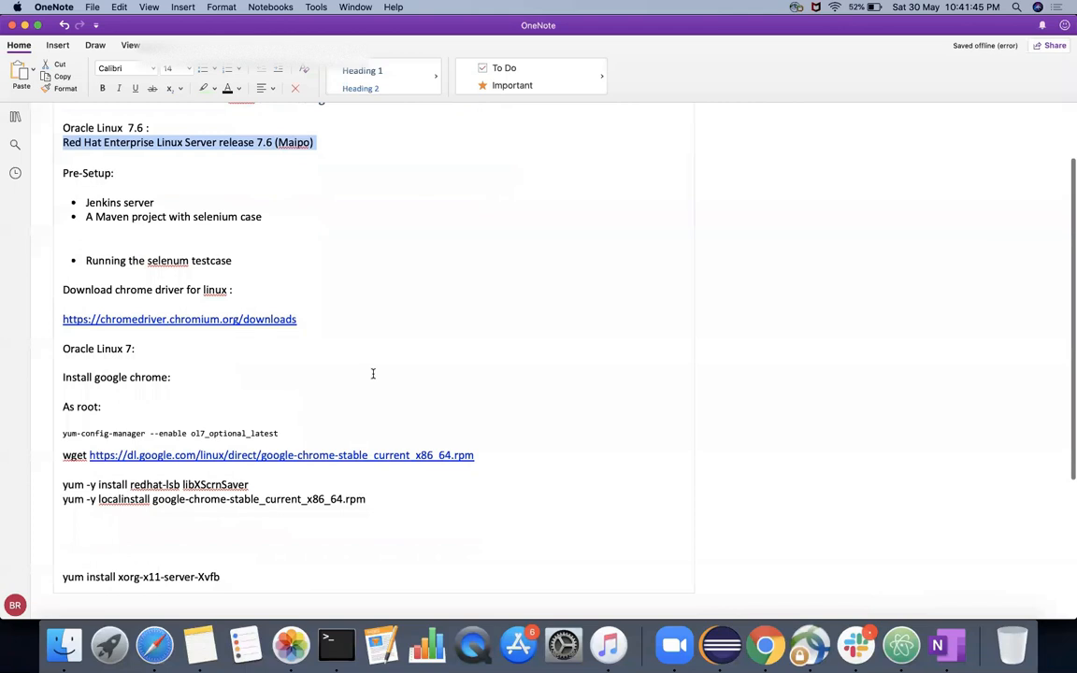
mouse_move(285, 357)
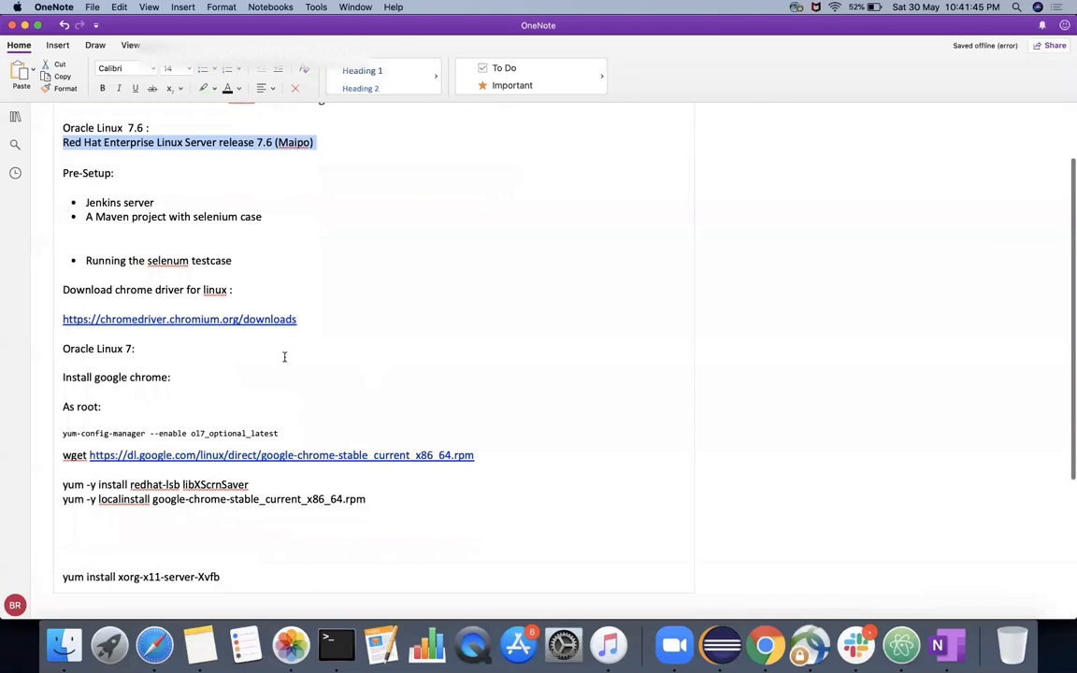
scroll("down", 3)
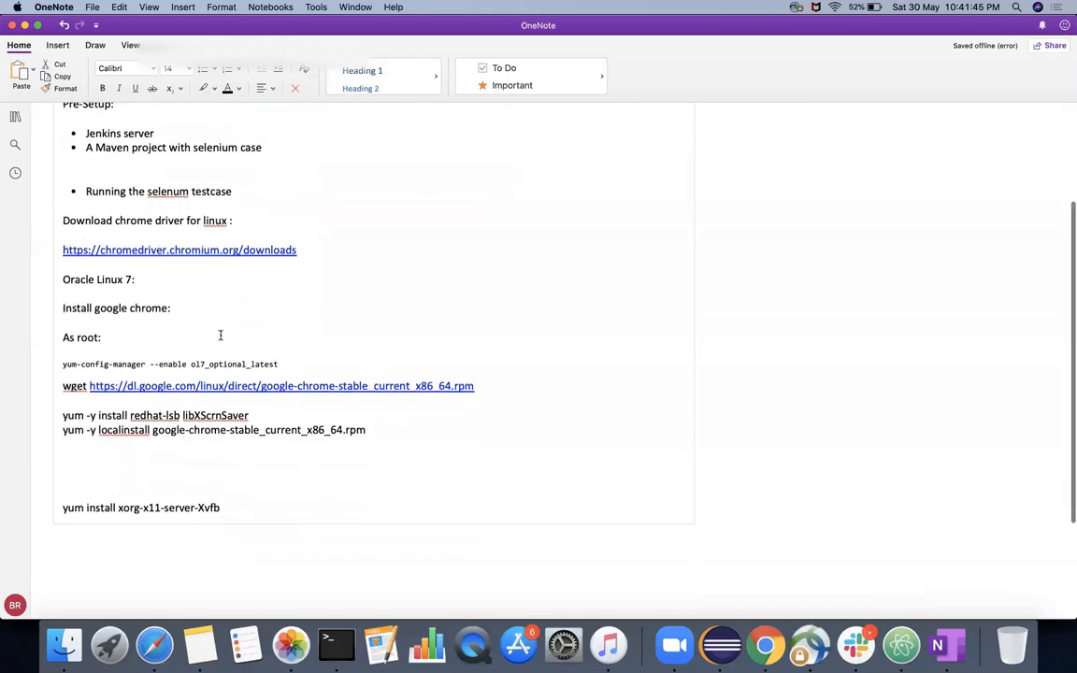
mouse_move(152, 339)
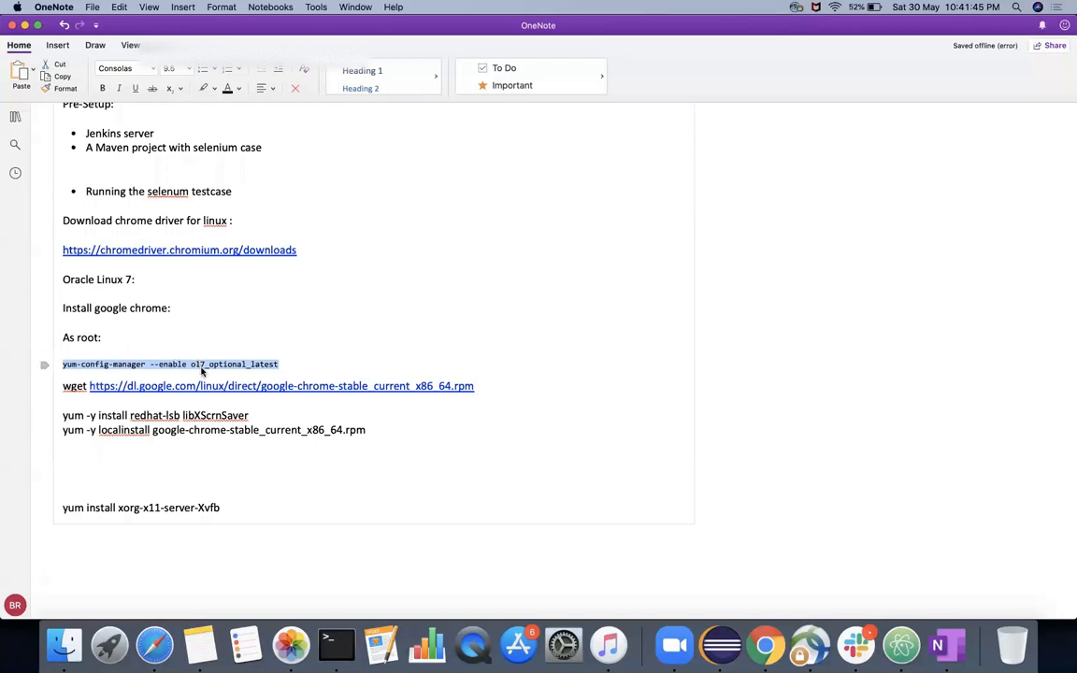
mouse_move(217, 370)
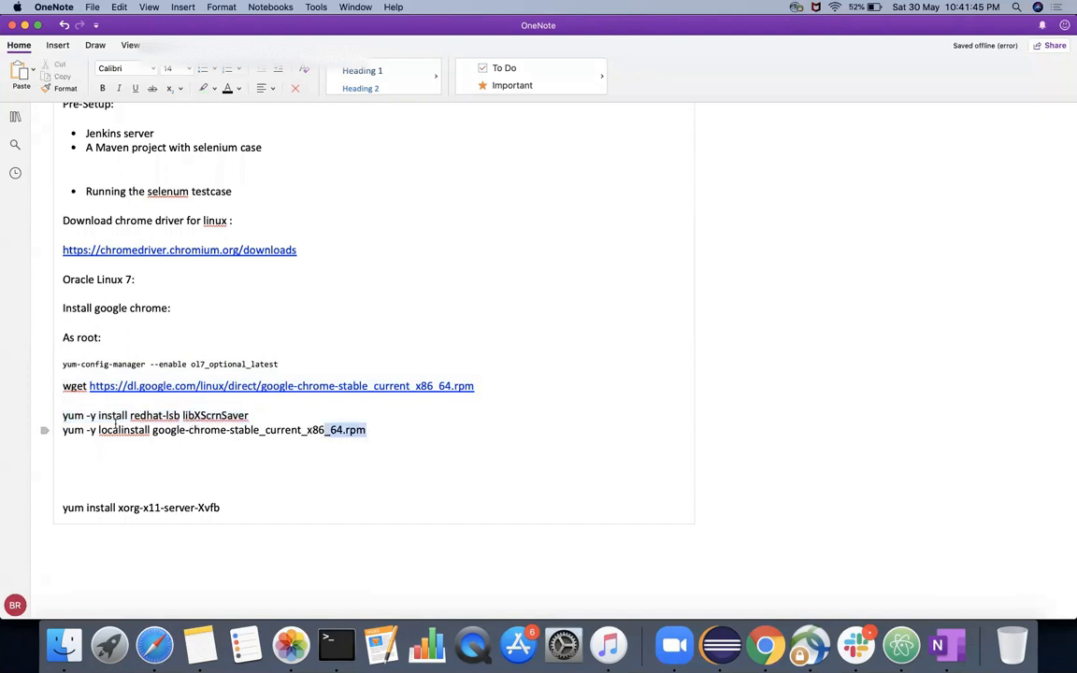
triple_click(213, 428)
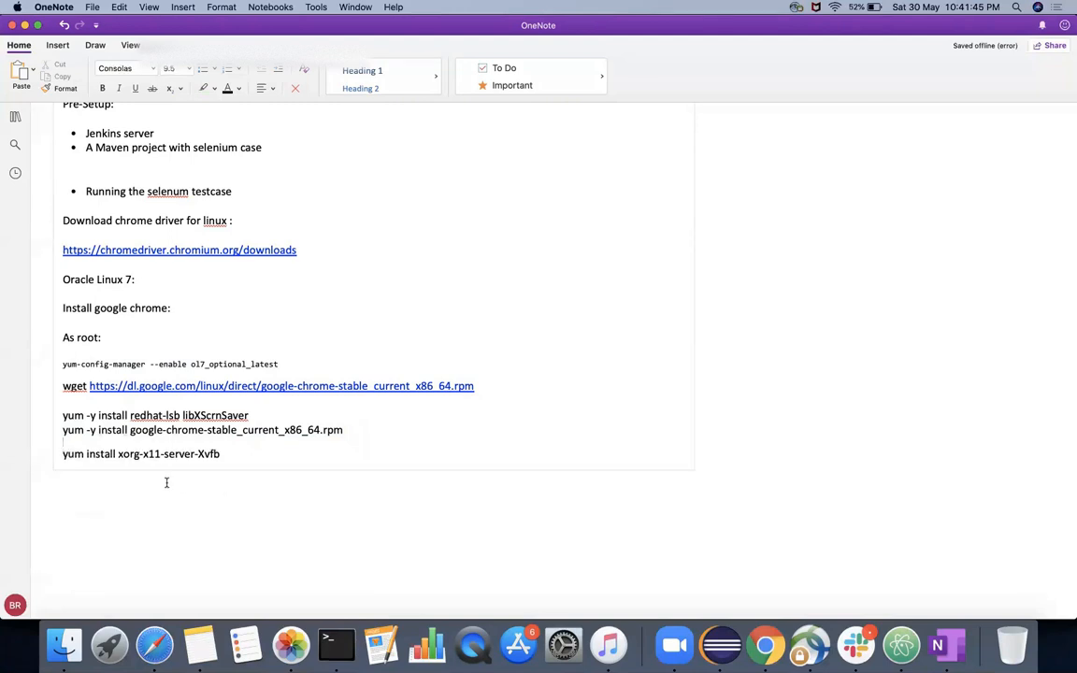
double_click(206, 455)
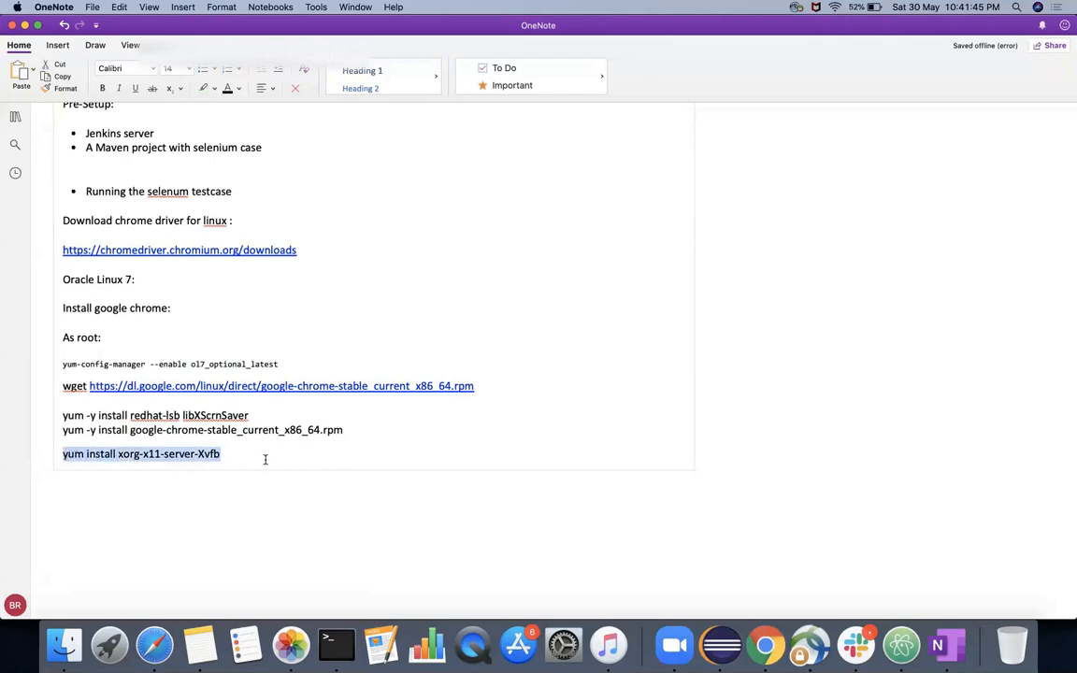
mouse_move(782, 45)
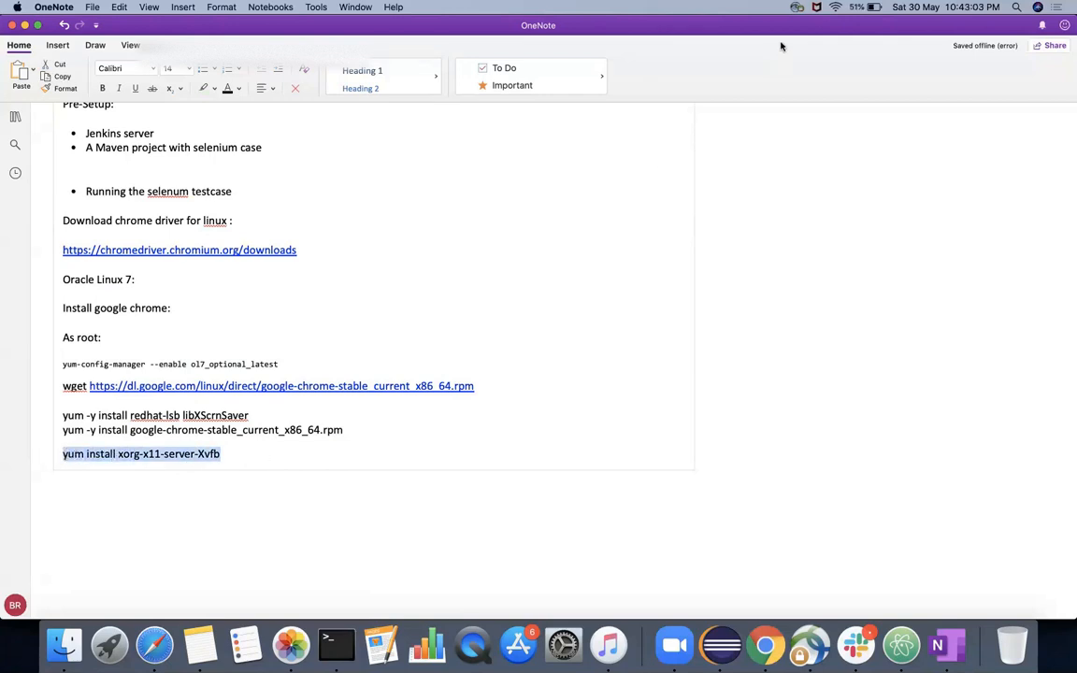
type("Xvfb -ac :99 -screen 0 1280x1024x16 & export DISPLAY=:99")
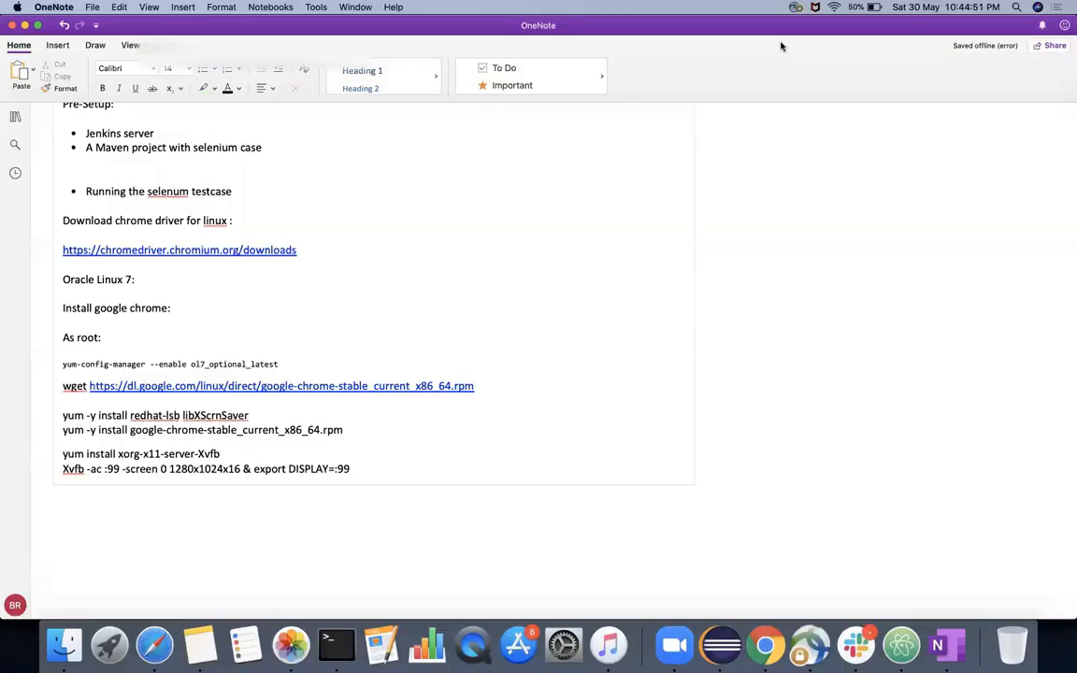
mouse_move(205, 483)
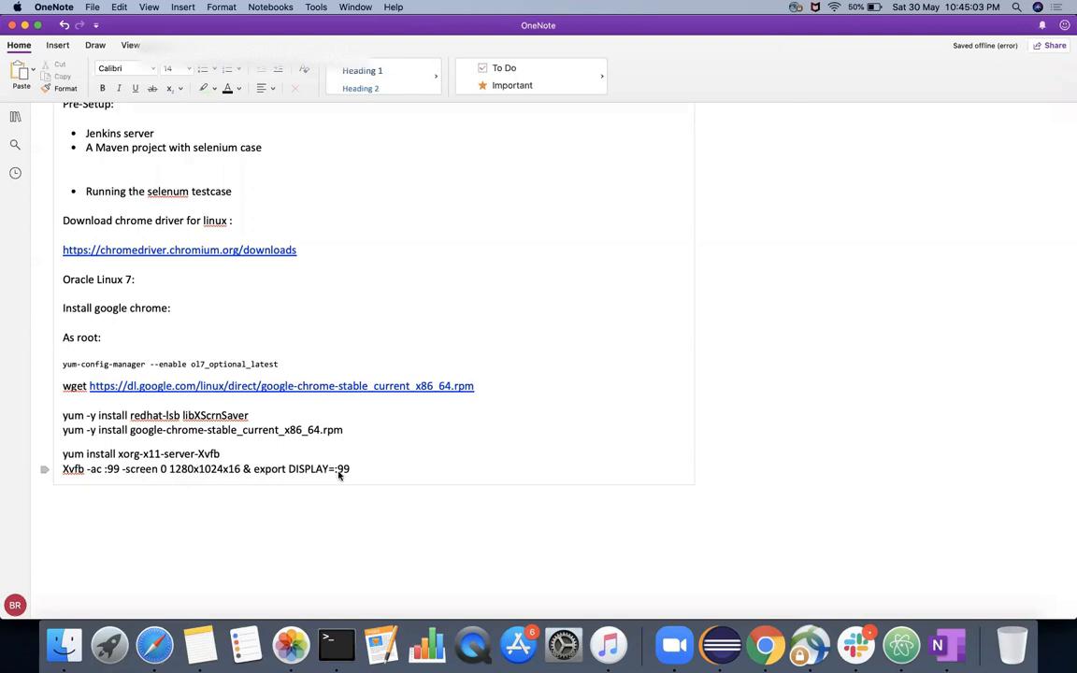
mouse_move(359, 471)
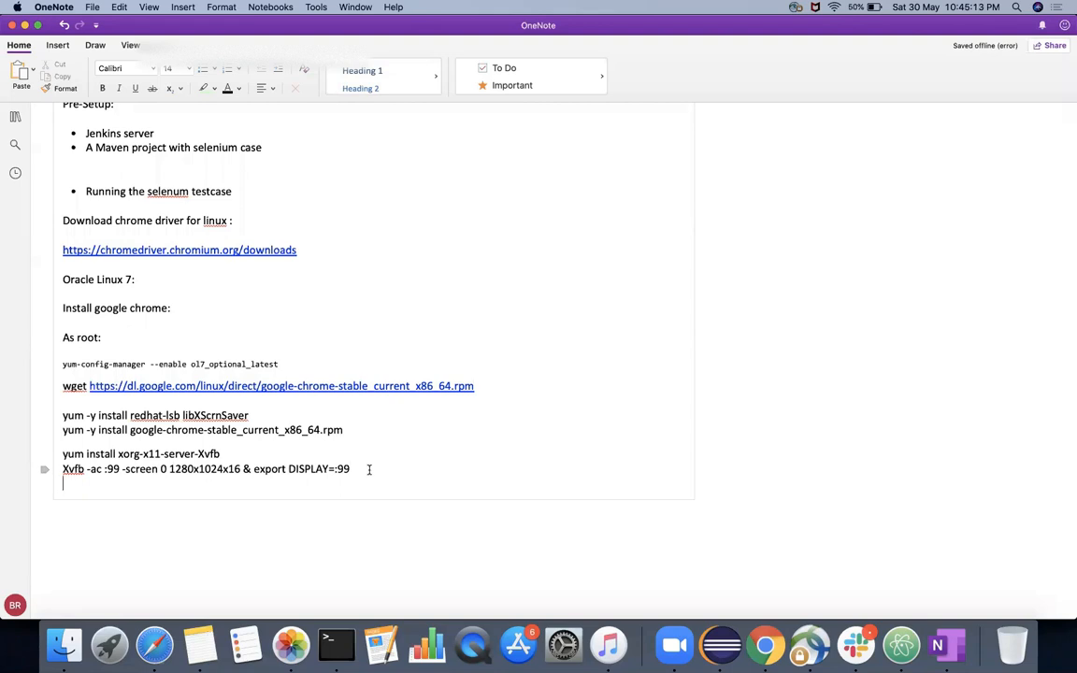
mouse_move(655, 329)
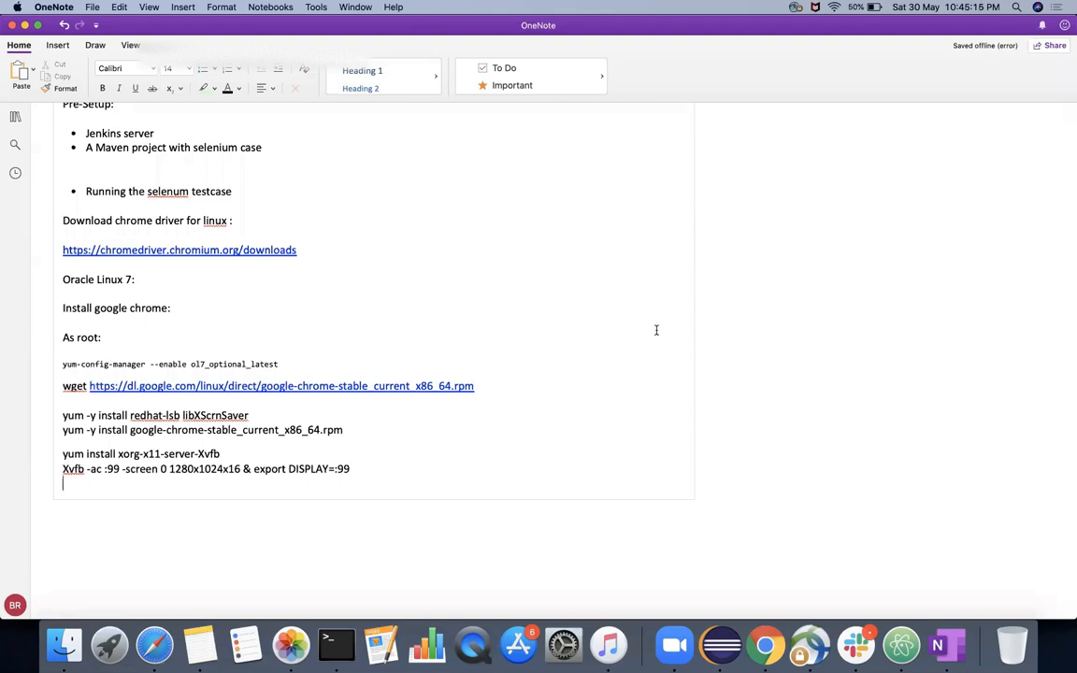
mouse_move(793, 228)
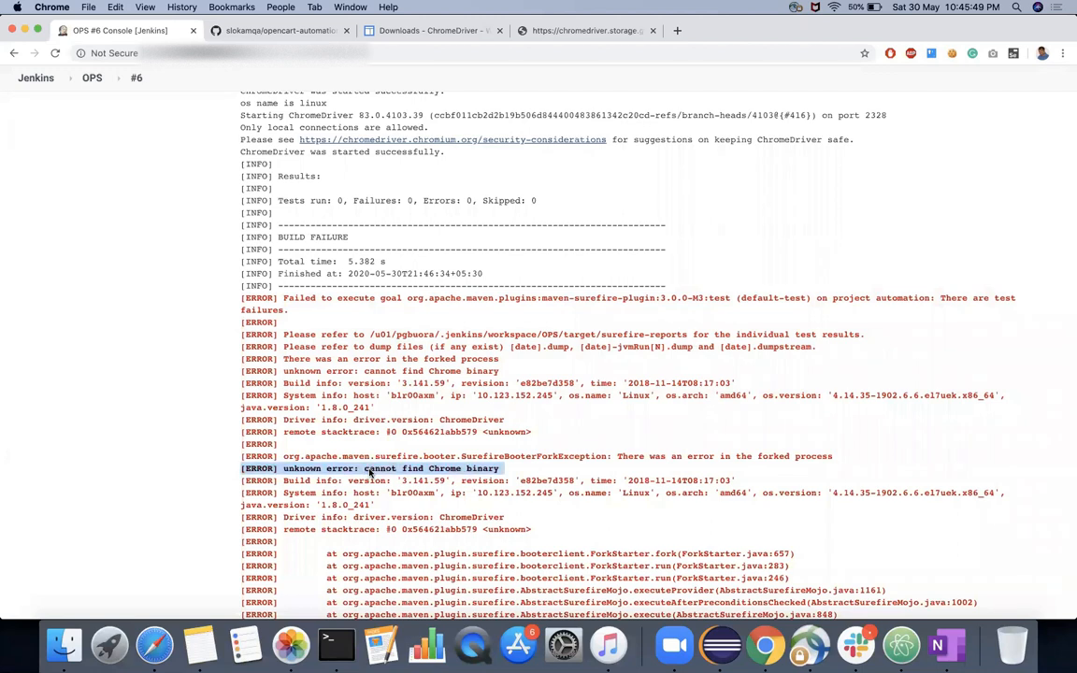
mouse_move(97, 98)
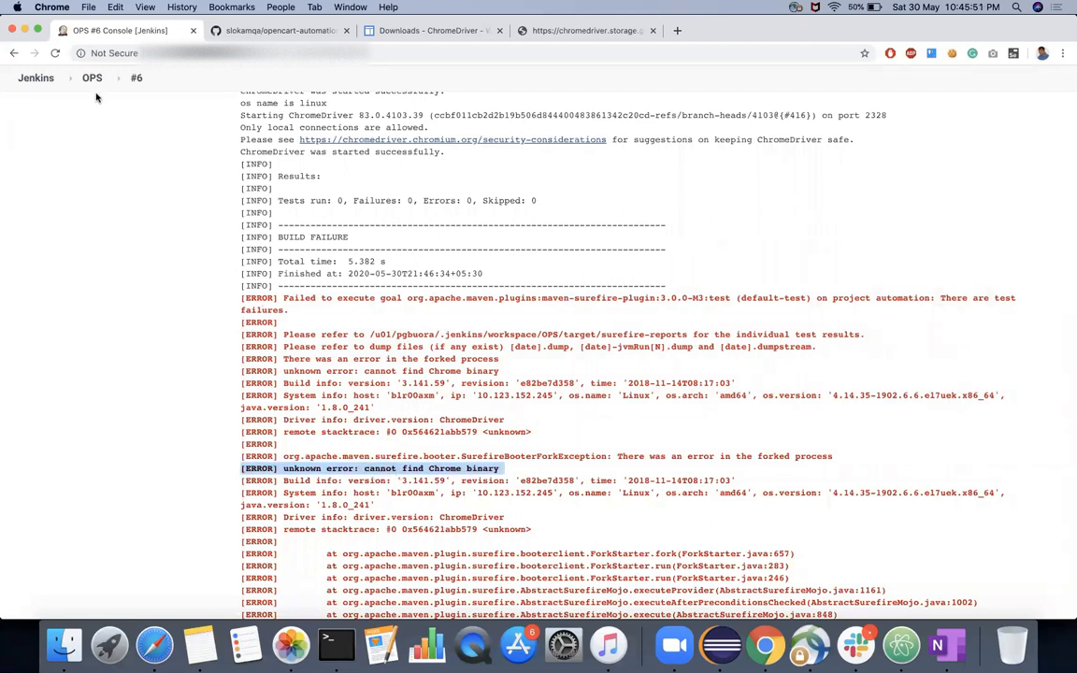
mouse_move(92, 79)
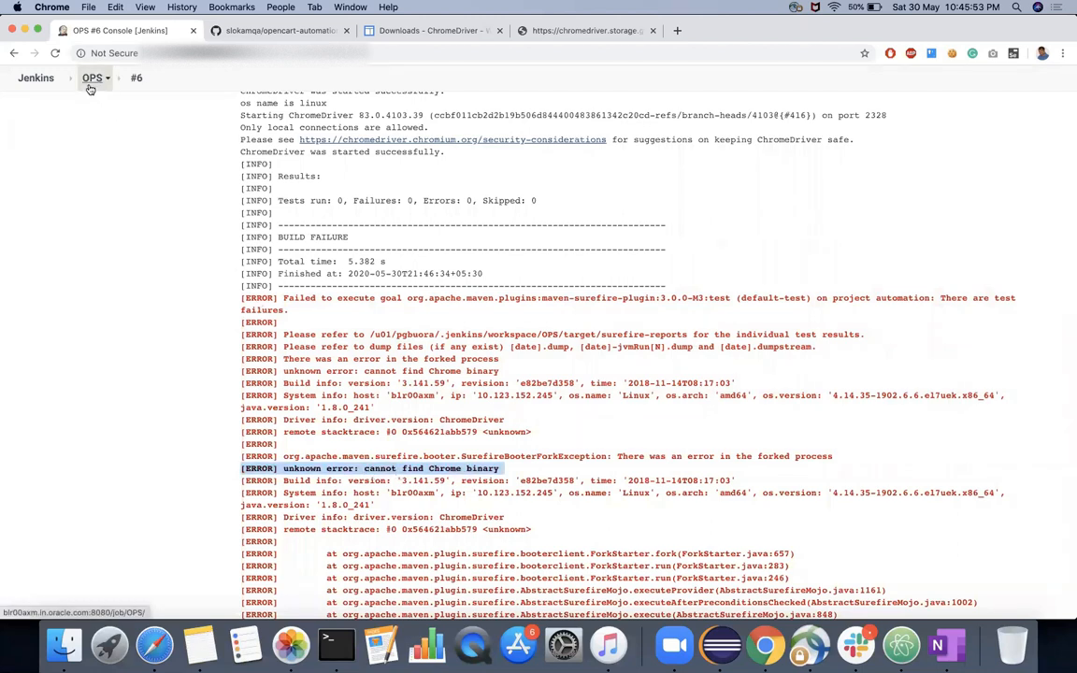
Read build #7's console Chrome crash error, then return to the OPS project page.
left_click(92, 79)
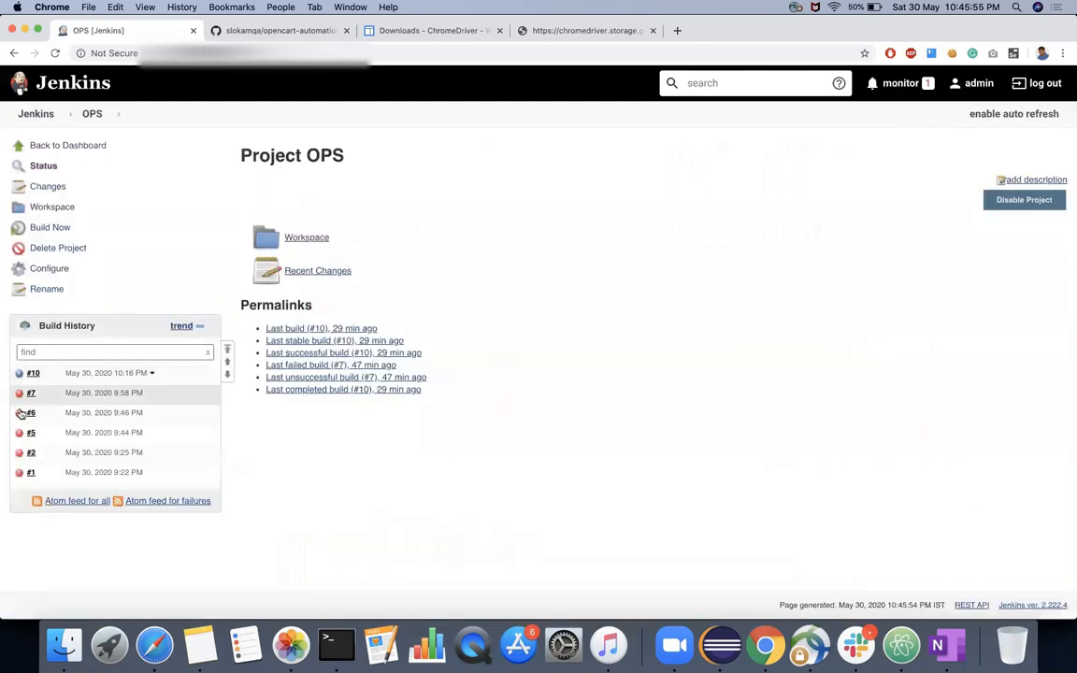
left_click(19, 413)
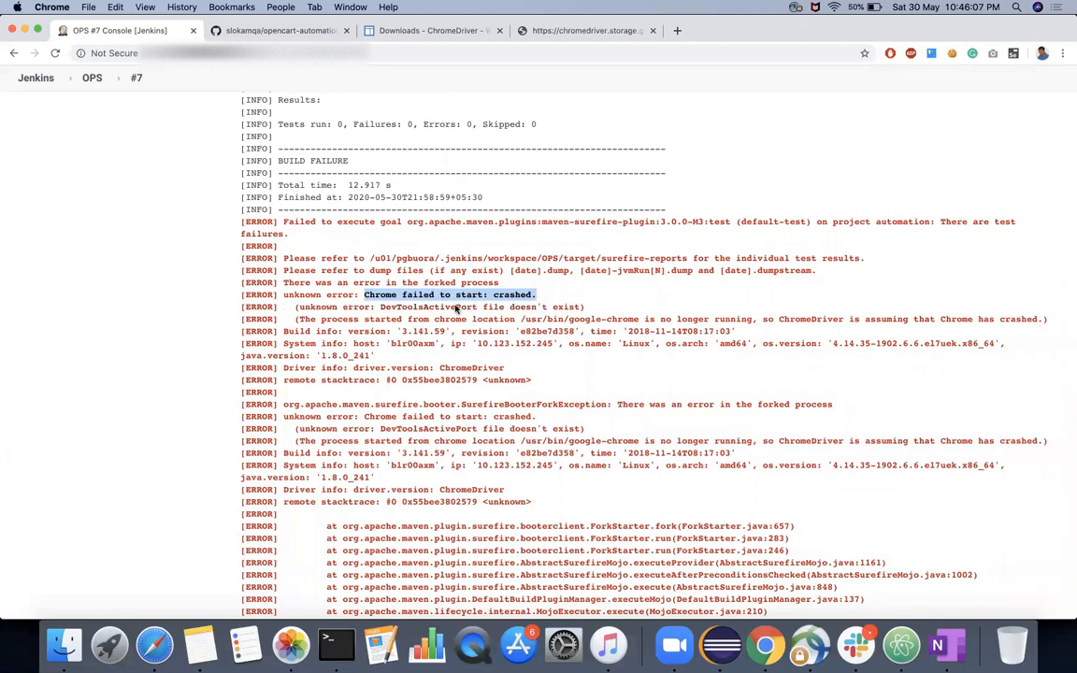
mouse_move(426, 301)
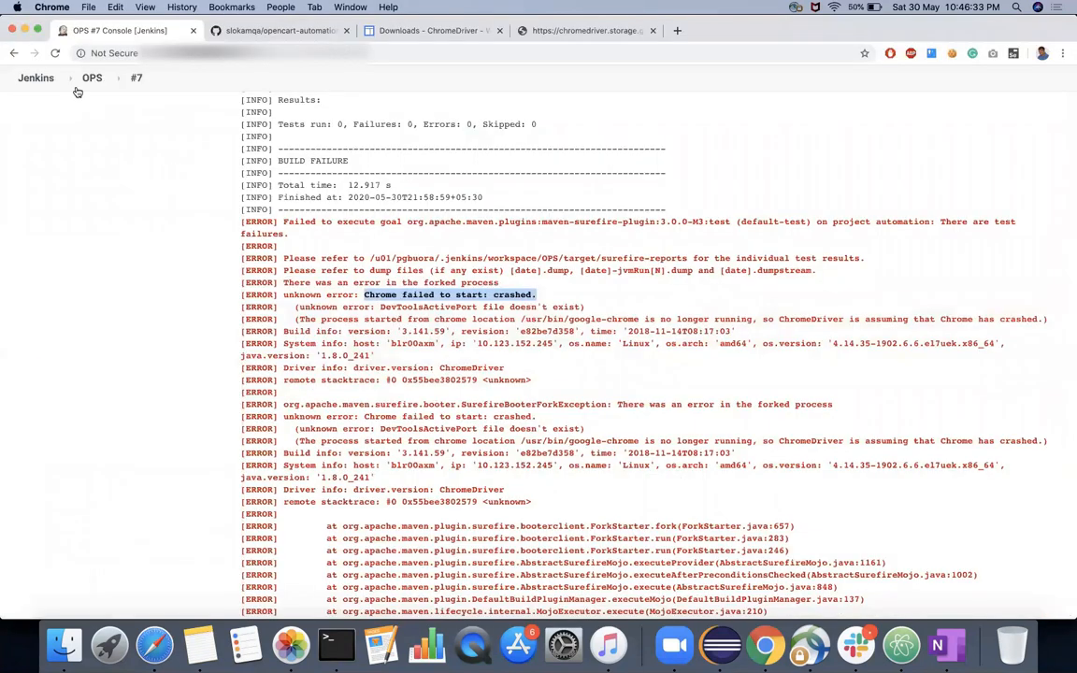
left_click(92, 78)
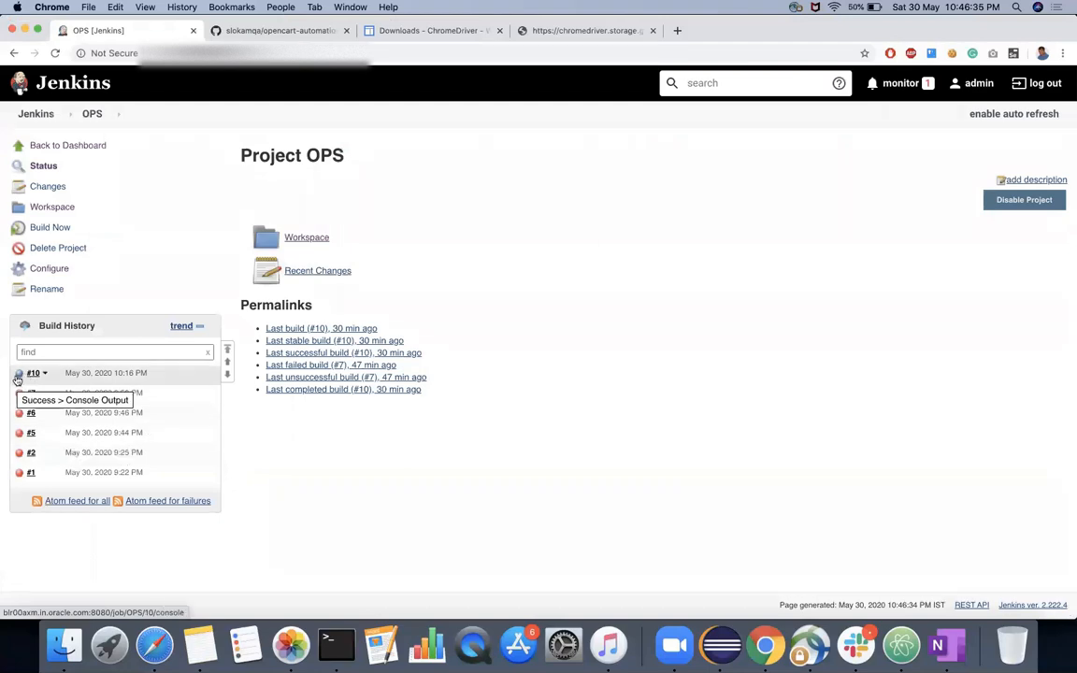
Verify build #10's console shows BUILD SUCCESS and the saved coupons screenshot path, then return to OPS.
left_click(84, 400)
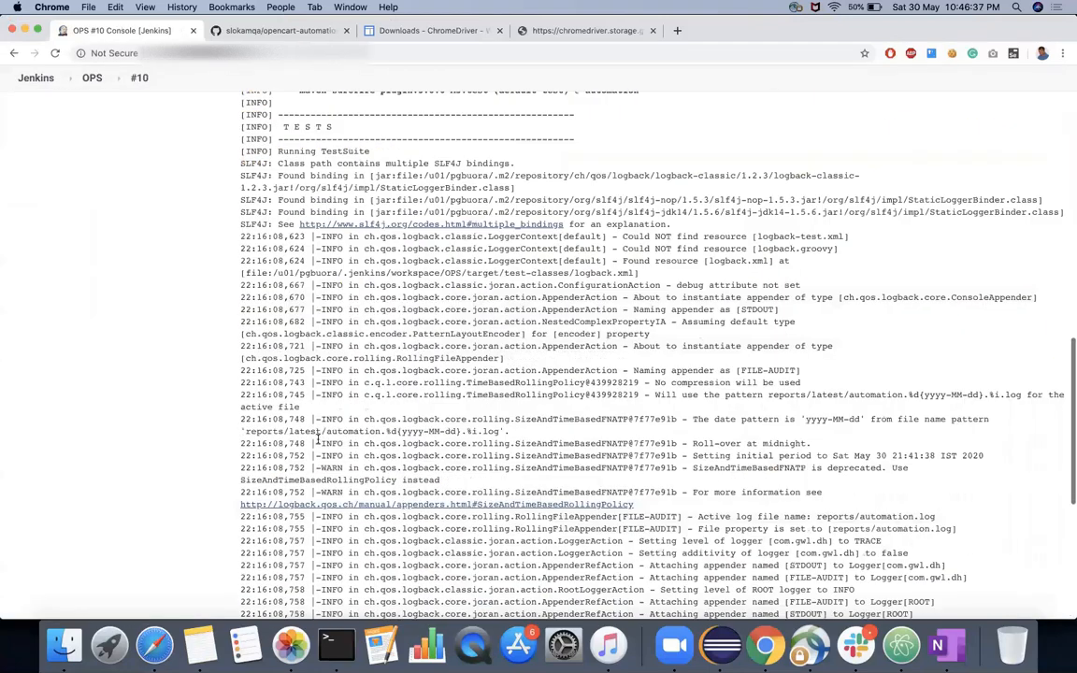
scroll("down", 3)
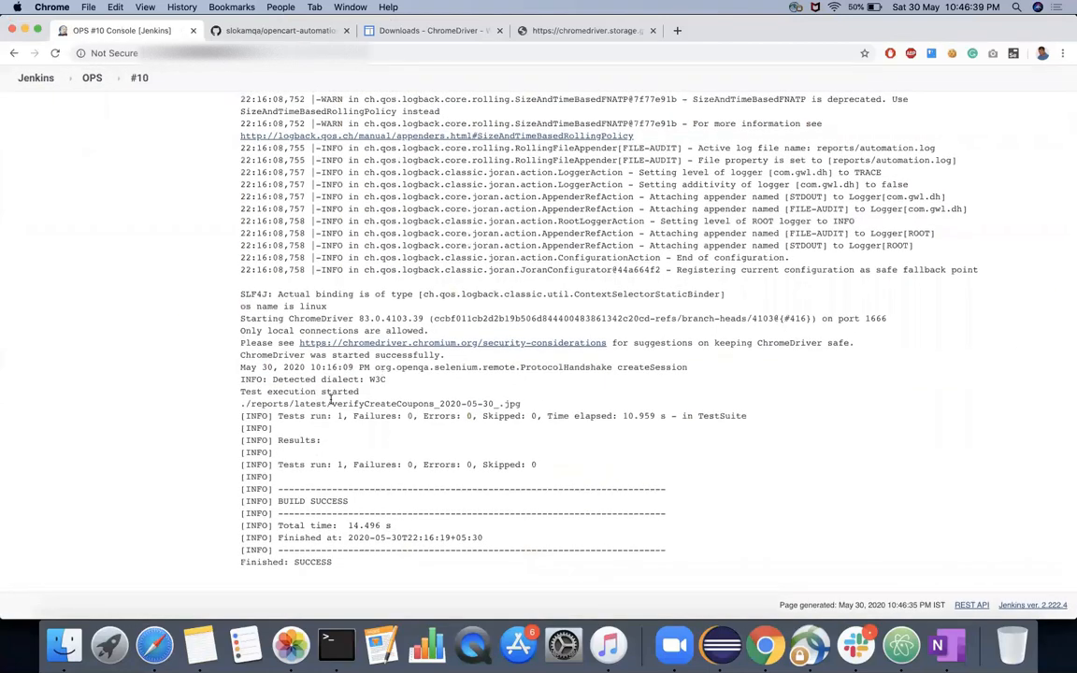
mouse_move(374, 374)
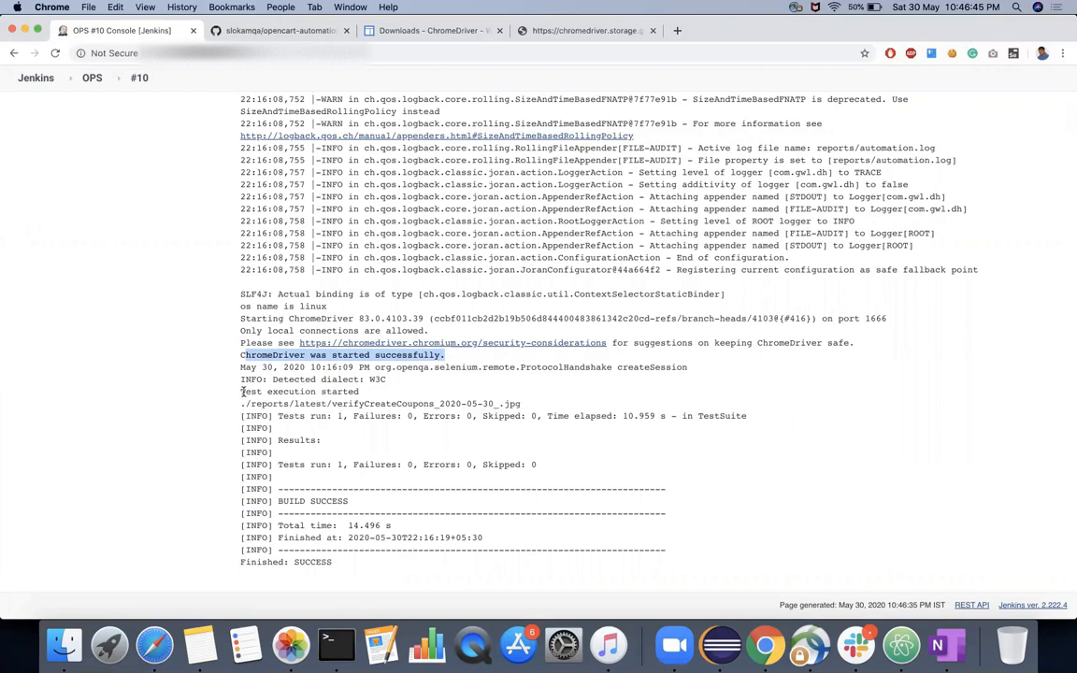
double_click(299, 391)
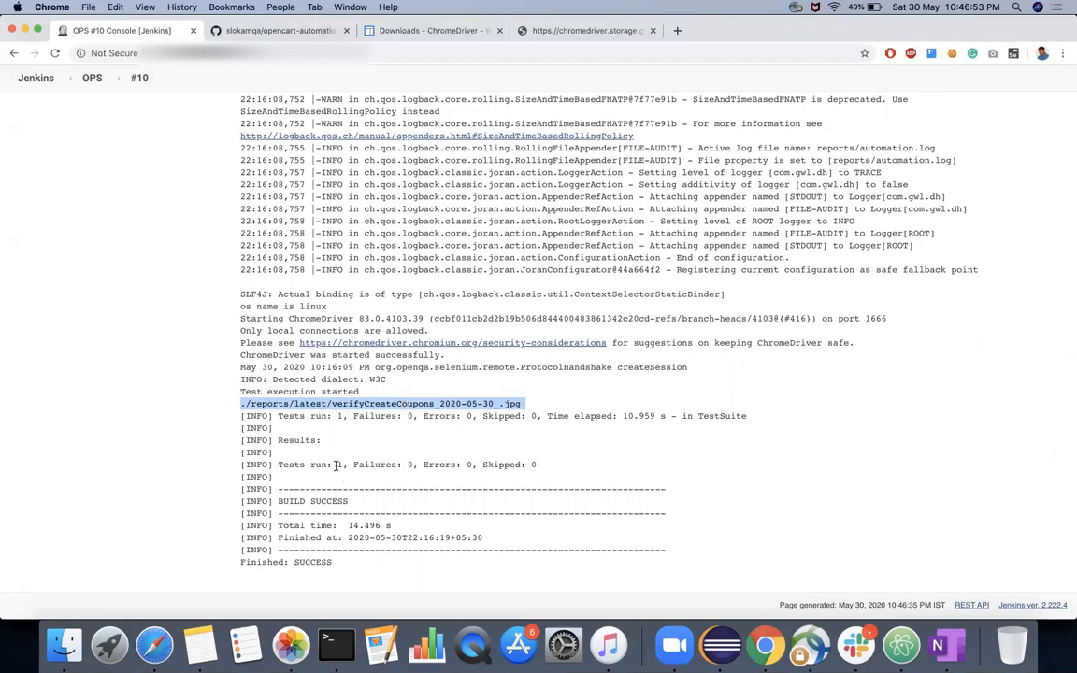
mouse_move(399, 449)
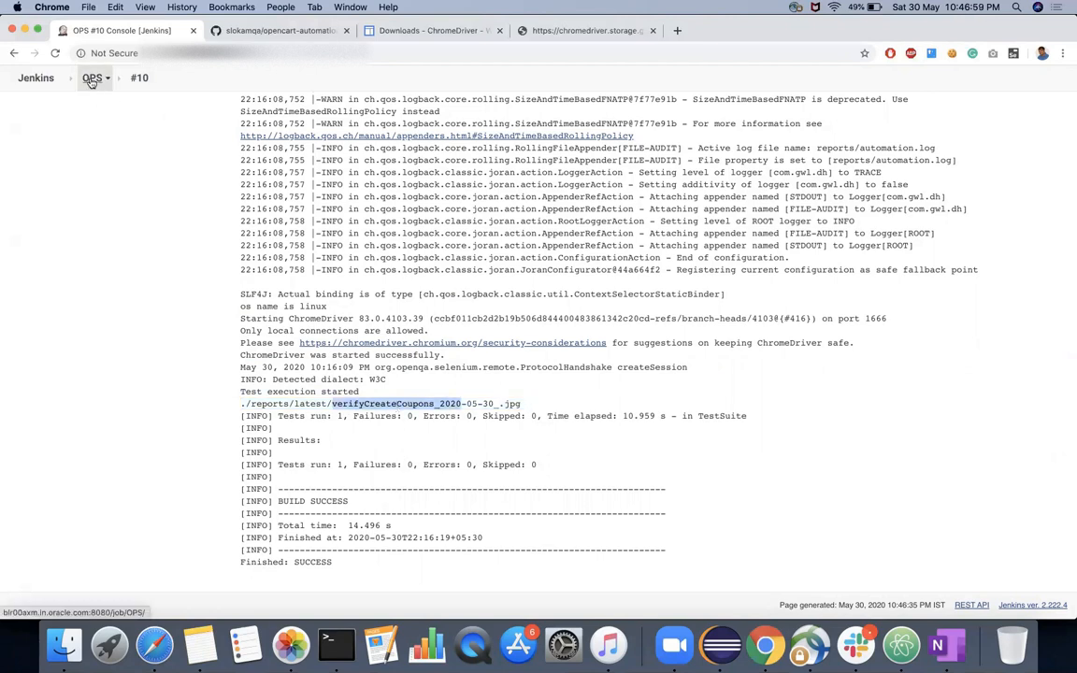
left_click(92, 79)
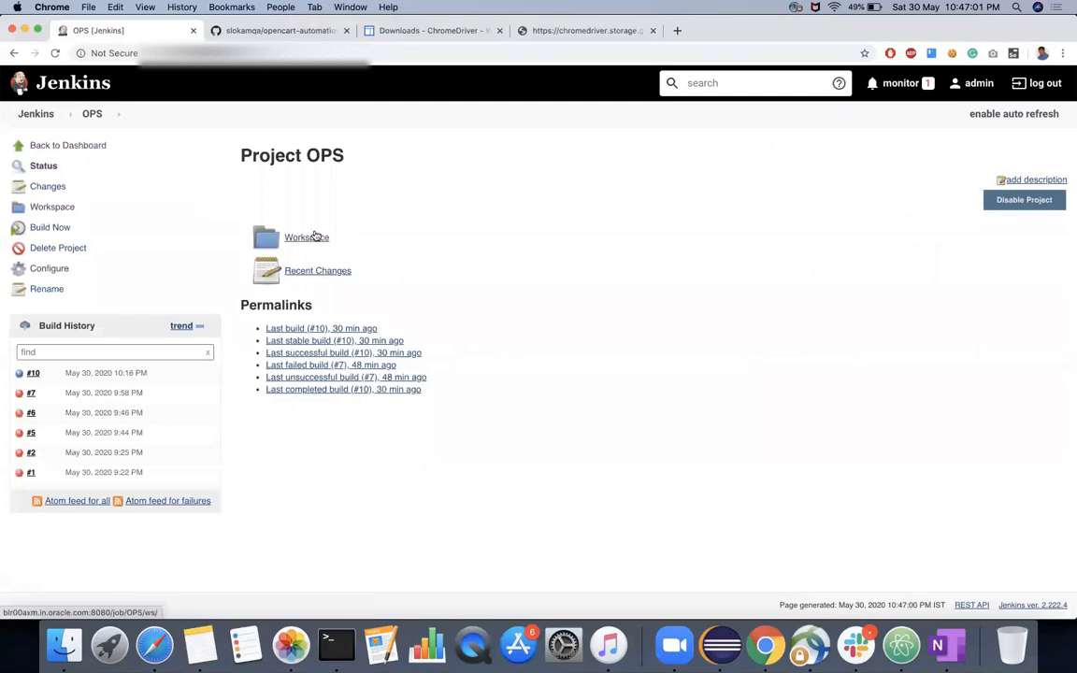
Browse the OPS workspace into the reports folder toward the verifyCreateCoupons screenshot.
left_click(307, 236)
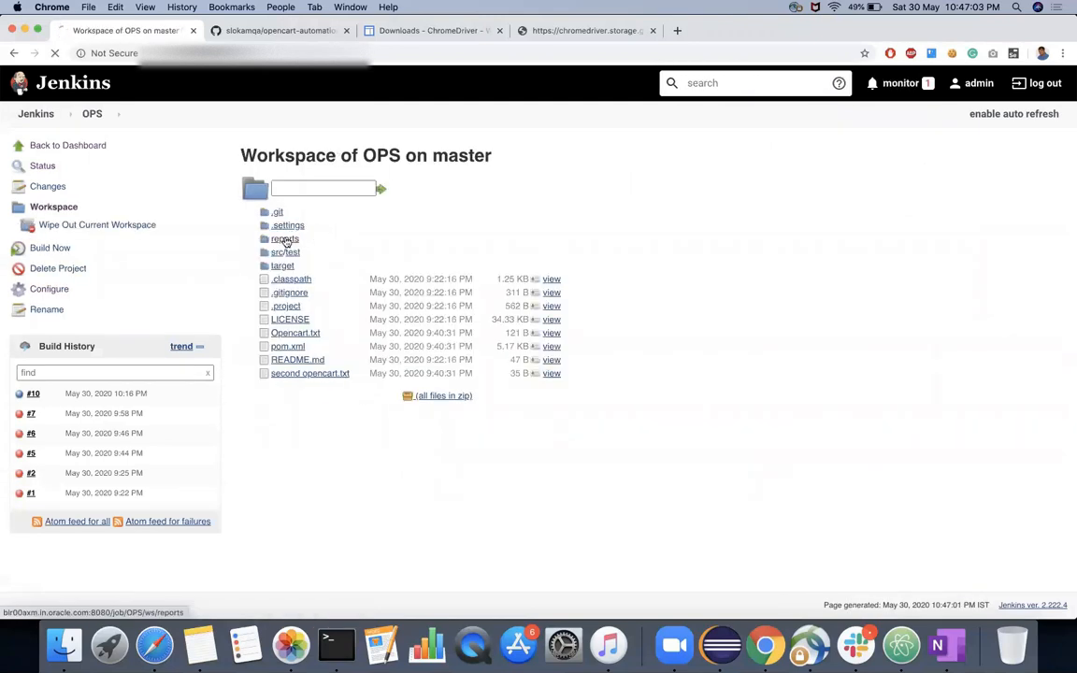
left_click(284, 239)
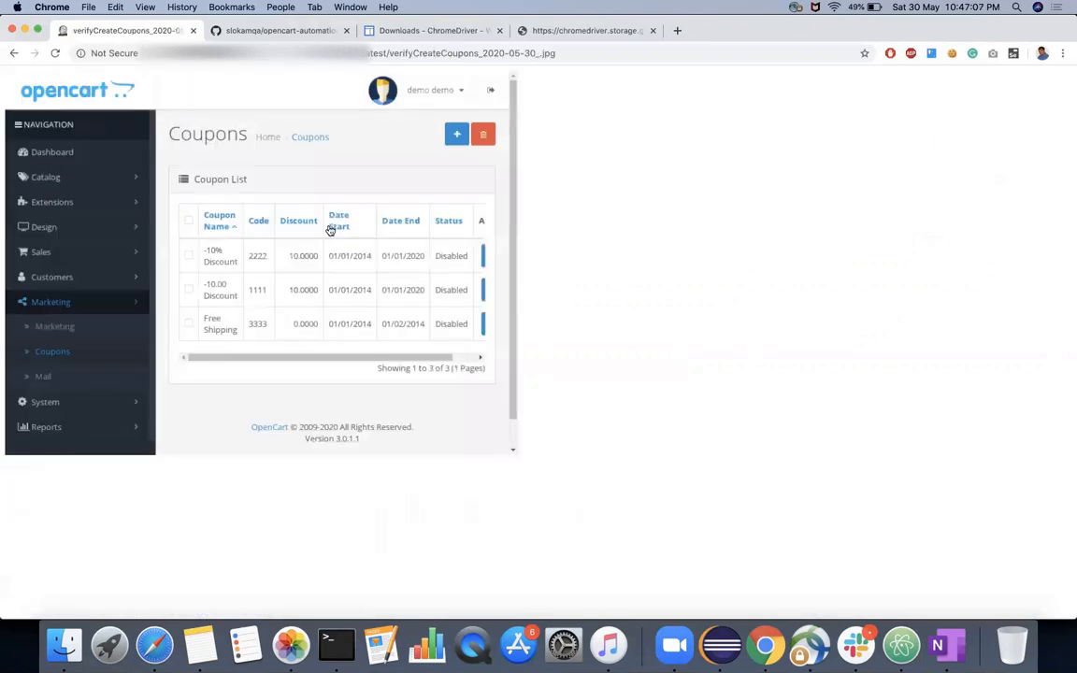
mouse_move(243, 194)
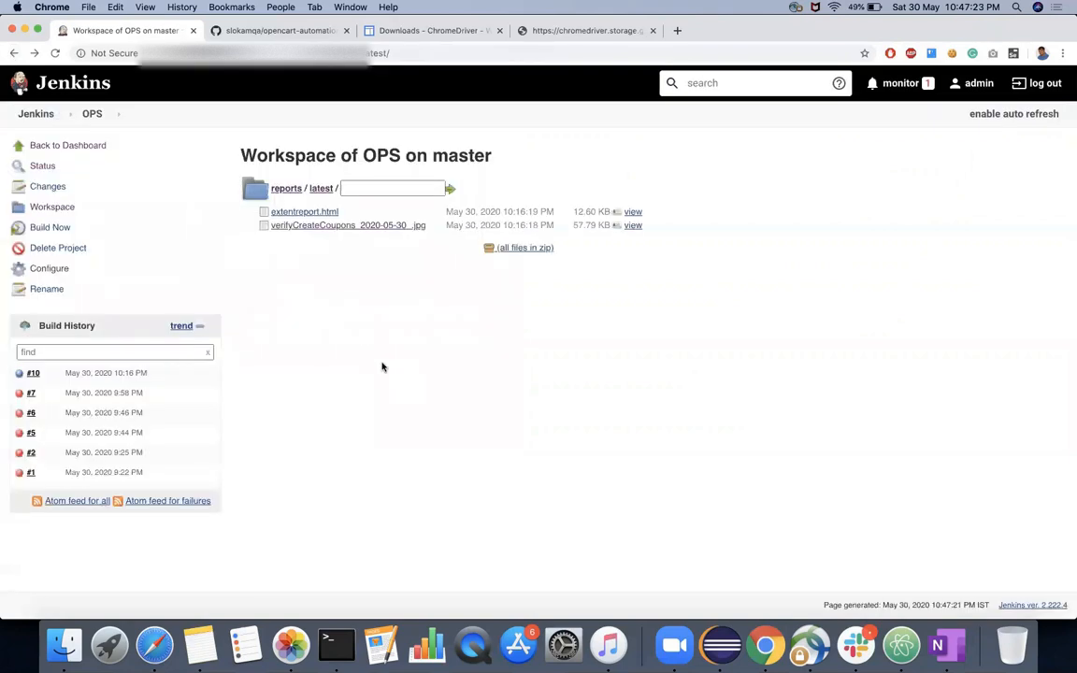
mouse_move(408, 376)
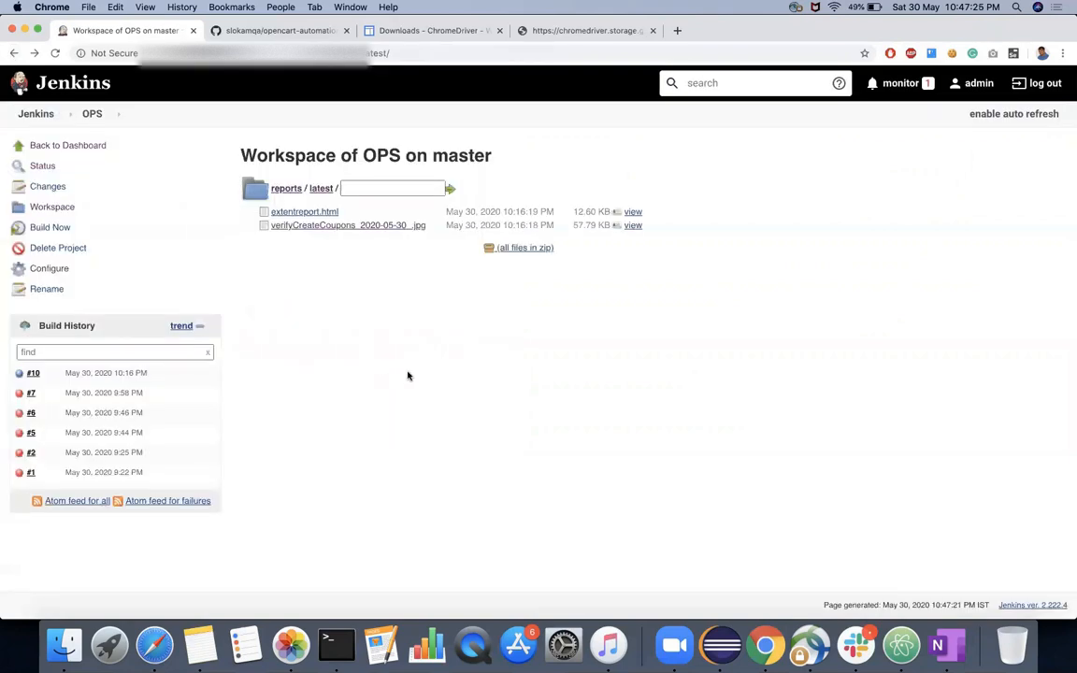
mouse_move(757, 527)
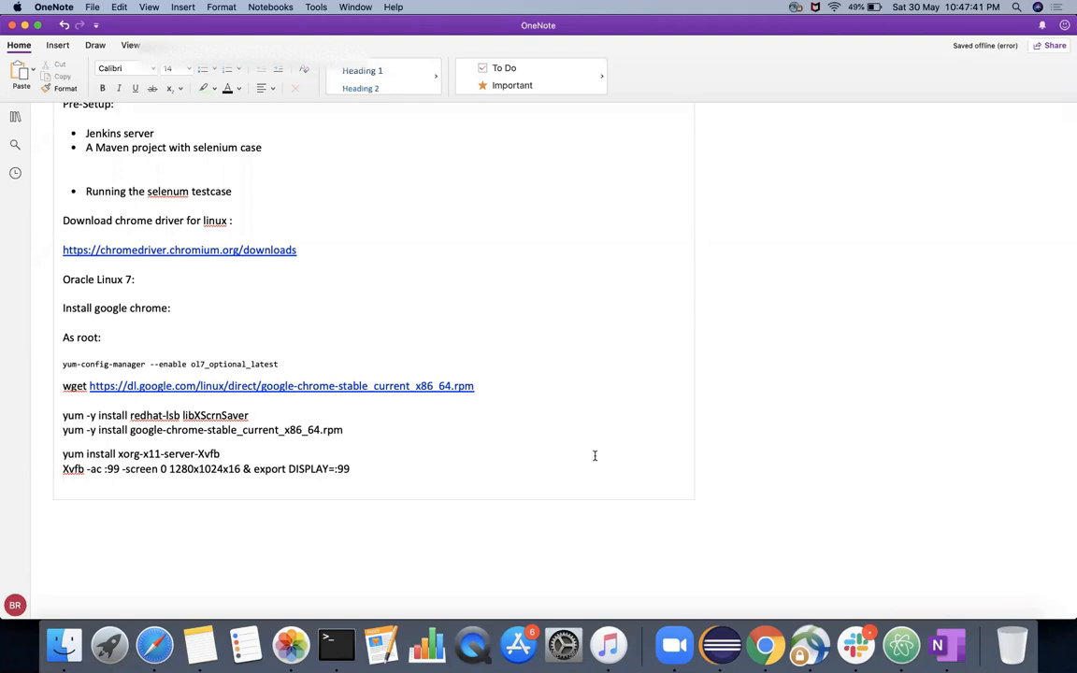
mouse_move(602, 402)
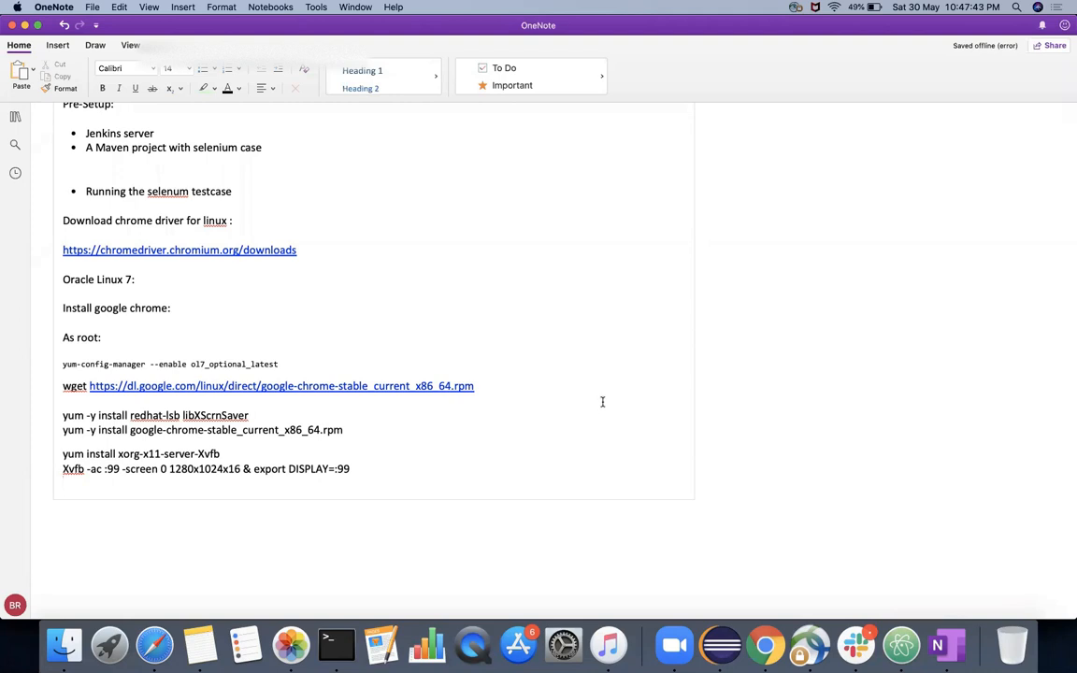
mouse_move(655, 362)
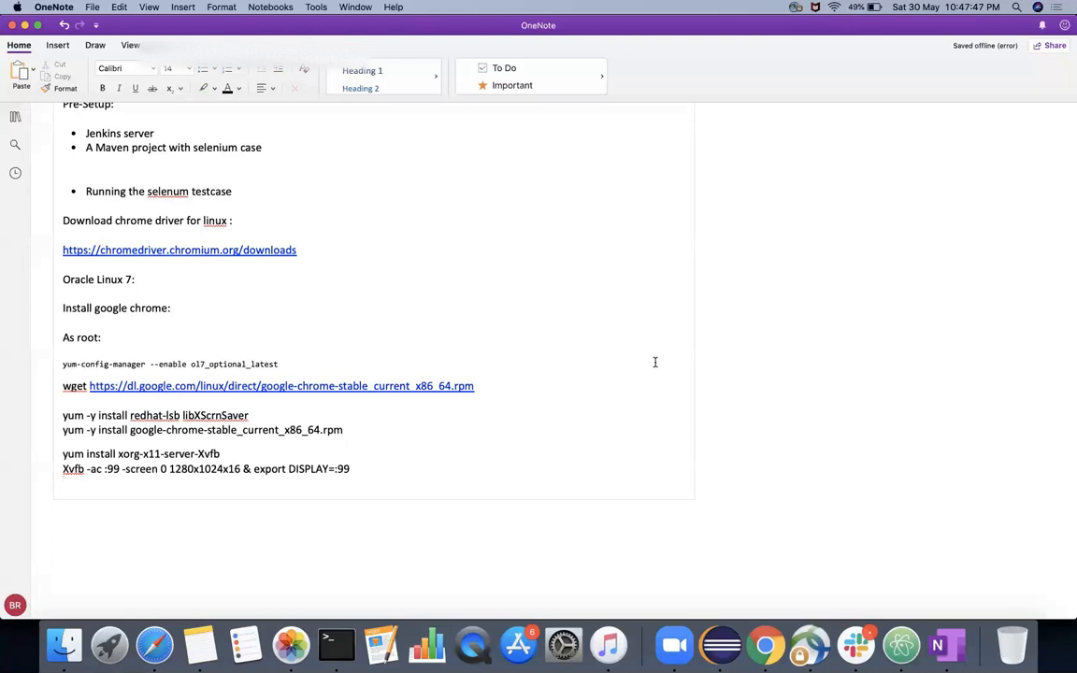
mouse_move(879, 253)
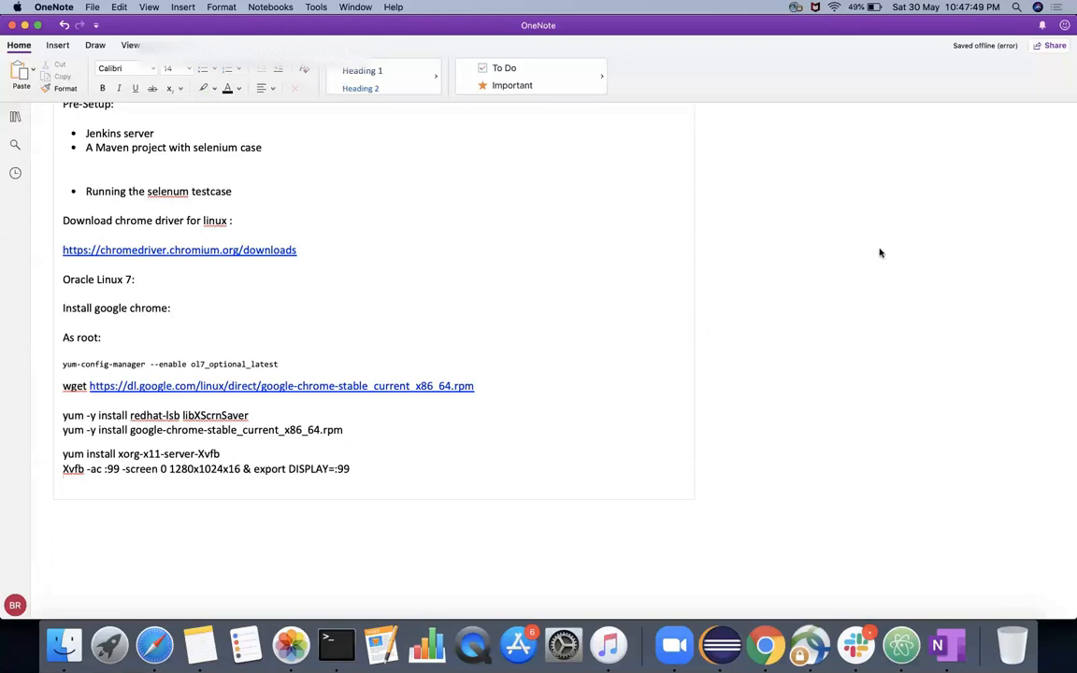